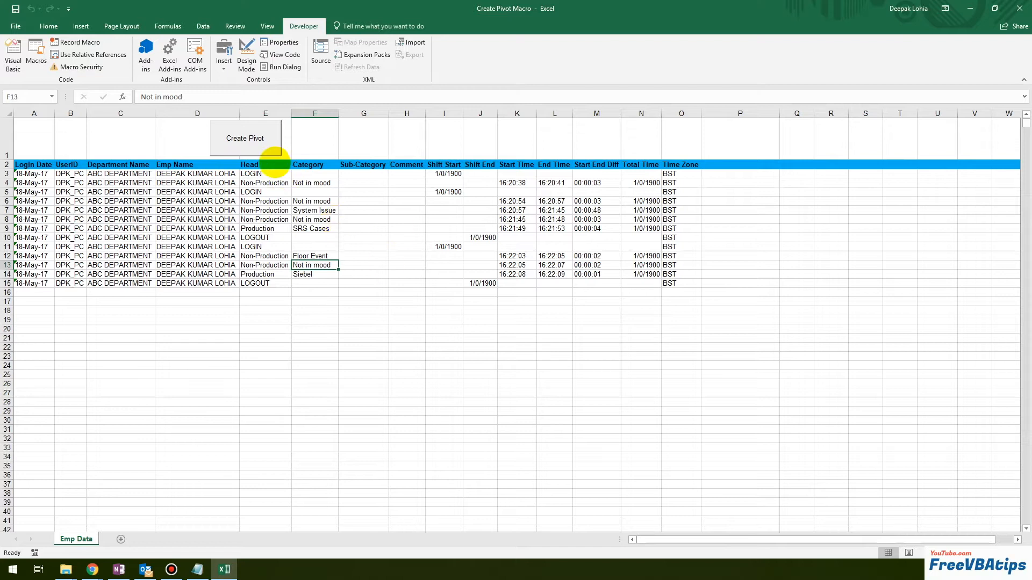
# Run the Create Pivot macro, view the Pivot sheet summing Total Time, then return to Emp Data
pyautogui.click(245, 138)
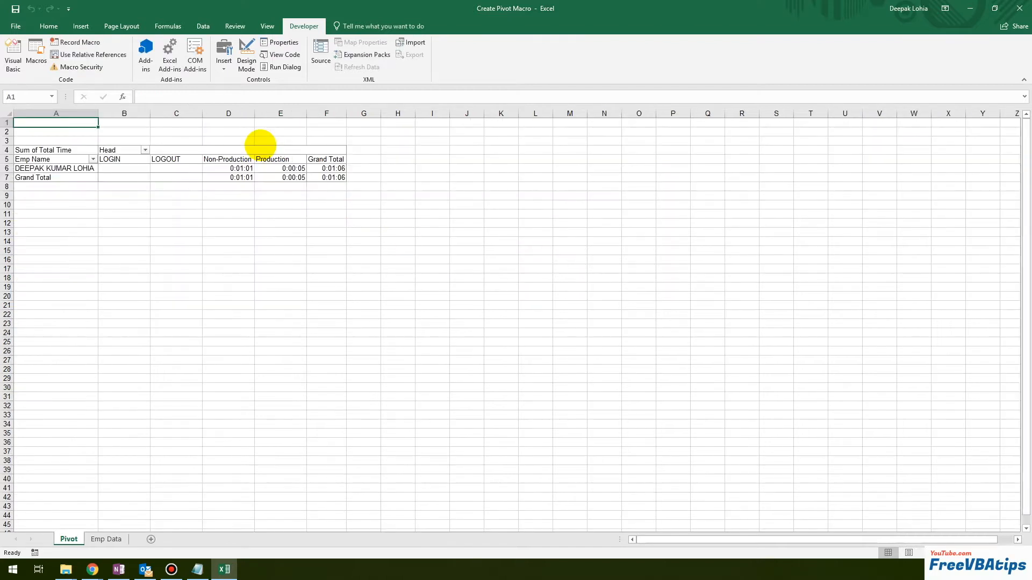
pyautogui.moveTo(248, 223)
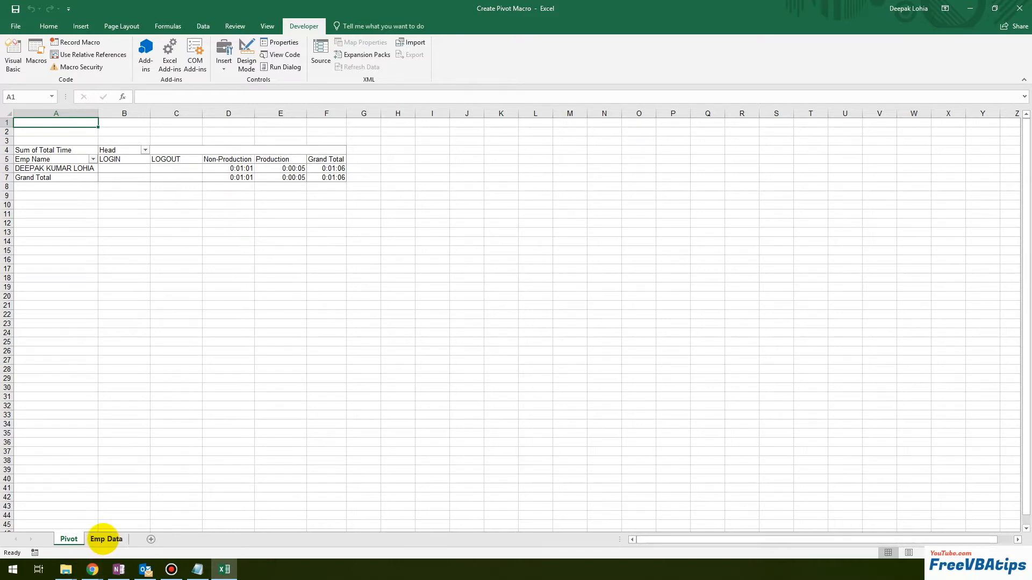
pyautogui.click(106, 539)
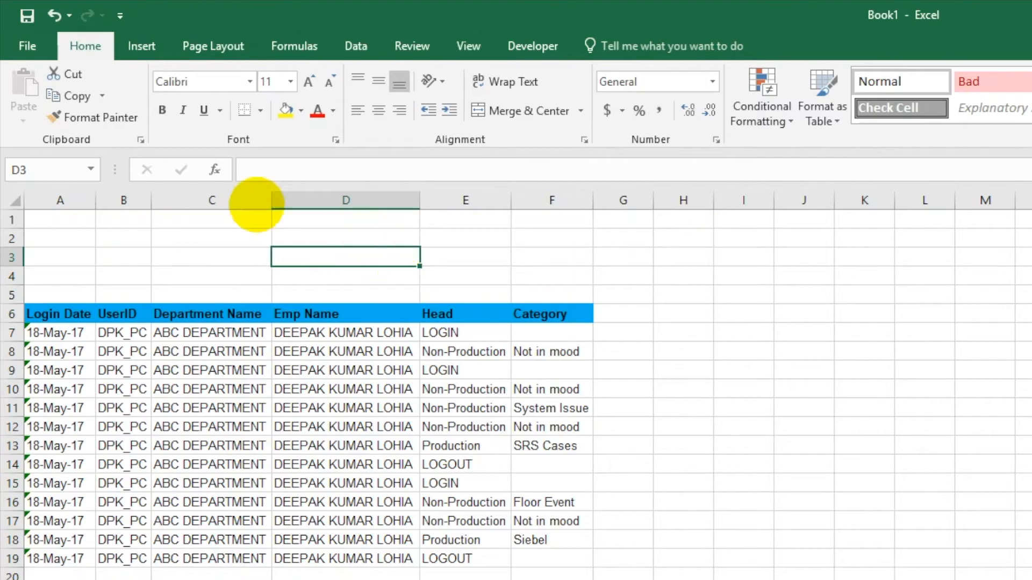
# In Design Mode, add a command button captioned 'Create Pivot Table' and named Btn_PivotTbl
pyautogui.click(532, 46)
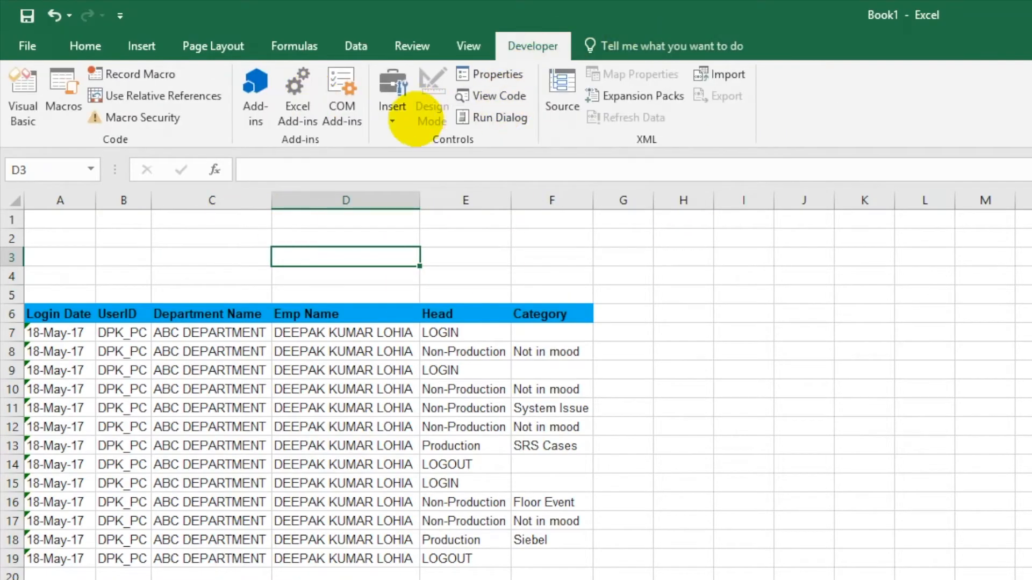
pyautogui.click(432, 95)
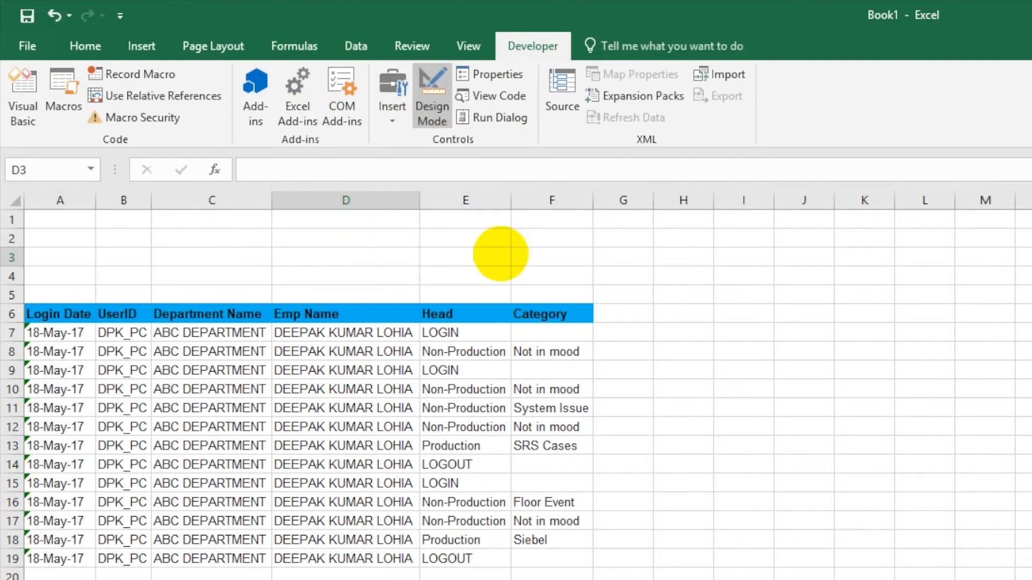
pyautogui.rightClick(472, 254)
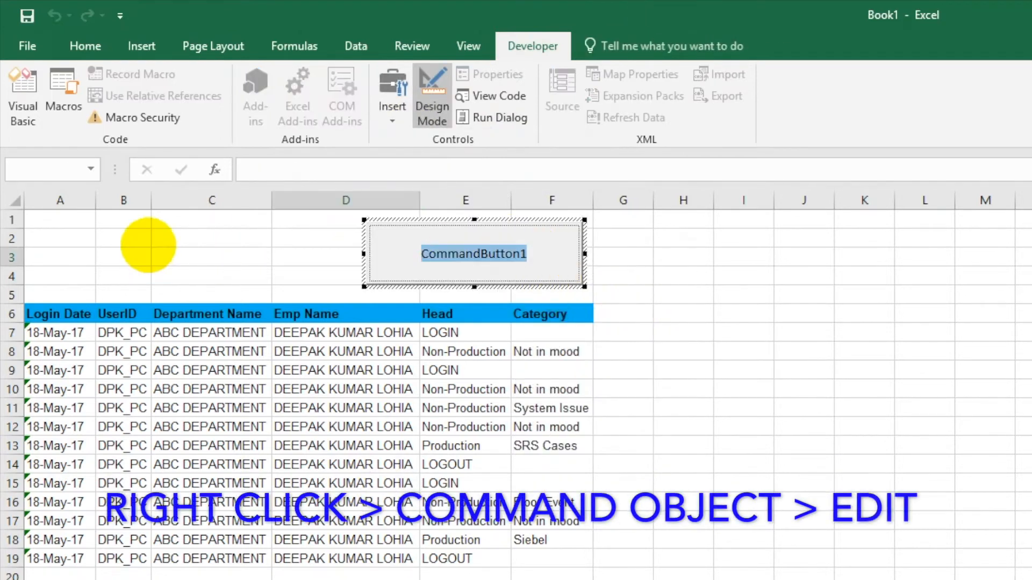
pyautogui.write('Pivot')
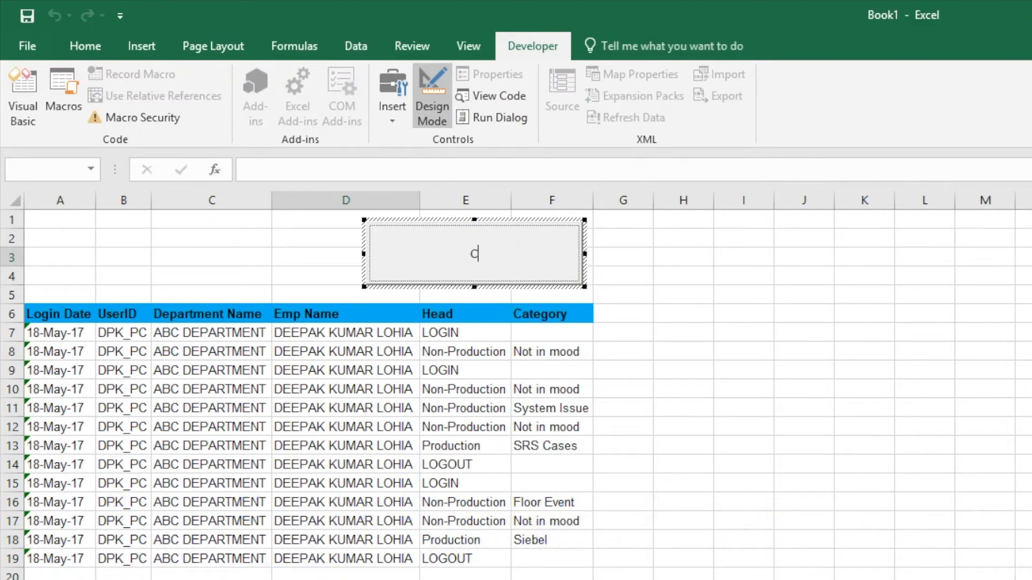
pyautogui.write('reate Pivot Table')
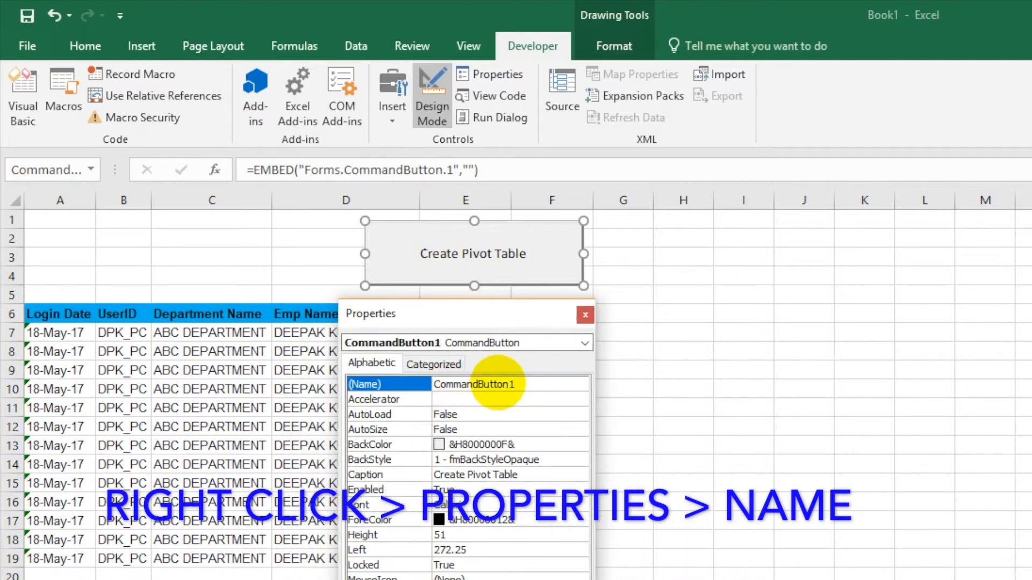
pyautogui.write('Btn')
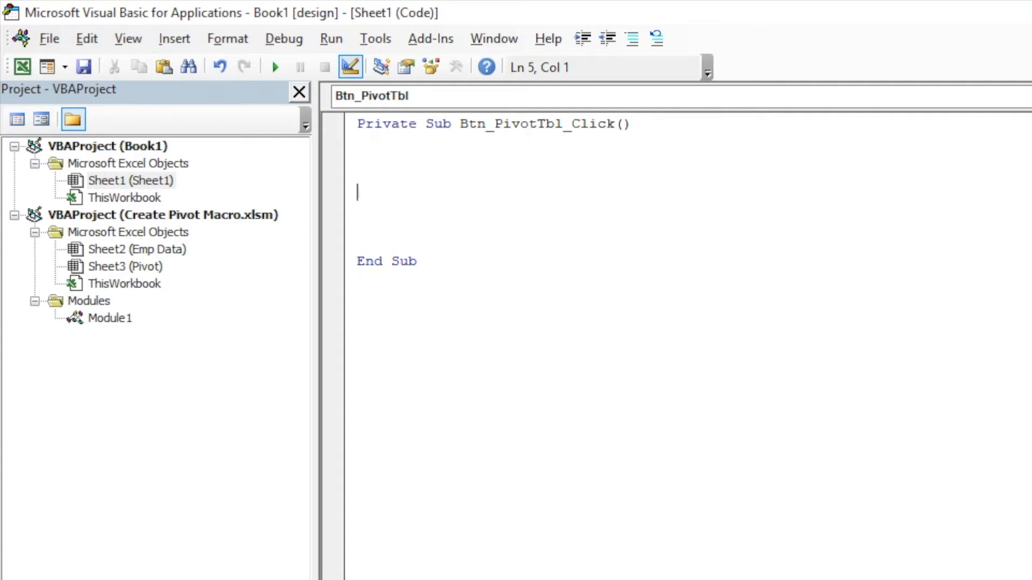
# Write Sheets.Add.Name = "Pivot" inside the Btn_PivotTbl_Click procedure
pyautogui.write('sheets')
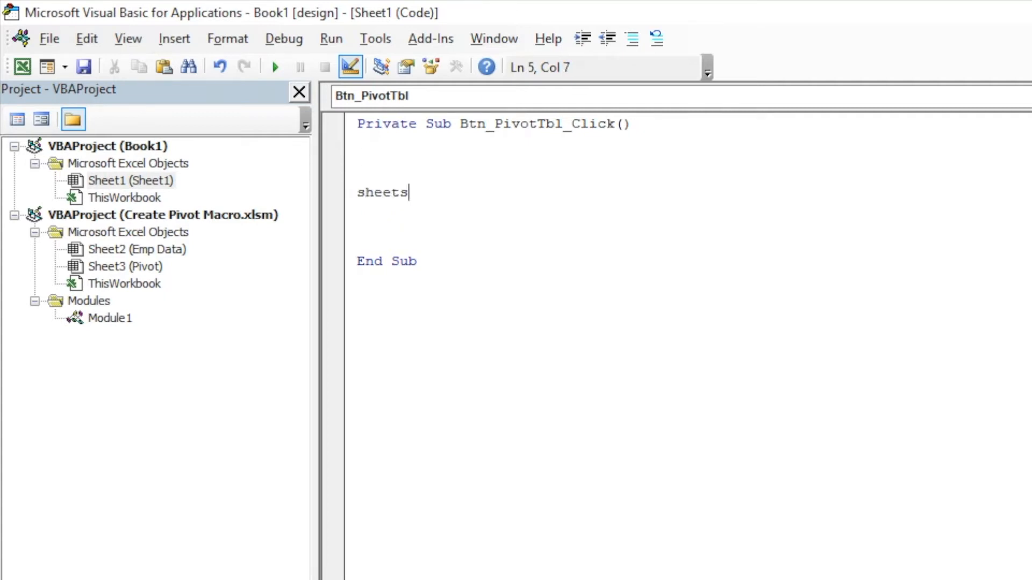
pyautogui.write('.add')
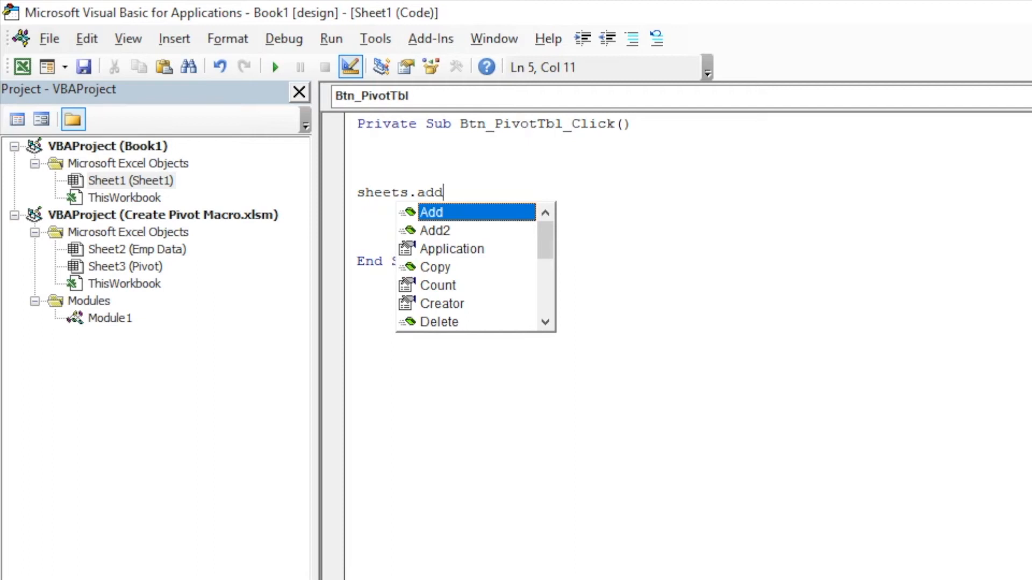
pyautogui.write('.name')
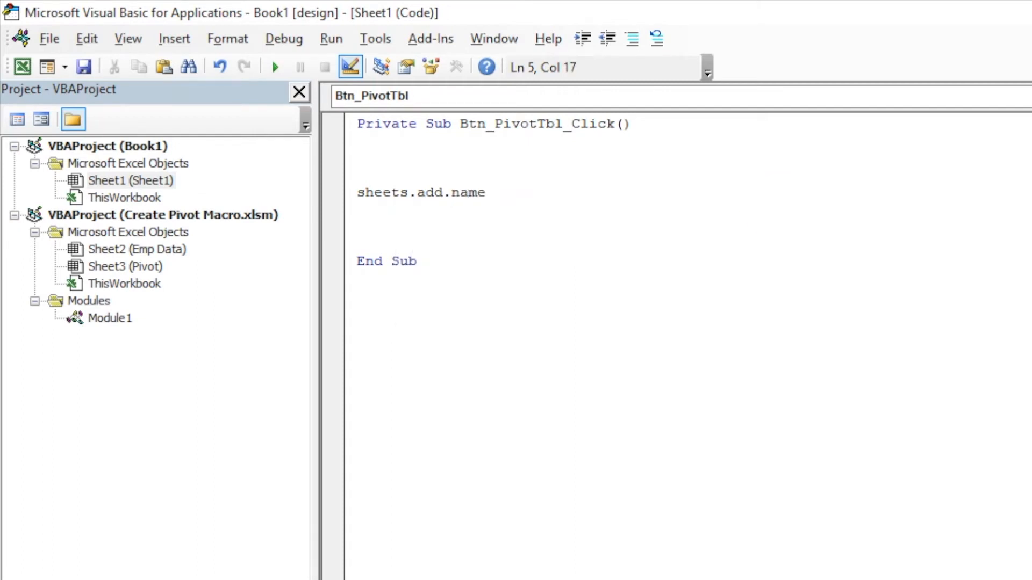
pyautogui.write('= "Pivot')
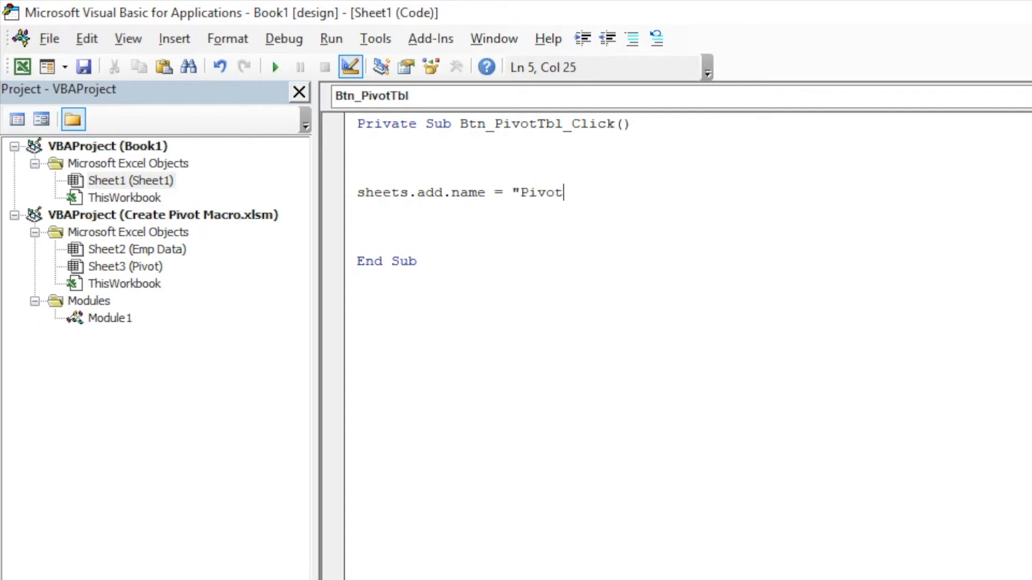
pyautogui.write('"')
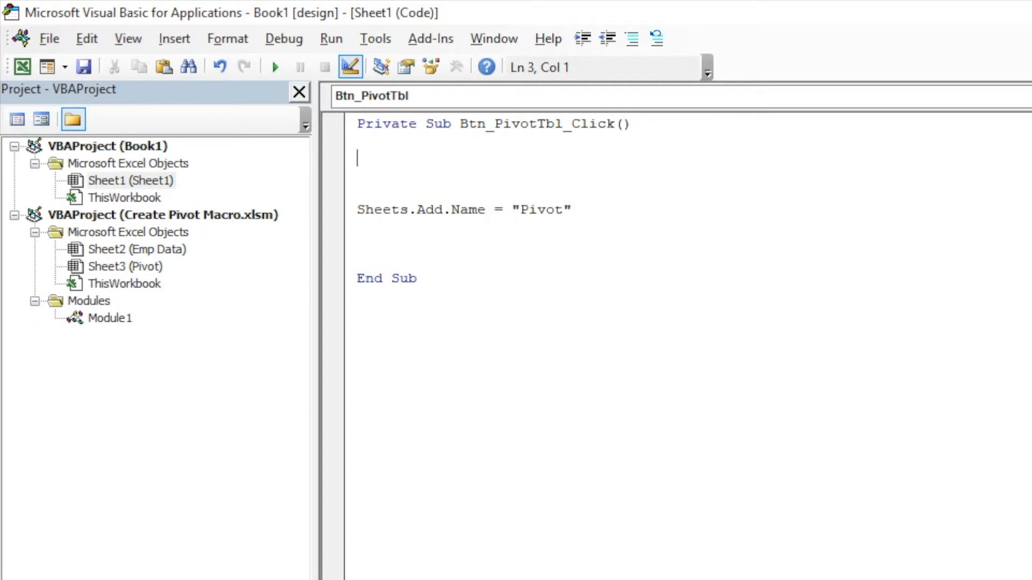
# Add Dim LastRow As Long and Dim LastCol As Integer above the Sheets.Add line
pyautogui.write('Dim')
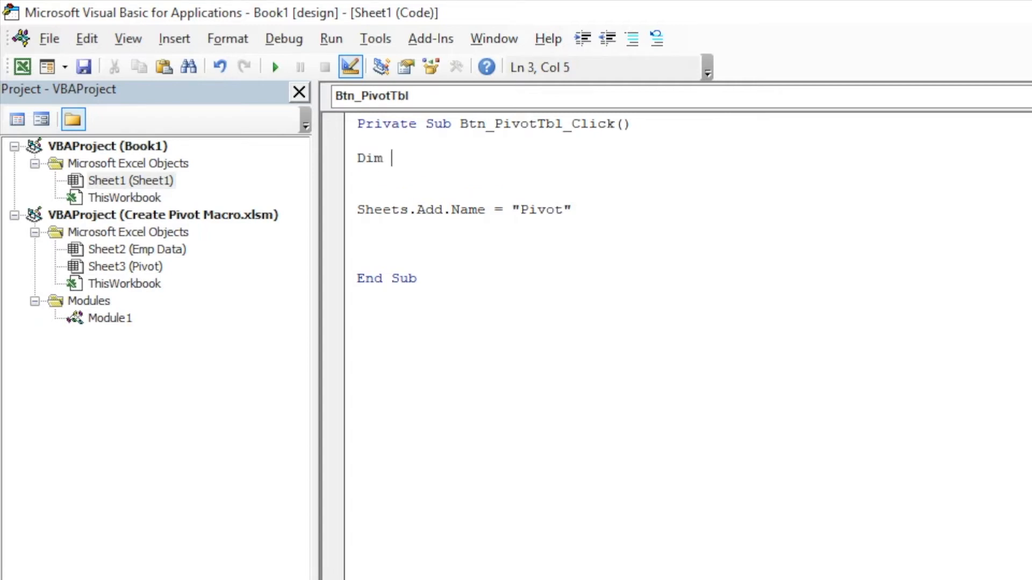
pyautogui.write('LastRow')
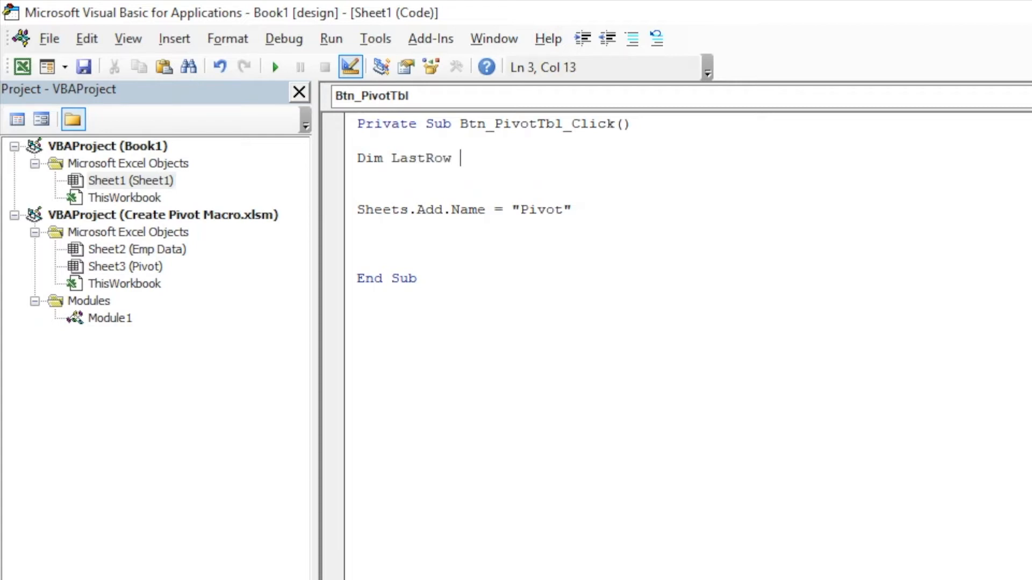
pyautogui.write('As Long')
pyautogui.write('Dim LastCol a')
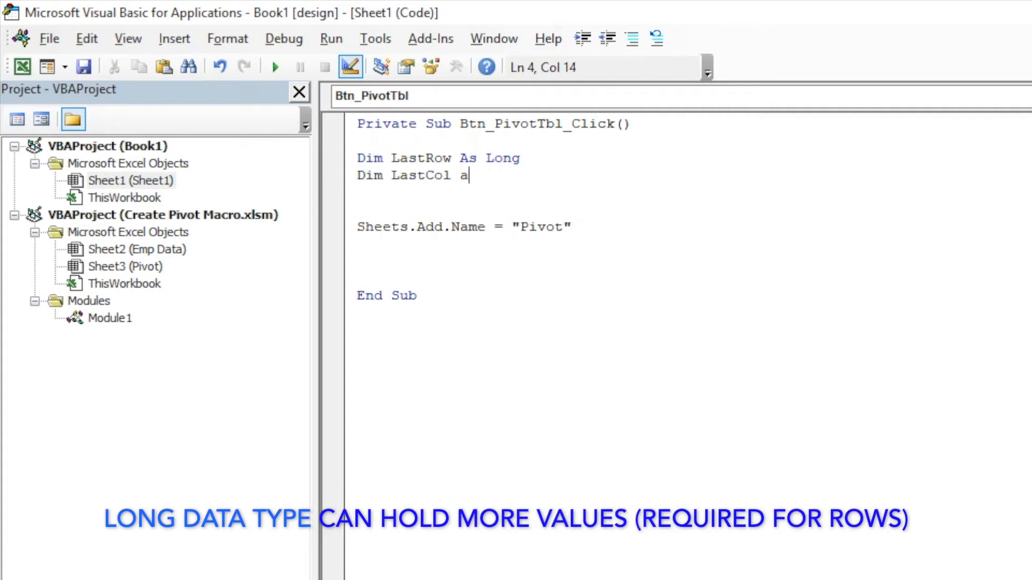
pyautogui.write('s Integer')
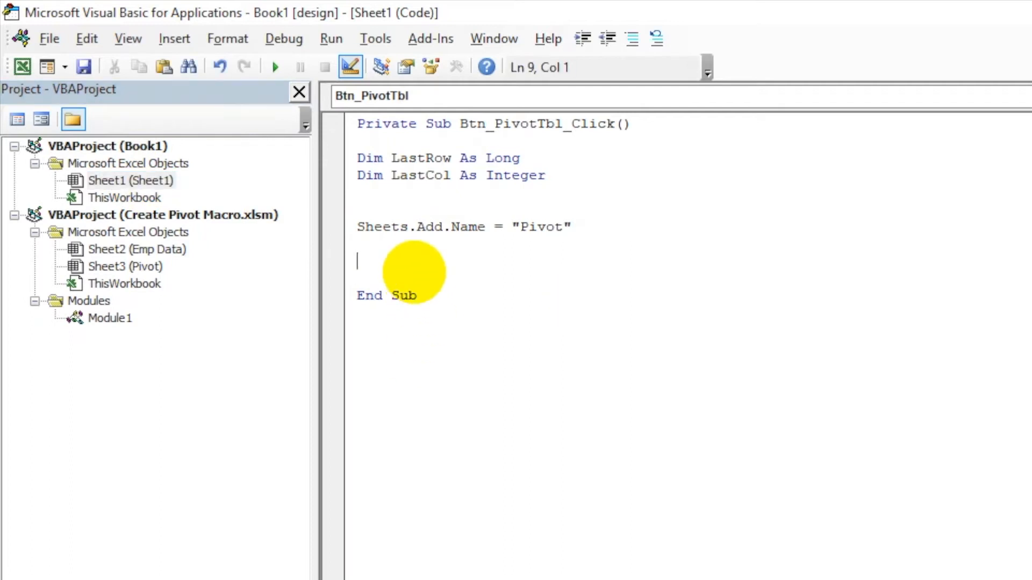
# Write the lookup Sheet1.Cells(Sheet1.Rows.Count, "A").End(xlUp) for the last used row
pyautogui.write('shee')
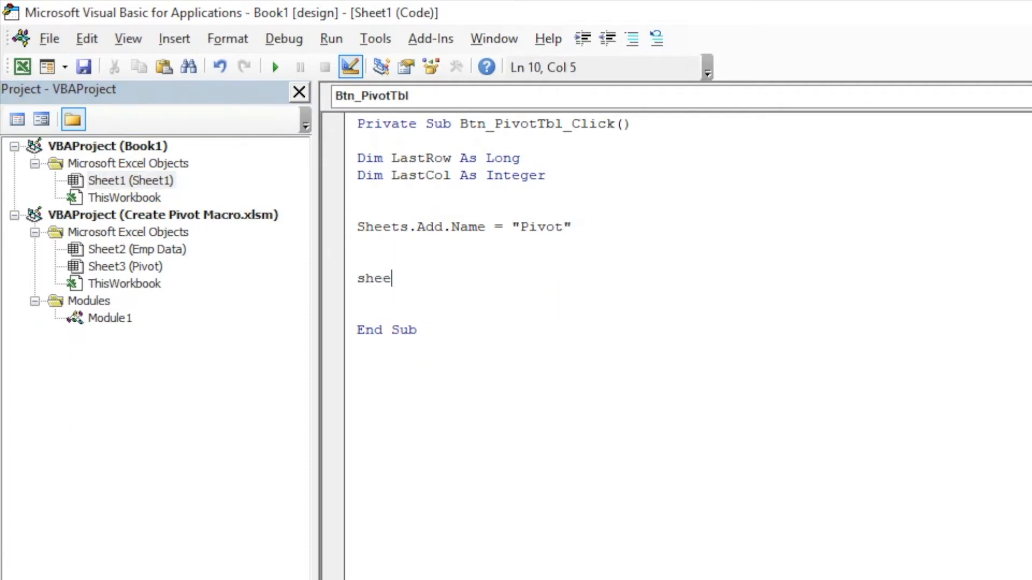
pyautogui.write('t1.')
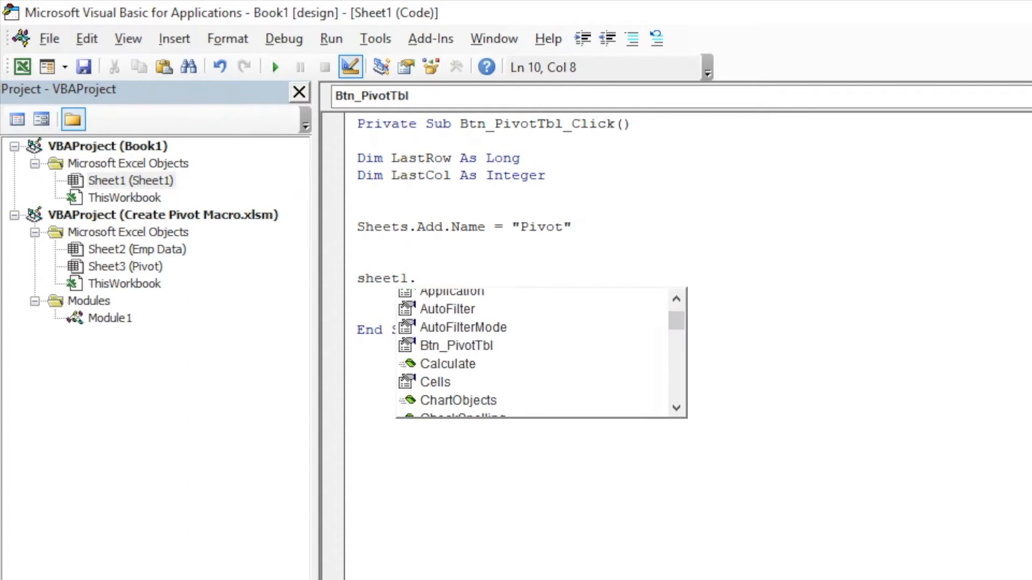
pyautogui.write('Cells(')
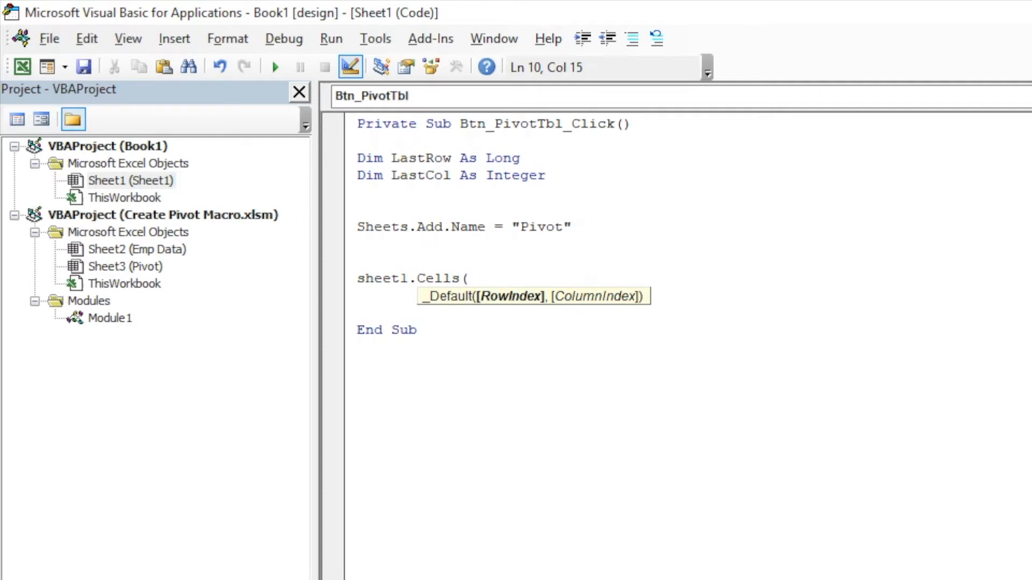
pyautogui.write('sheet1.')
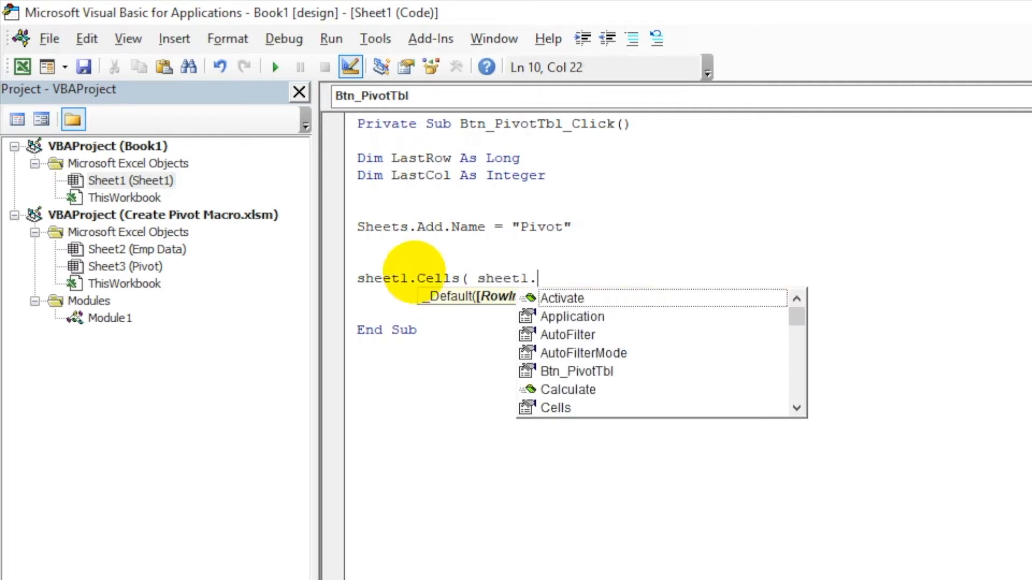
pyautogui.write('Rows.count , "A')
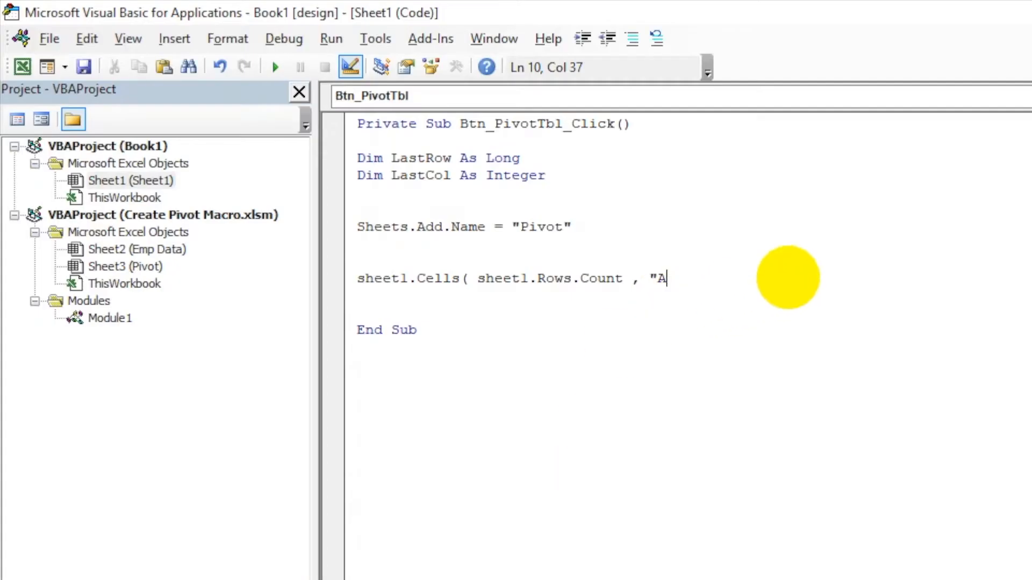
pyautogui.write('")')
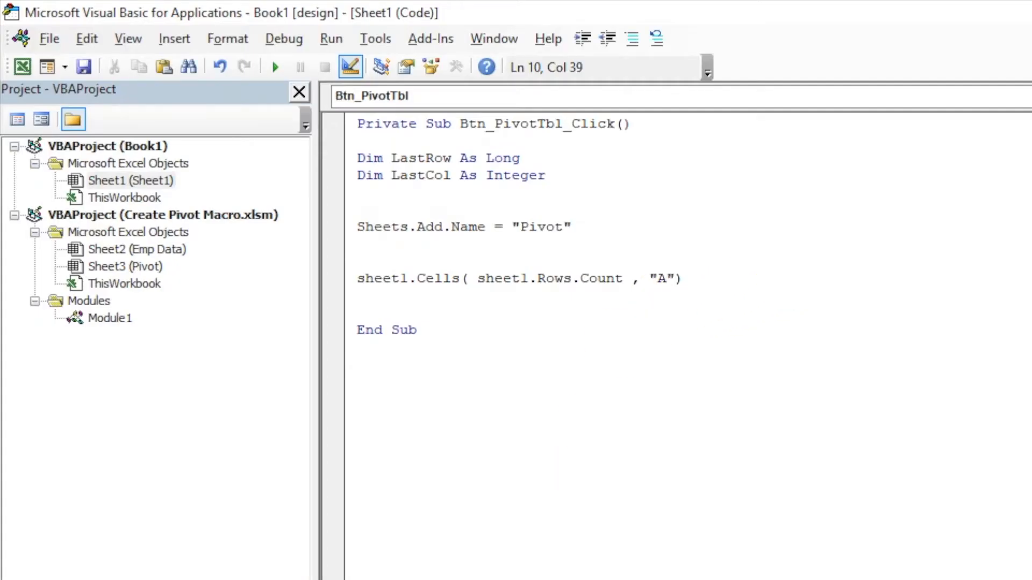
pyautogui.write('.')
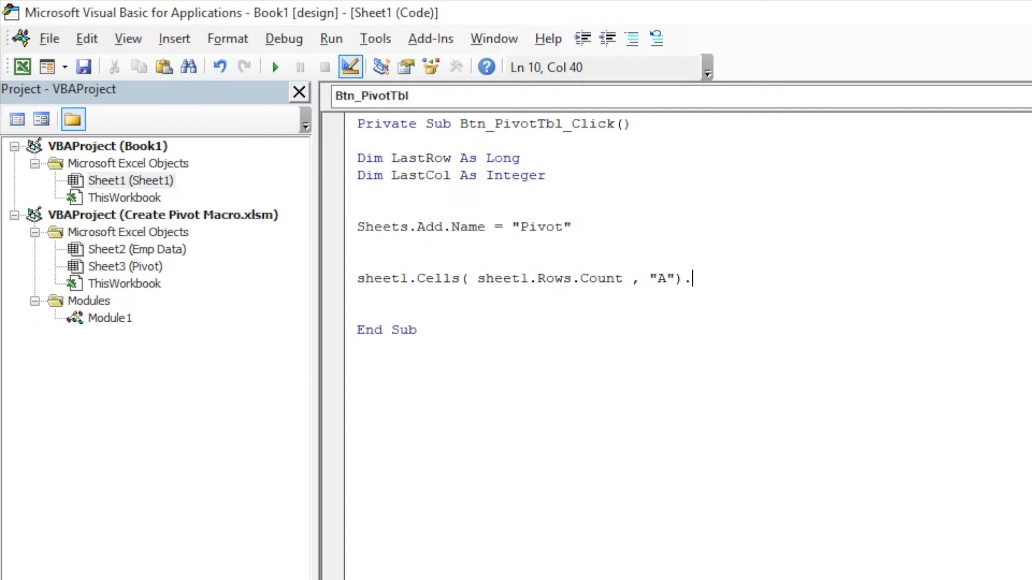
pyautogui.write('end')
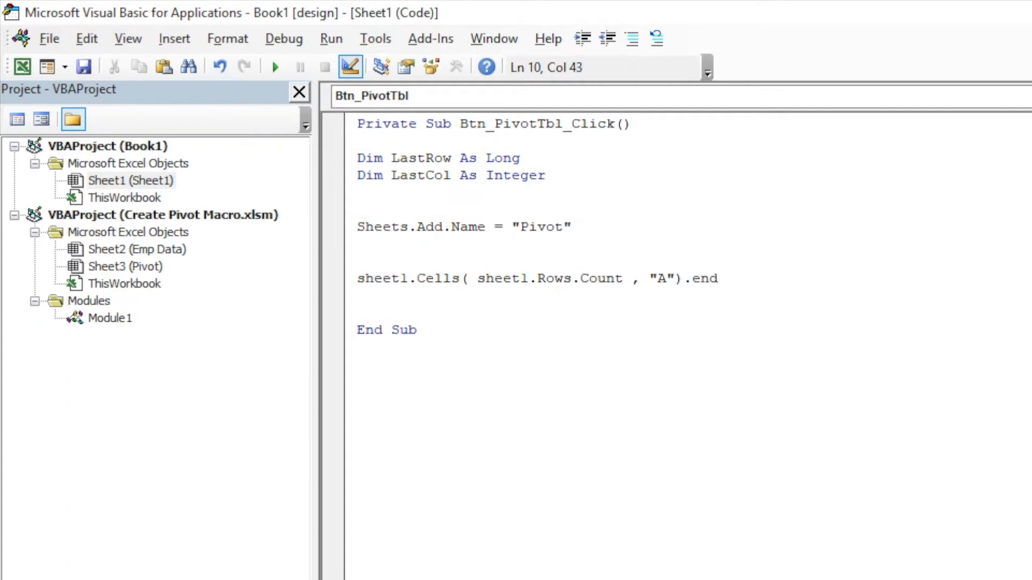
pyautogui.write('(xlup).Row')
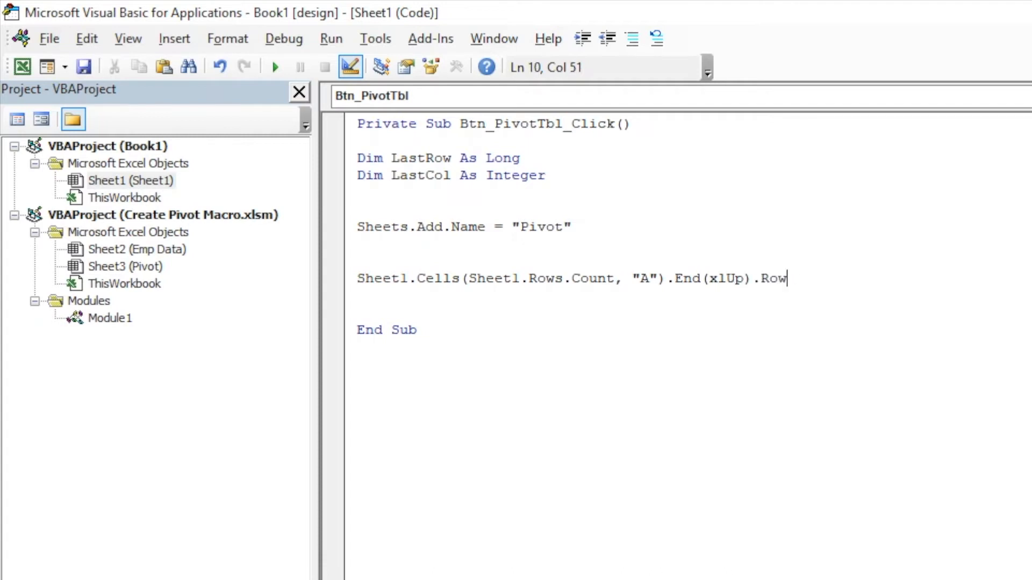
# Wrap the lookup in a With Sheet1 … End With block, removing the Sheet1 prefixes
pyautogui.doubleClick(381, 278)
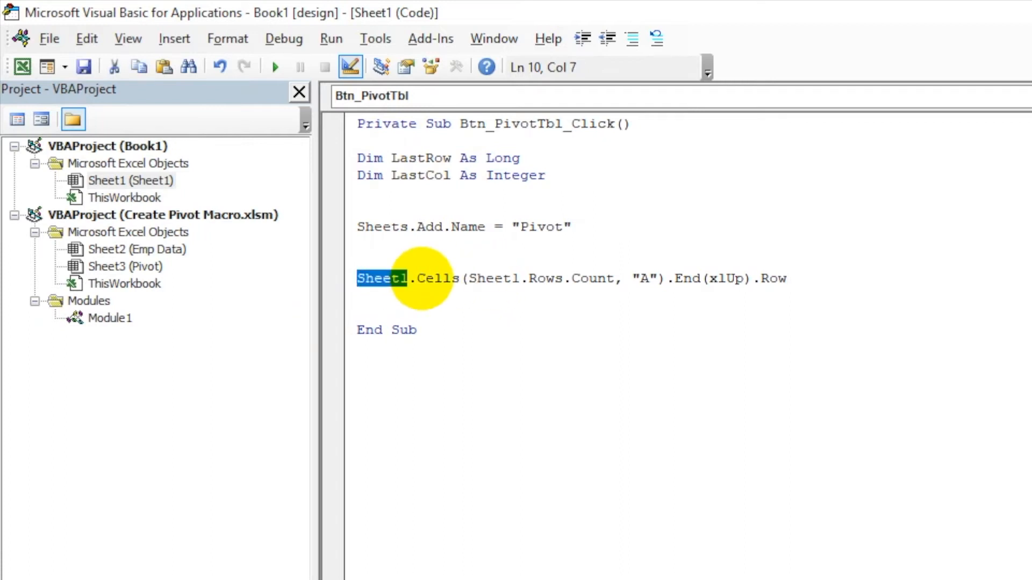
pyautogui.write('with')
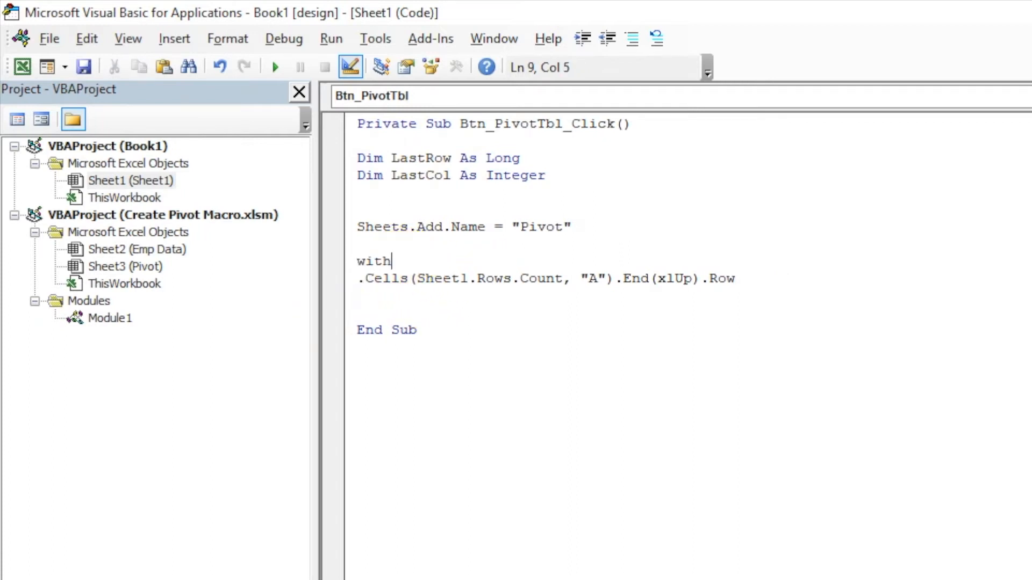
pyautogui.write('Sheet1')
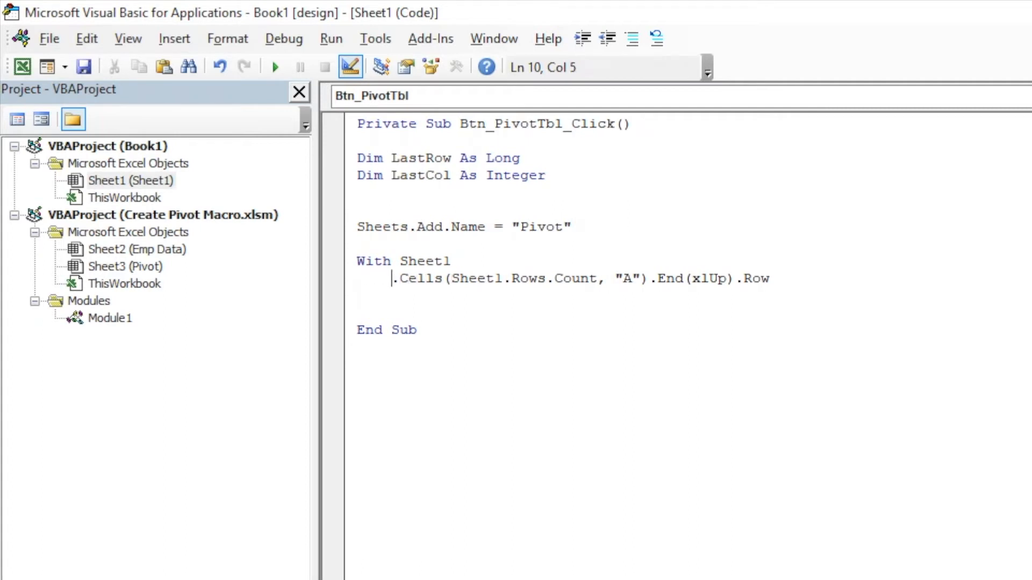
pyautogui.doubleClick(476, 278)
pyautogui.write('e')
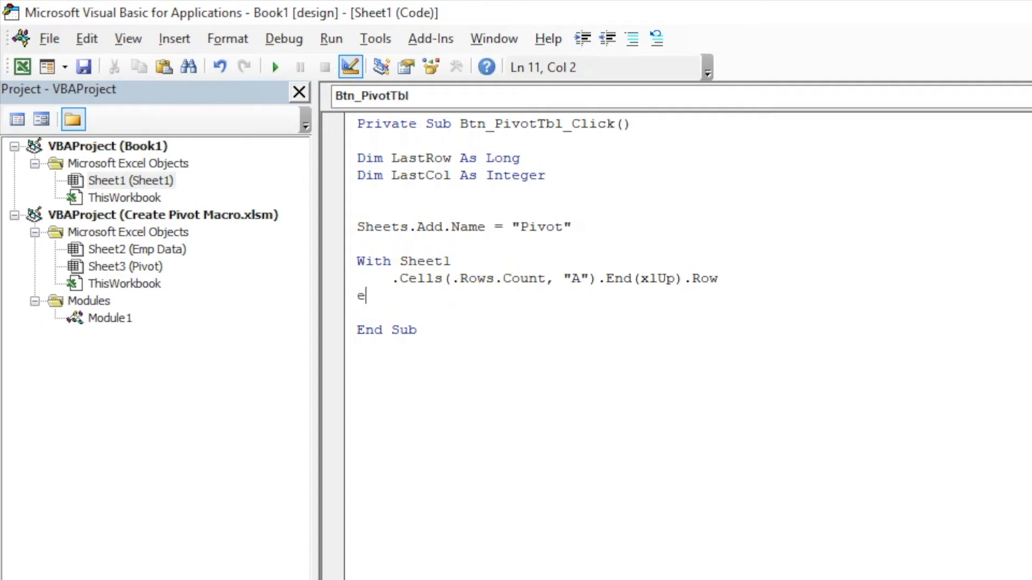
pyautogui.write('nd With')
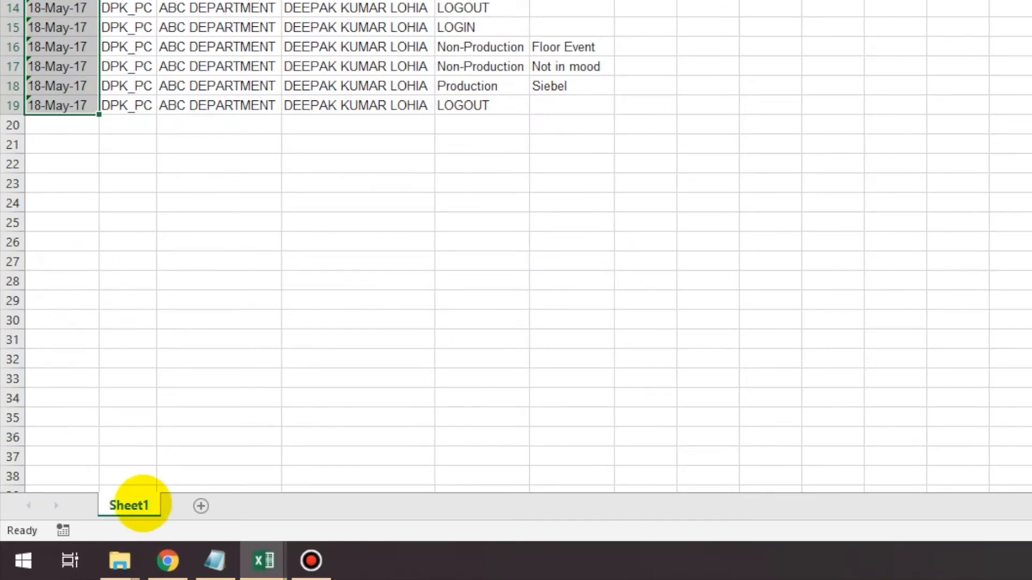
# Rename the Sheet1 tab to Data and change both blocks to With Sheets("Data")
pyautogui.write('Data')
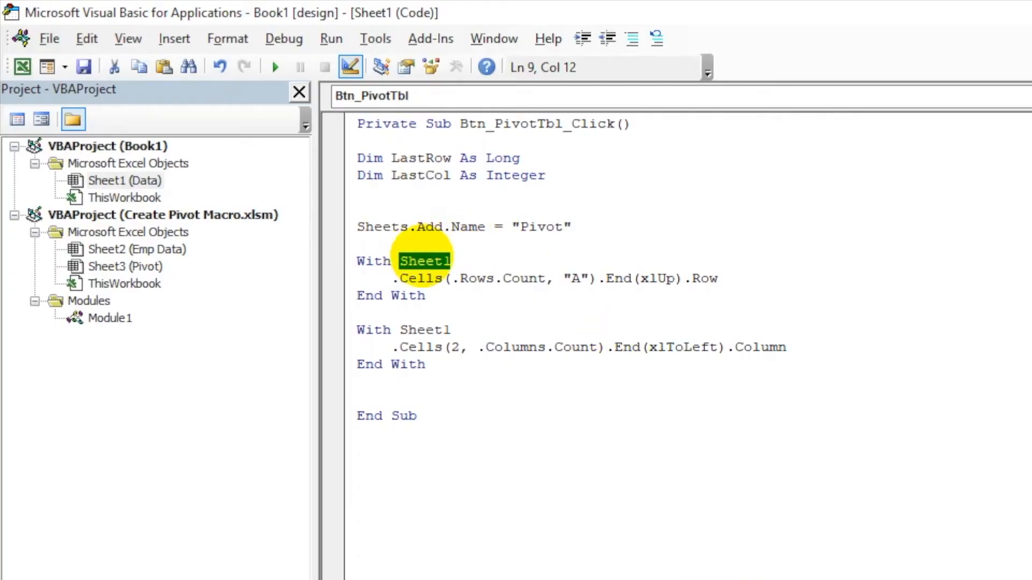
pyautogui.write('sheets')
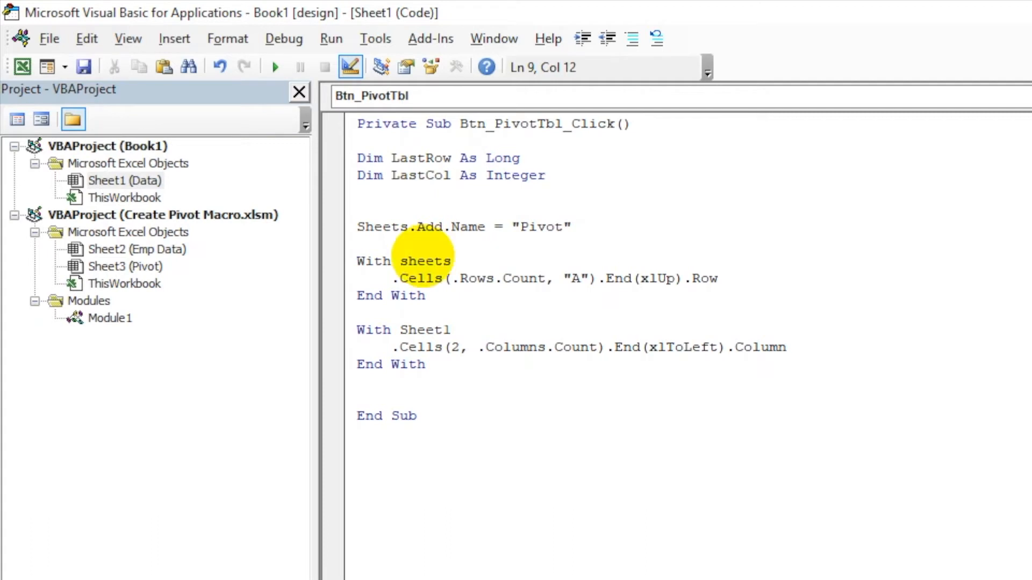
pyautogui.write('("Data"')
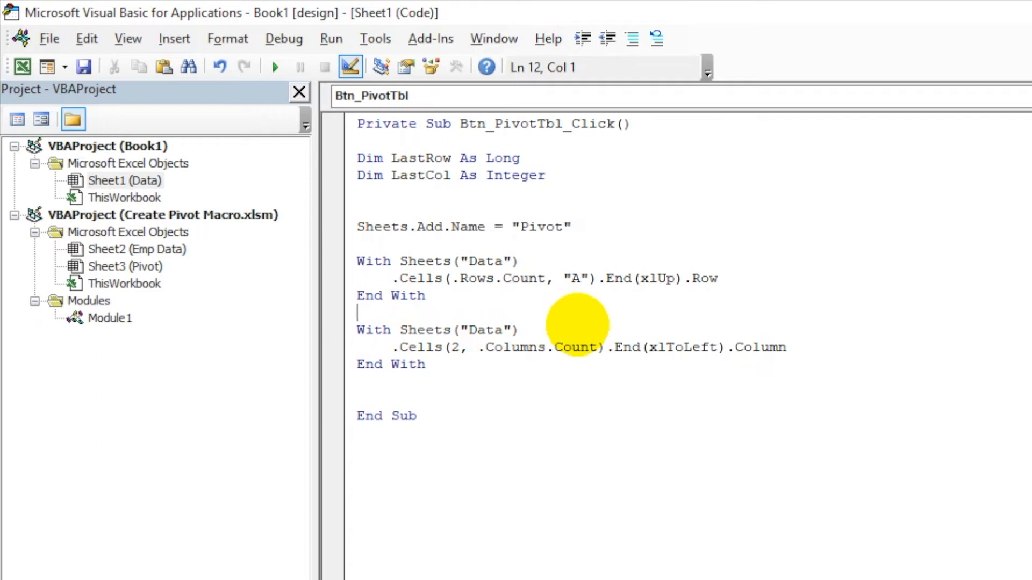
pyautogui.doubleClick(420, 158)
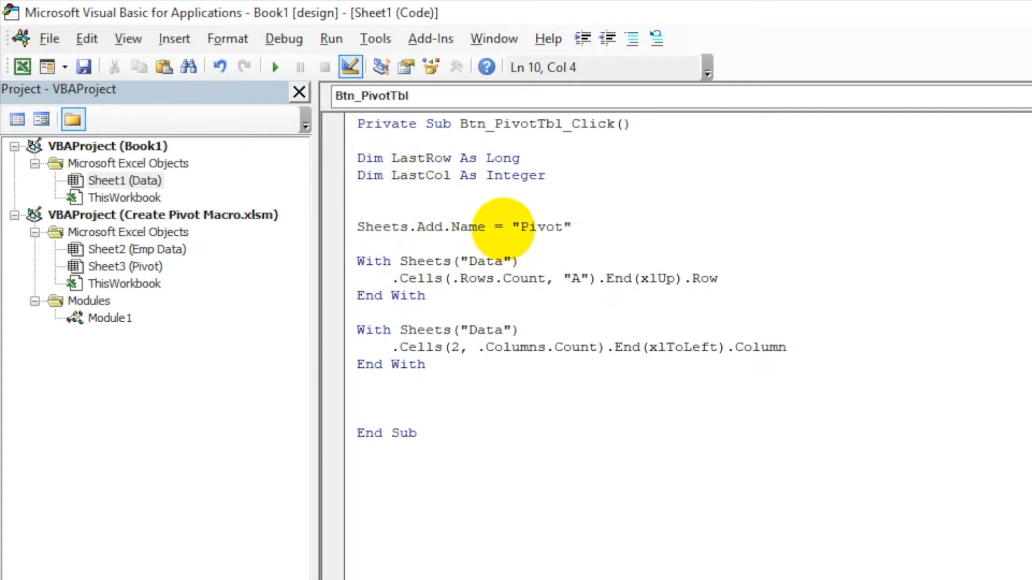
# Prefix the row lookup with LastRow = and the column lookup with LastCol =
pyautogui.write('LastRow=')
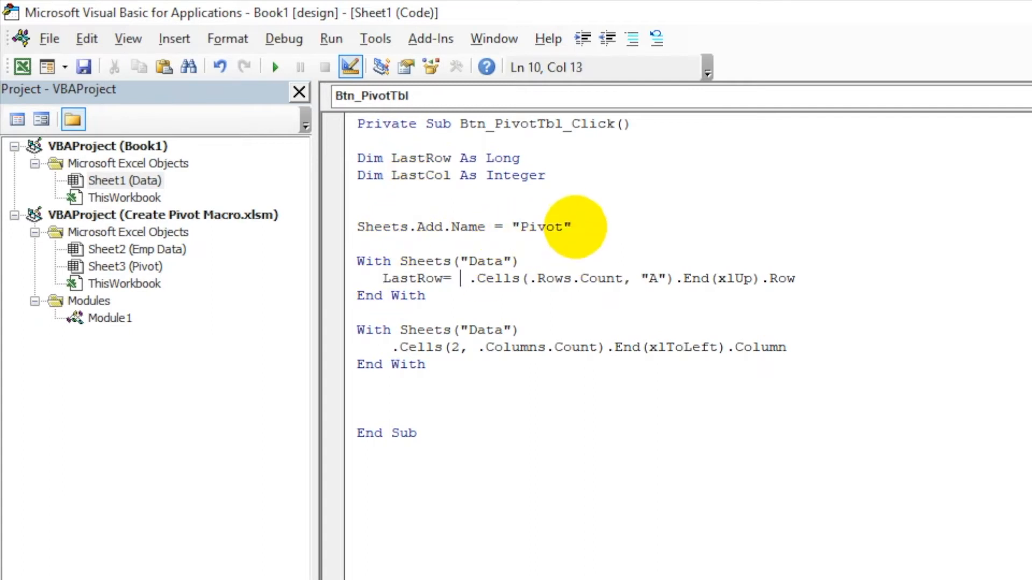
pyautogui.doubleClick(412, 278)
pyautogui.write('LastCol = ')
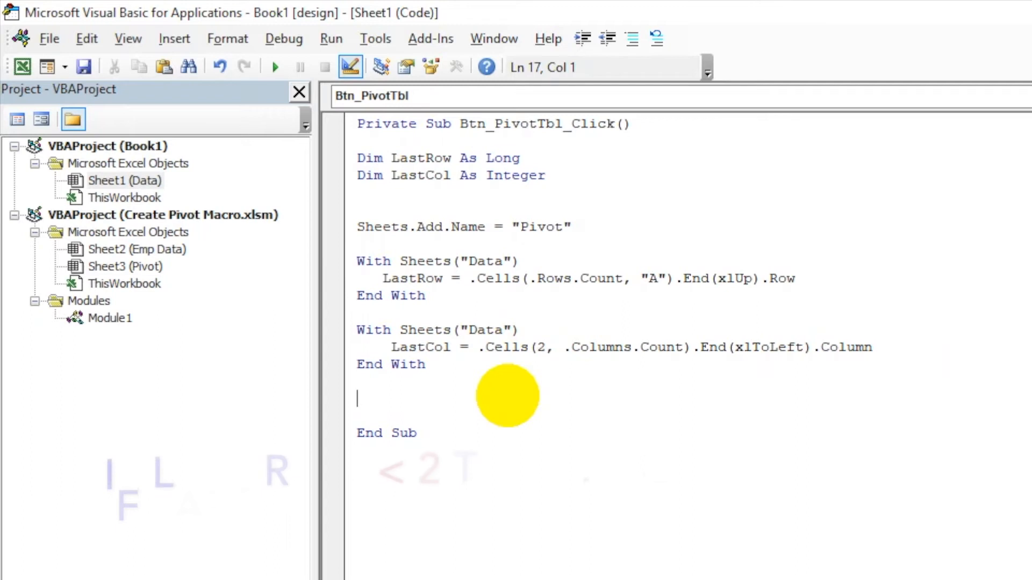
# Add If LastRow > 2 Then with MsgBox "No data found", vbCritical, Exit Sub and End If
pyautogui.write('if r')
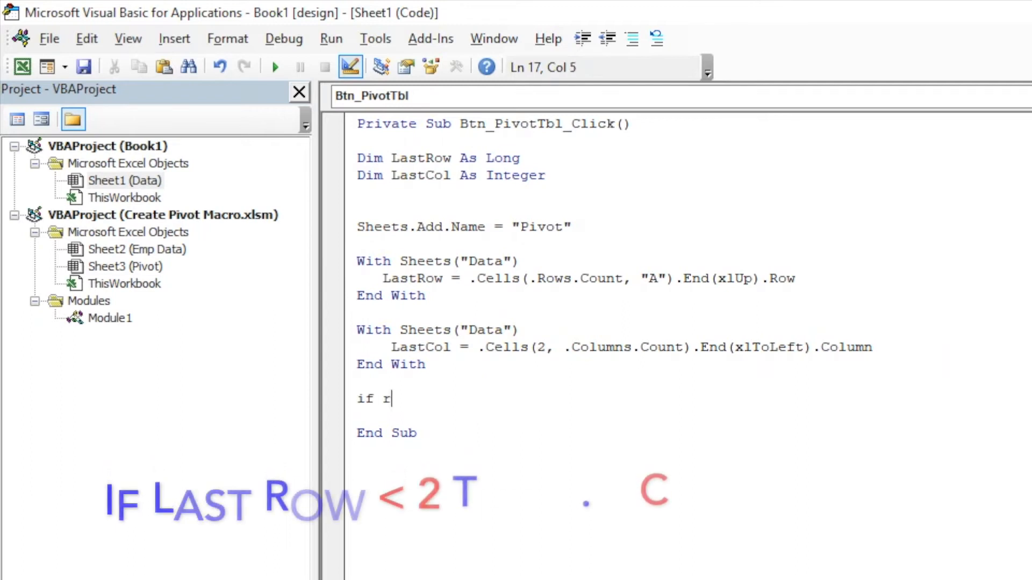
pyautogui.write('astrow')
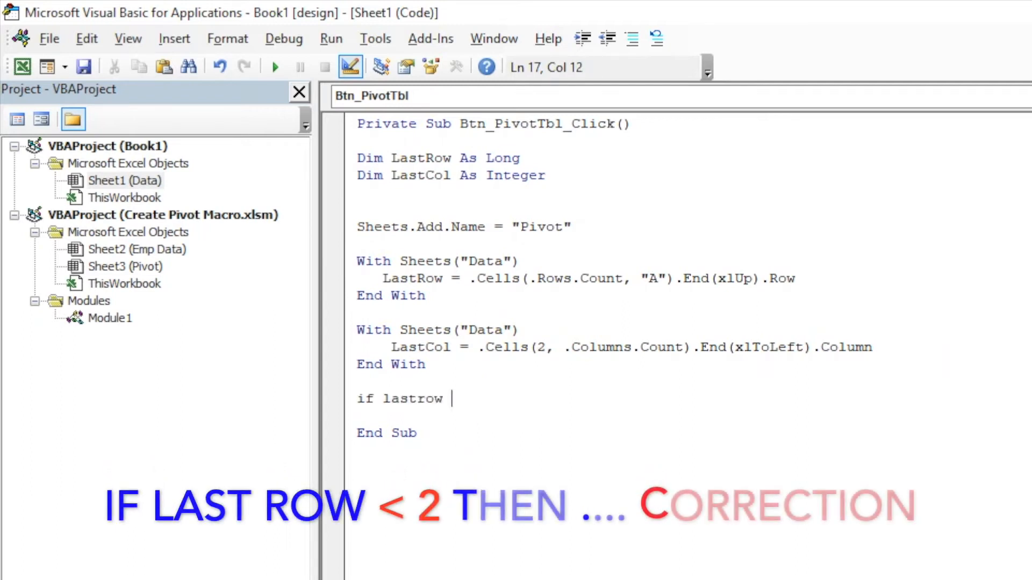
pyautogui.write('>')
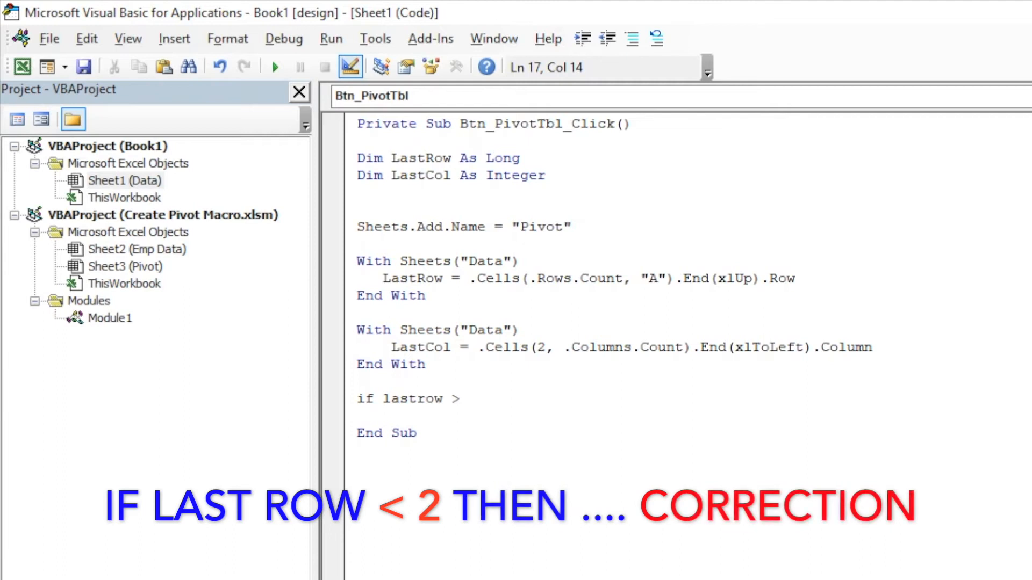
pyautogui.write('2 then Exit Sub')
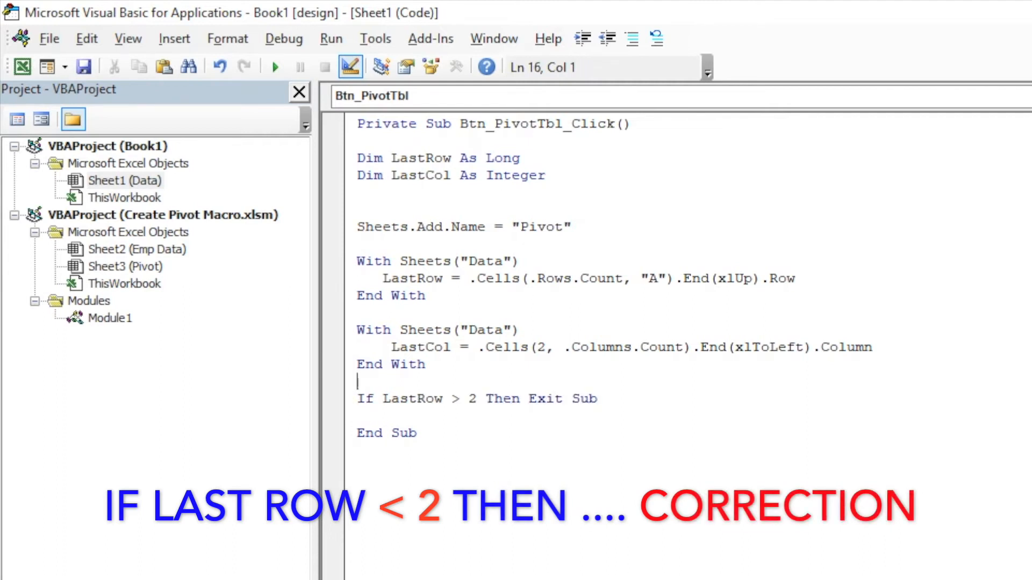
pyautogui.doubleClick(411, 433)
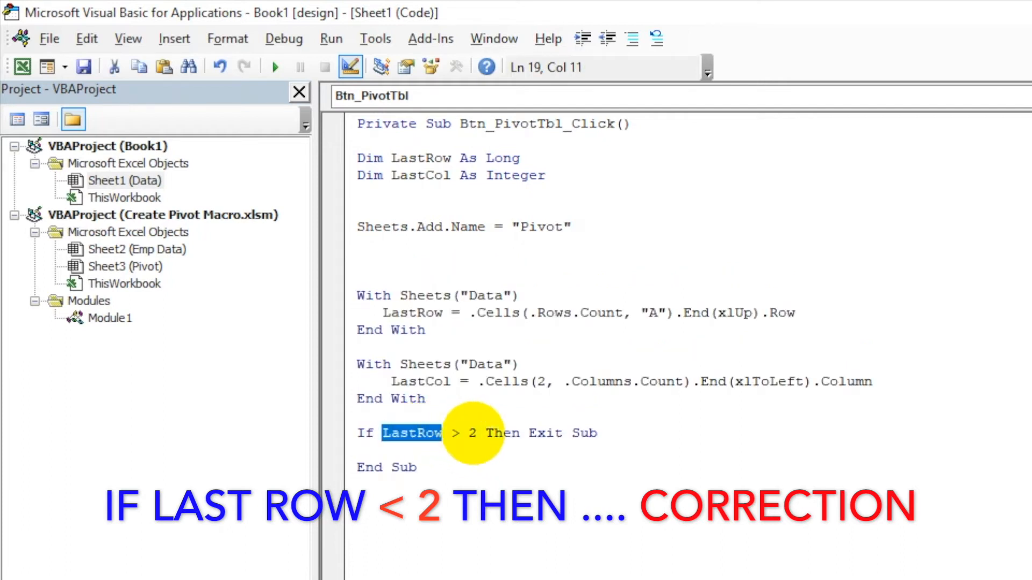
pyautogui.press('Enter')
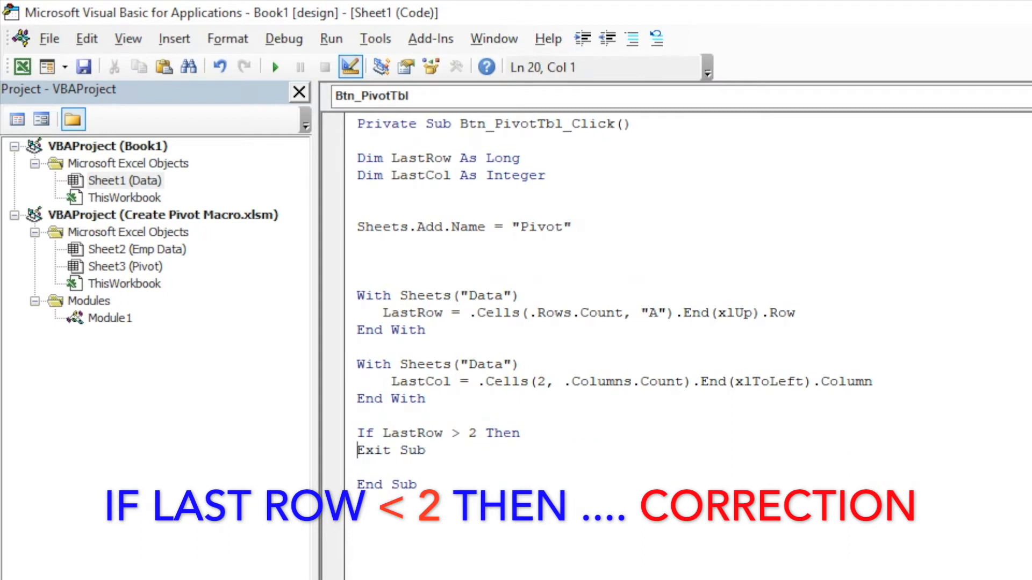
pyautogui.write('msgbox "No data found" , vb')
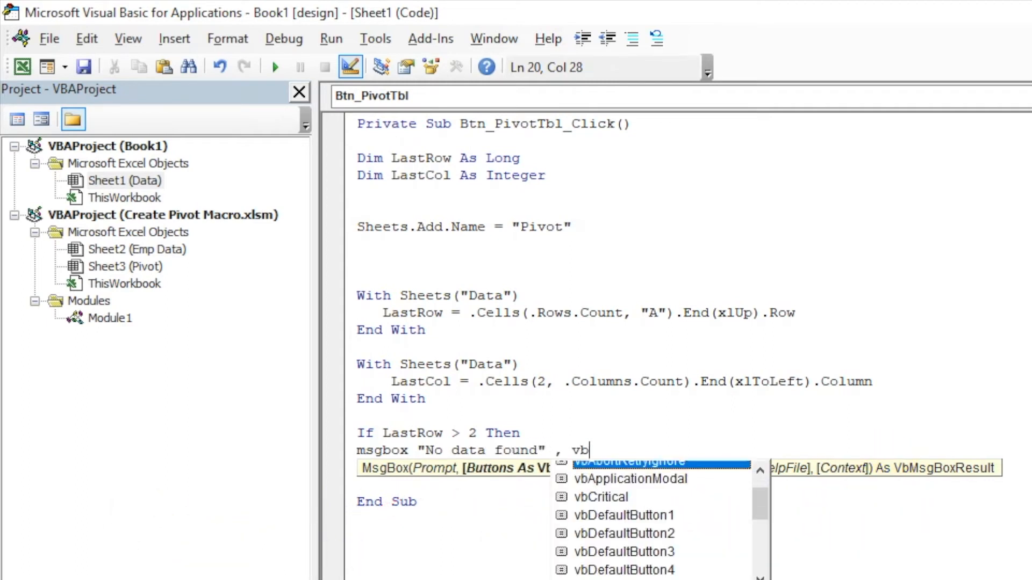
pyautogui.write('Critical')
pyautogui.click(689, 192)
pyautogui.write('Dim')
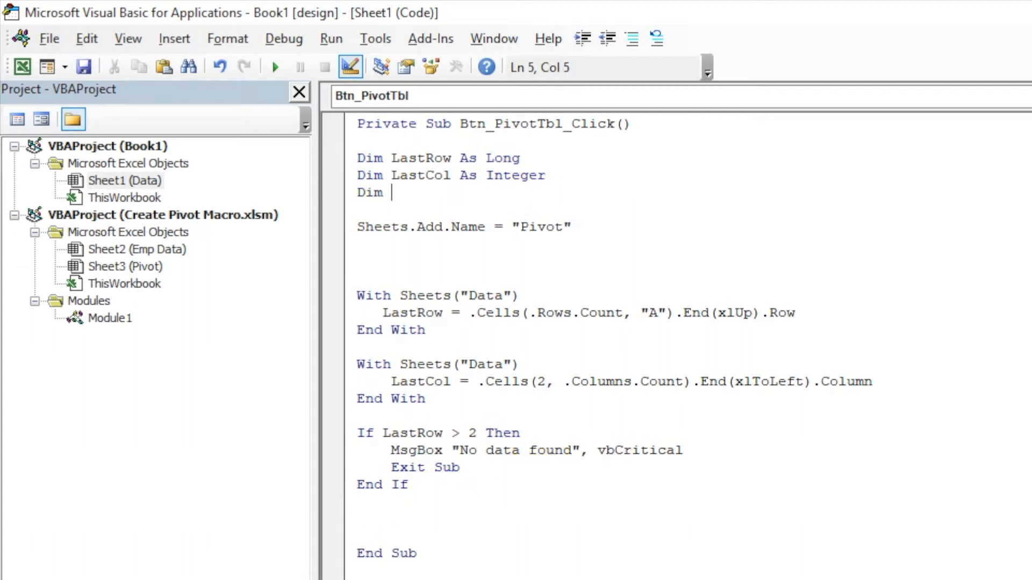
# Declare PivotRange As String and start assigning it the "Data!" address
pyautogui.write('PivotRa')
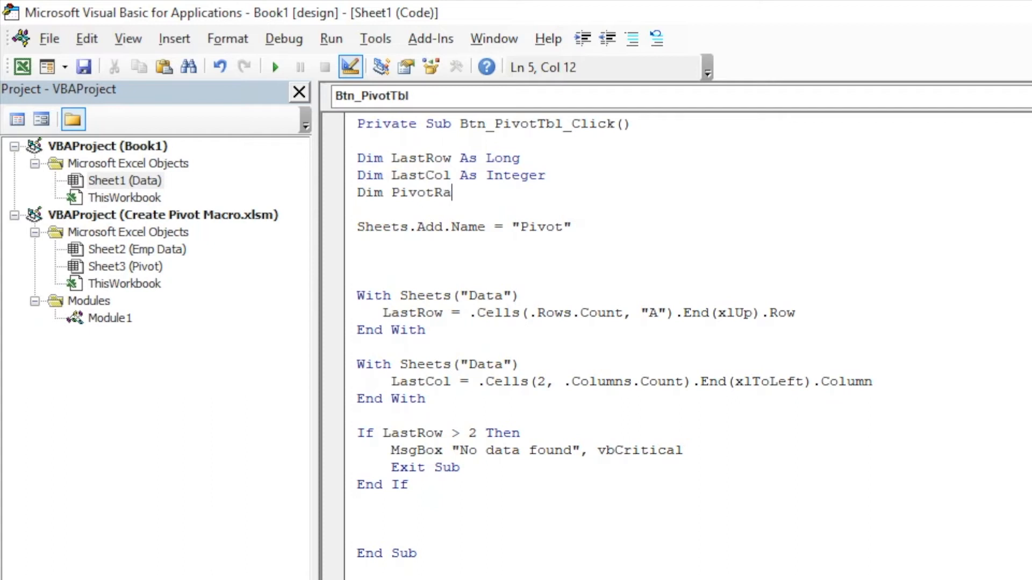
pyautogui.write('nge as string')
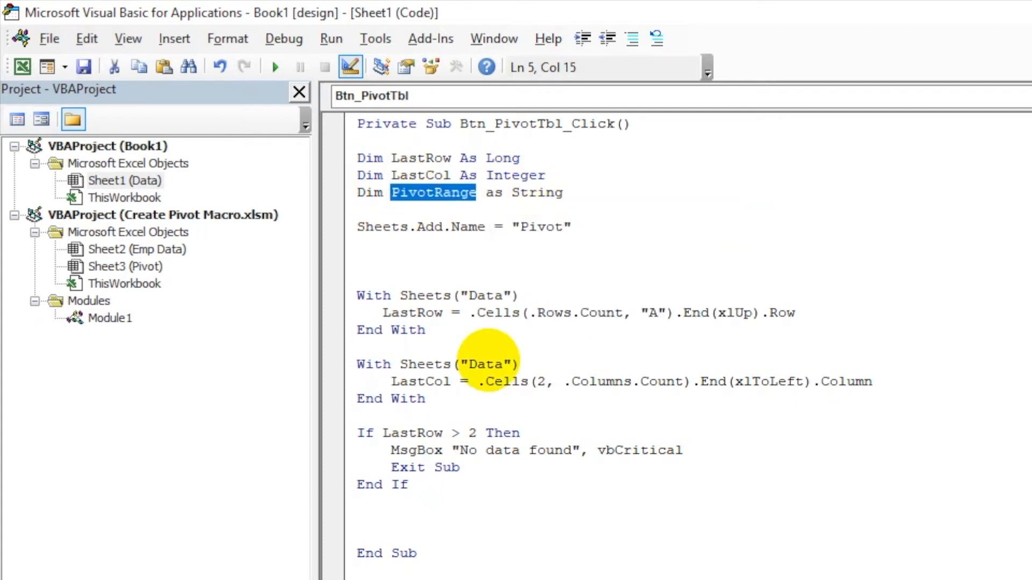
pyautogui.write('PivotRange')
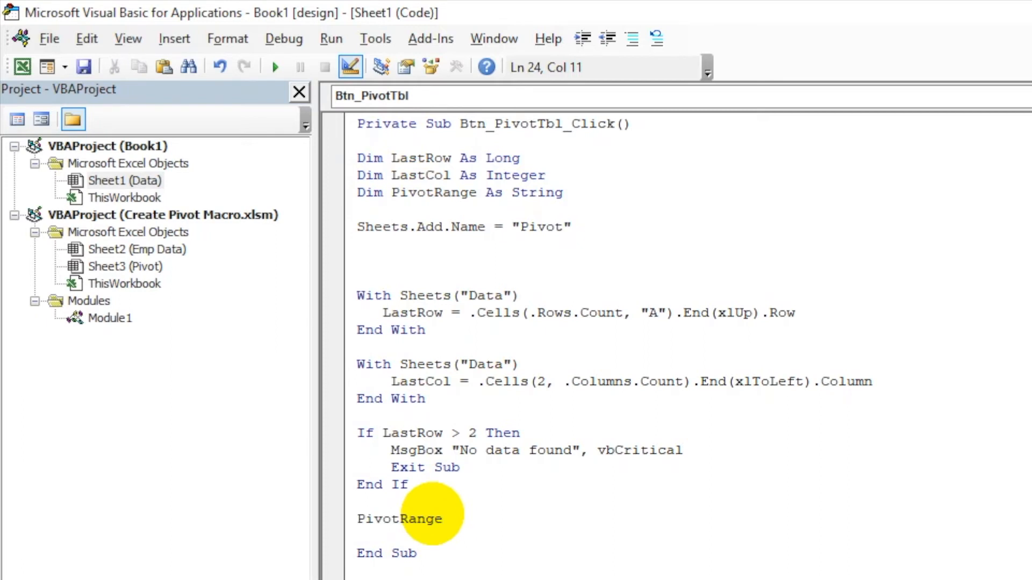
pyautogui.write('= "Dat')
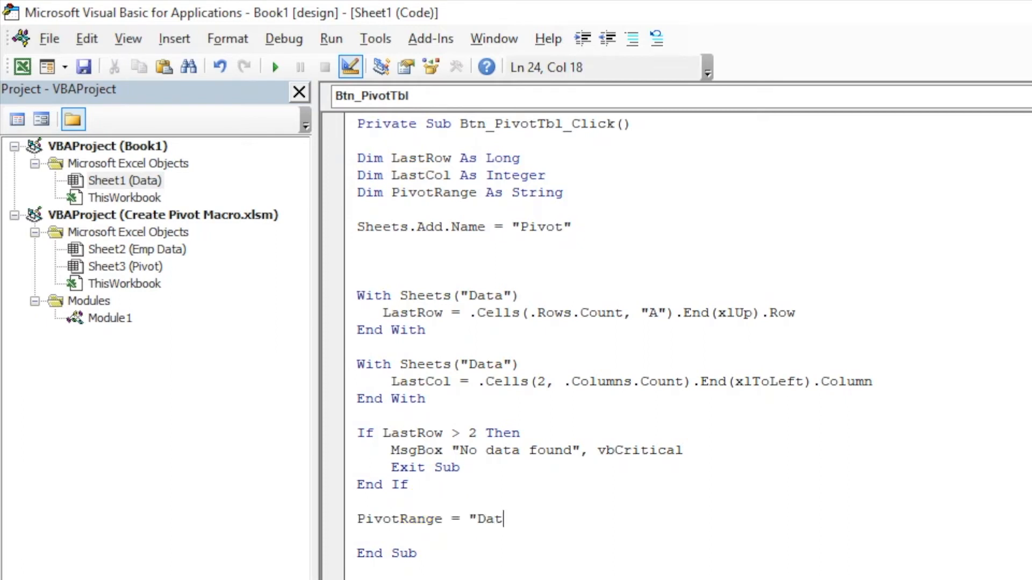
pyautogui.write('a!')
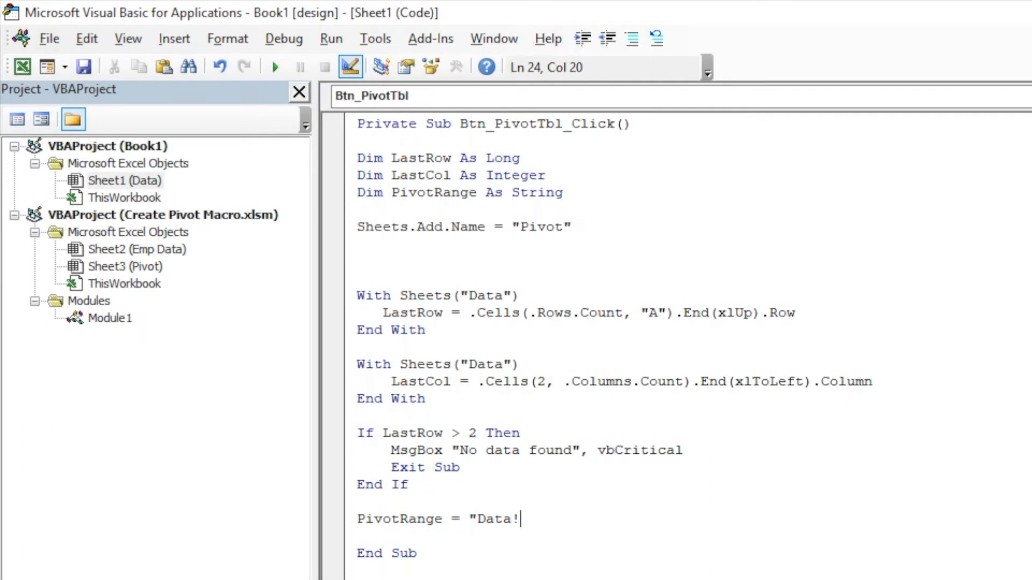
# Complete the address as "Data!R6C1:R" & LastRow & "C" & LastCol
pyautogui.write('R')
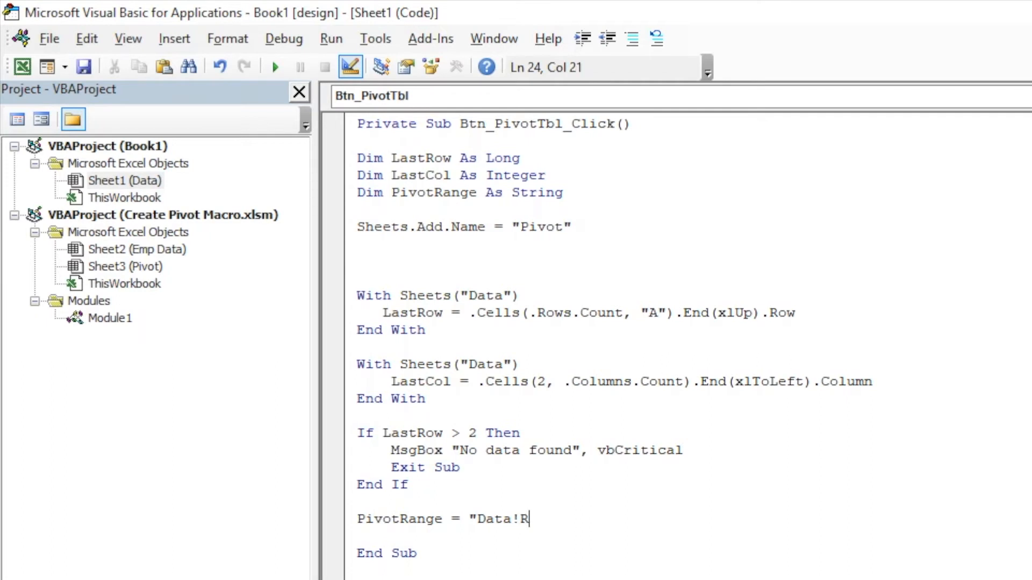
pyautogui.write('1')
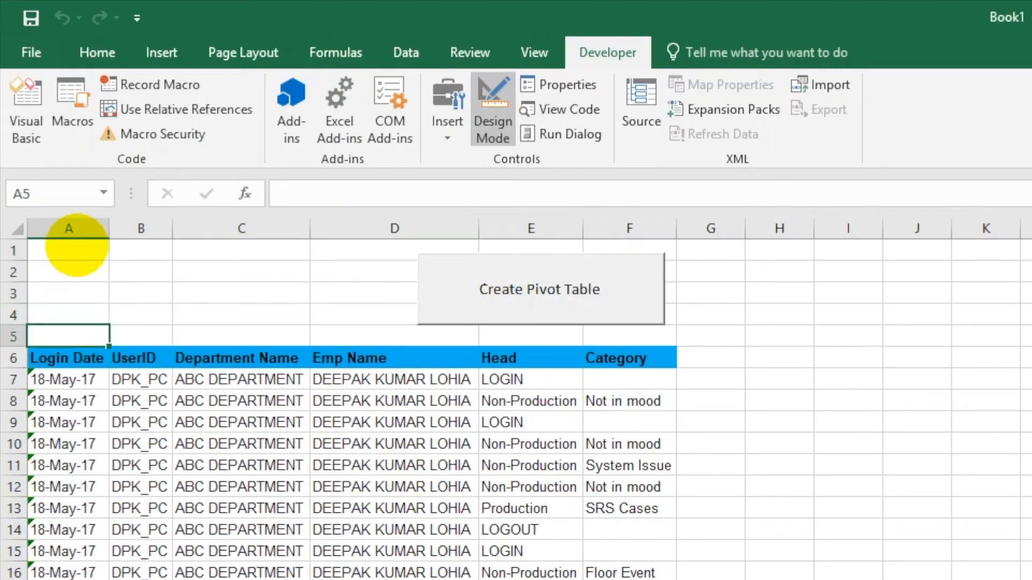
pyautogui.click(67, 358)
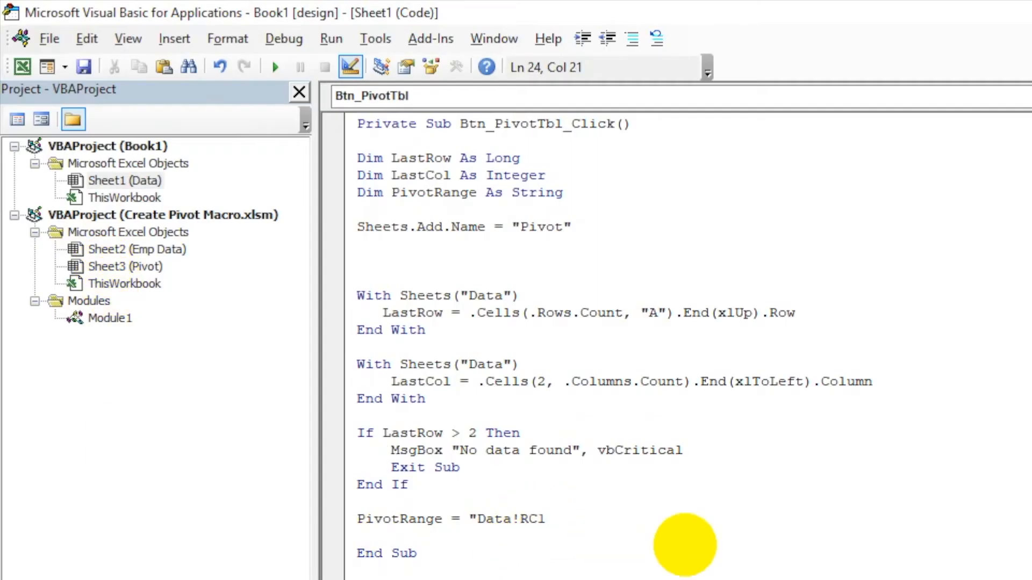
pyautogui.write('6C1:')
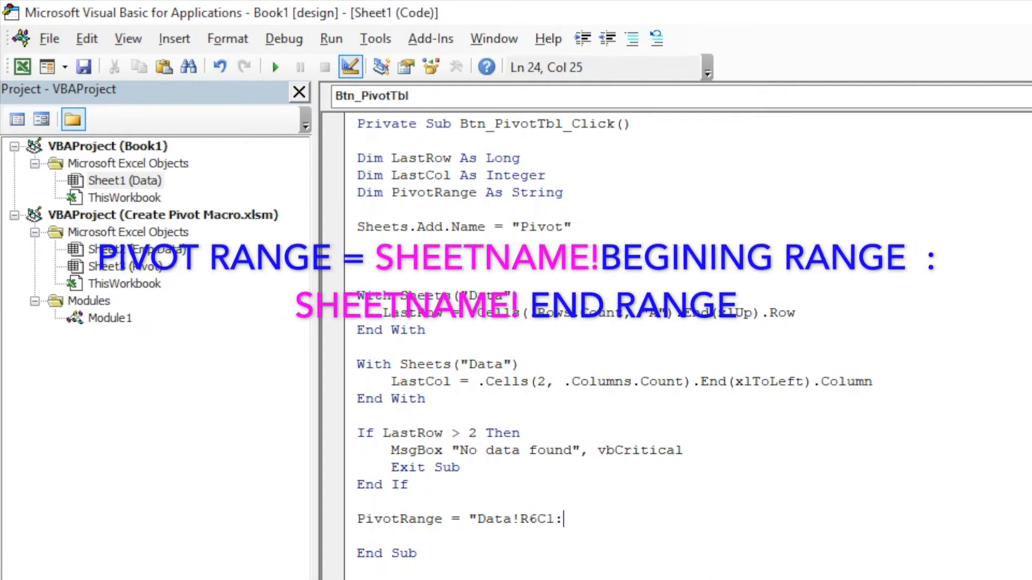
pyautogui.write('R')
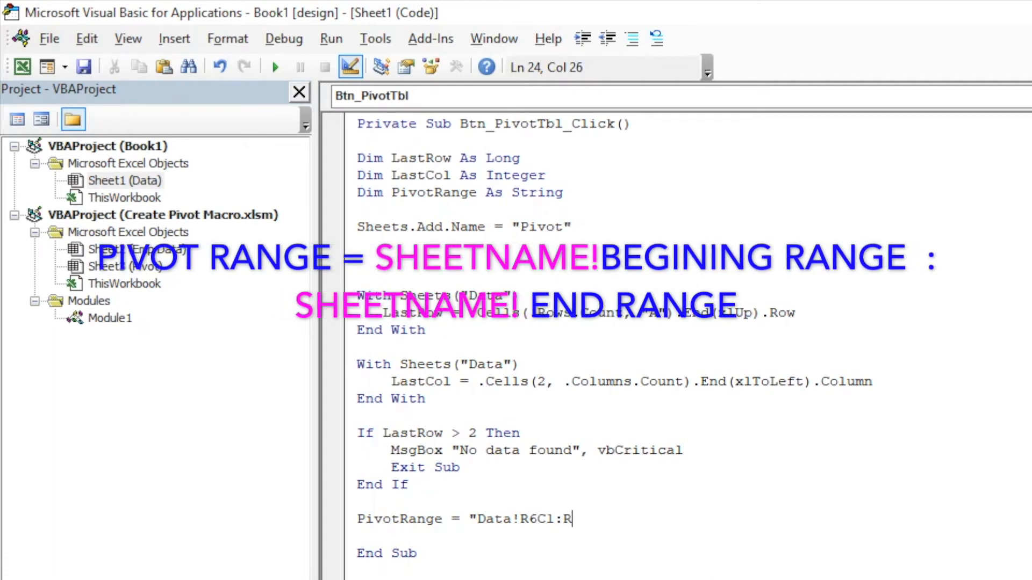
pyautogui.write('" &')
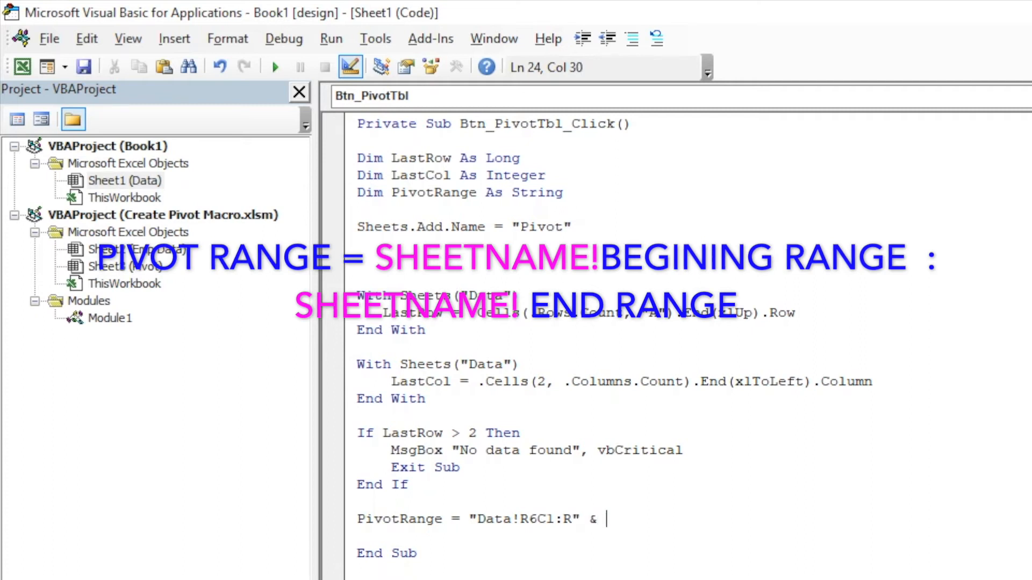
pyautogui.write('lastrow')
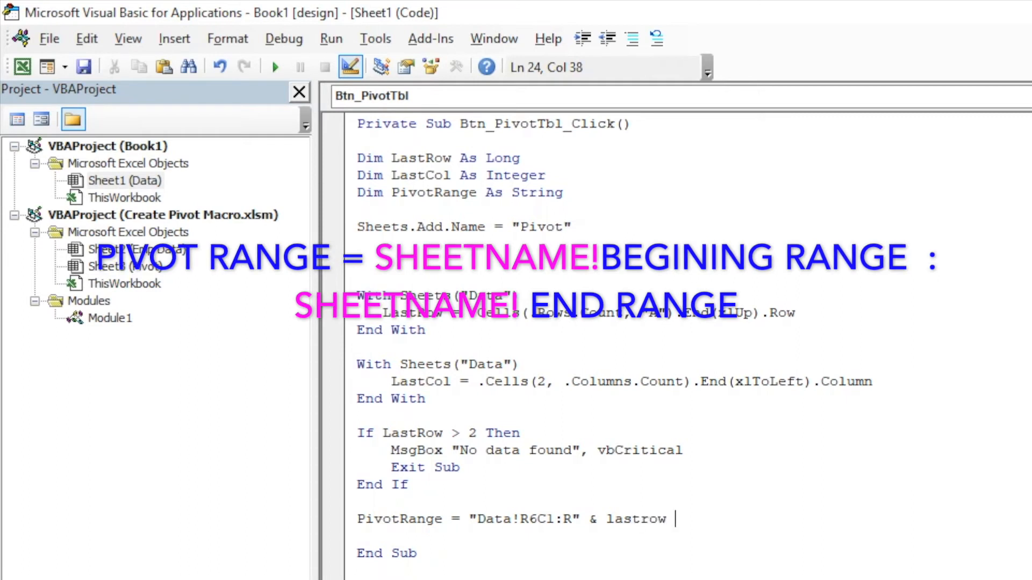
pyautogui.write('&')
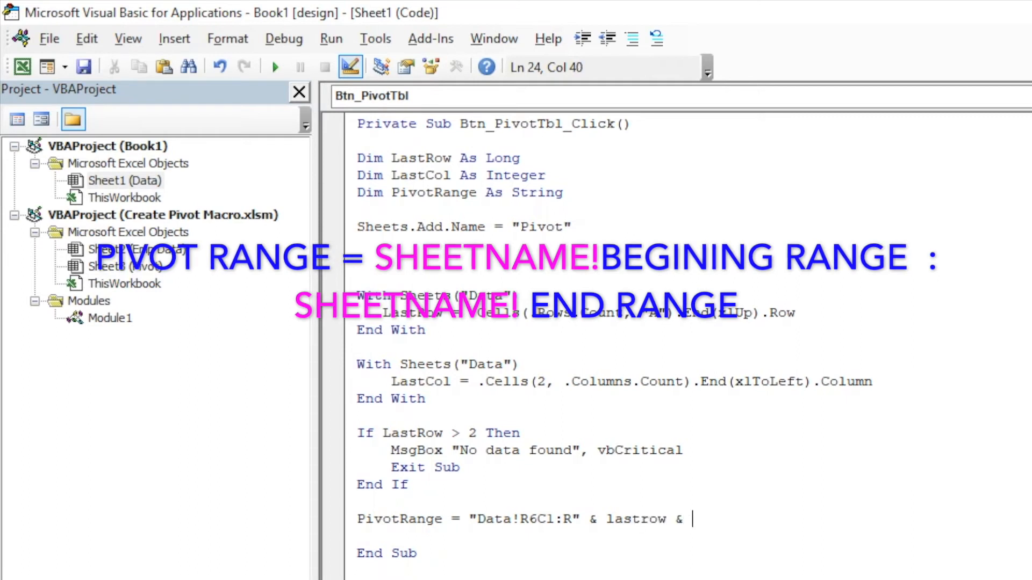
pyautogui.write('"C" &')
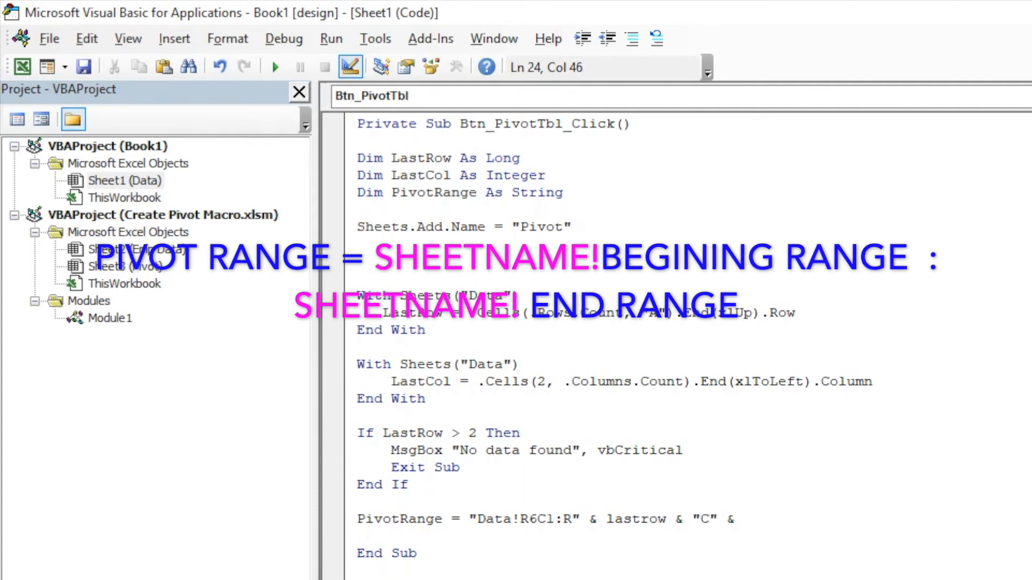
pyautogui.write('lastcol')
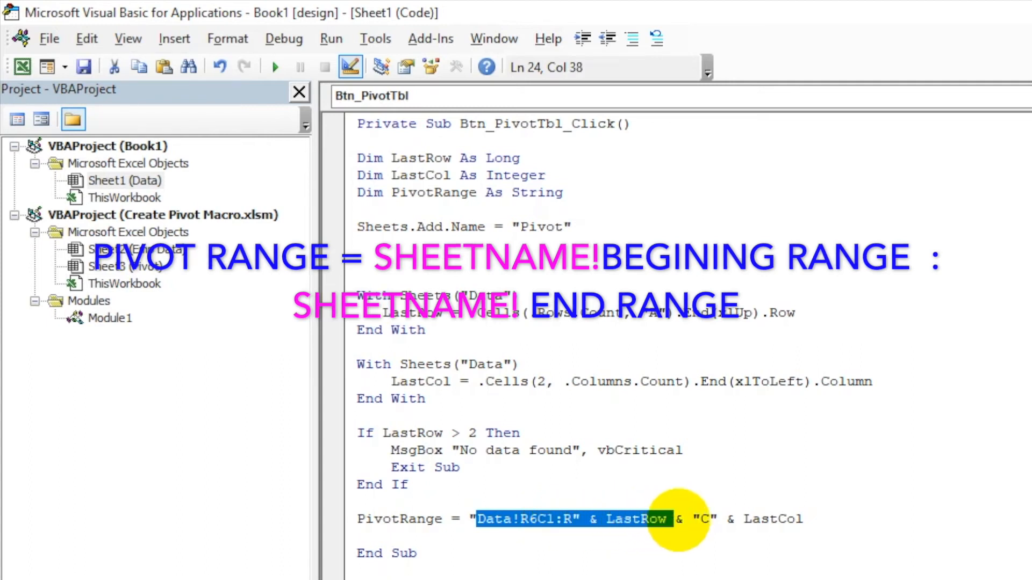
pyautogui.click(803, 519)
pyautogui.write('Act')
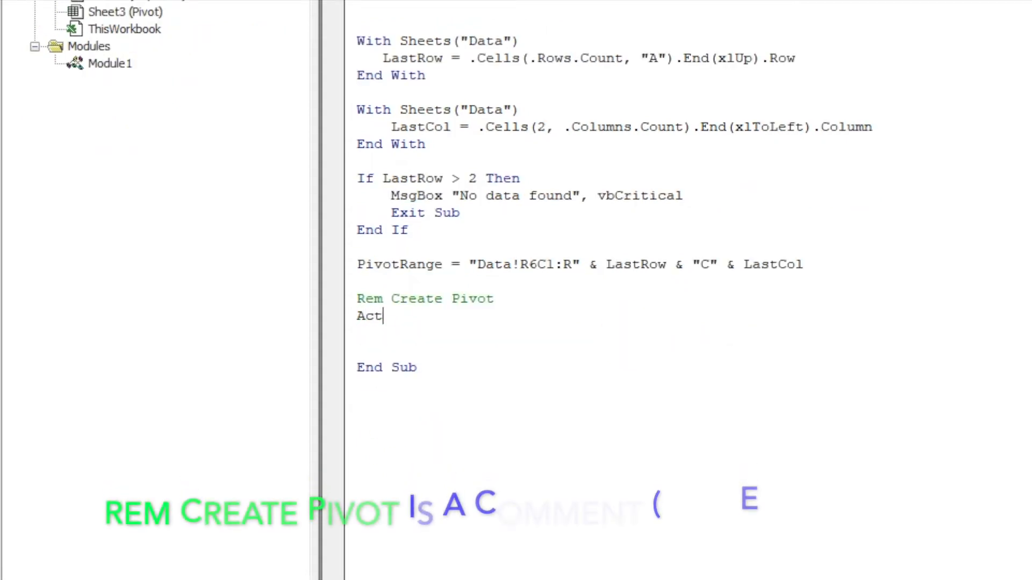
# Type ActiveWorkbook.PivotCaches.Add( beneath the comment
pyautogui.write('ive')
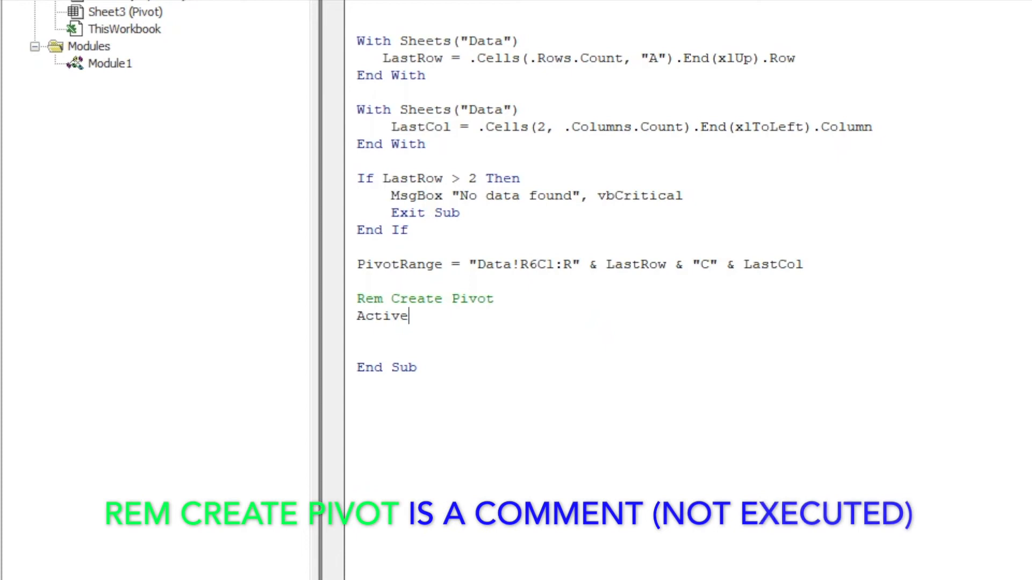
pyautogui.write('workbook.')
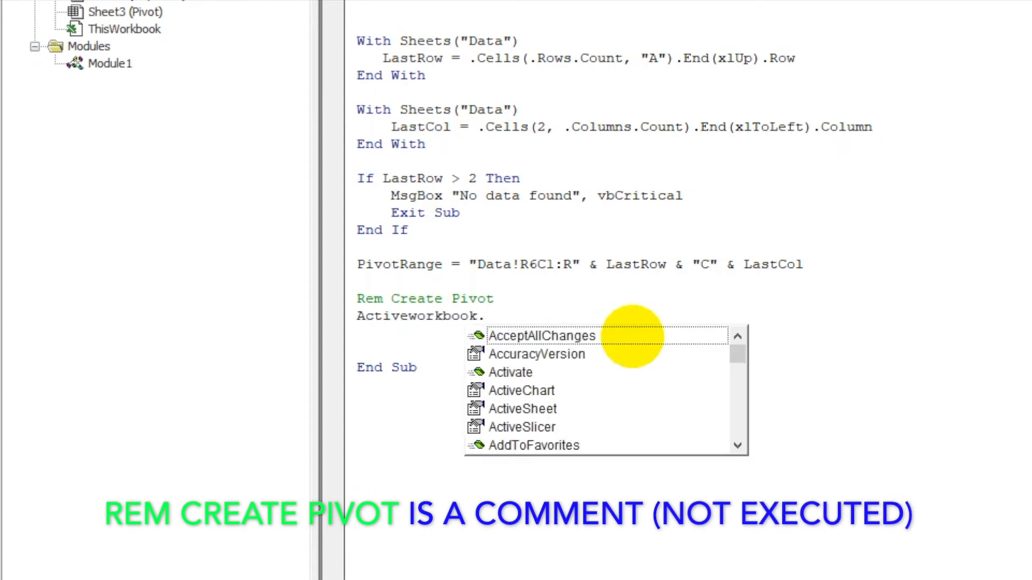
pyautogui.write('p')
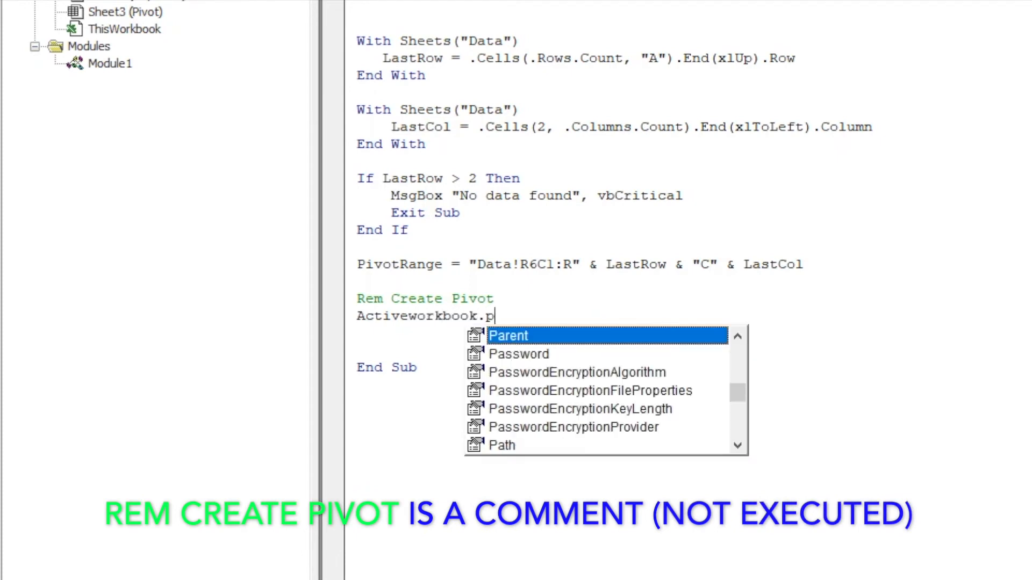
pyautogui.write('ivotCaches')
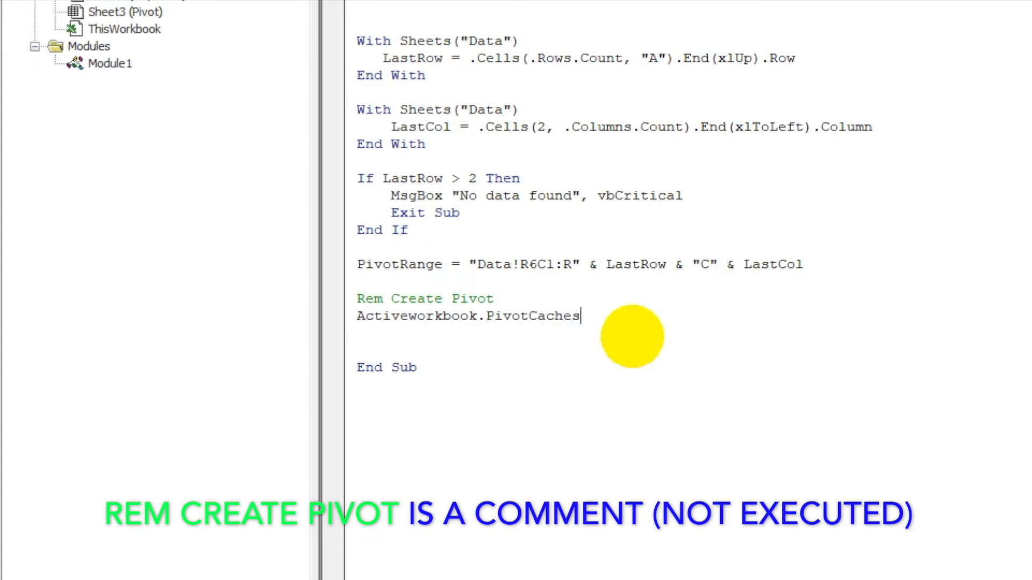
pyautogui.write('a')
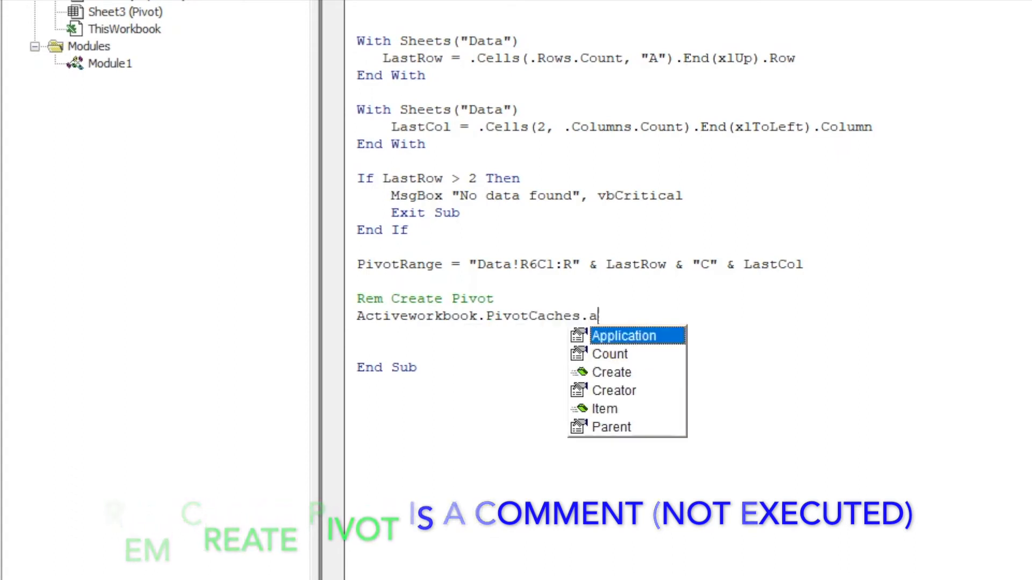
pyautogui.write('dd')
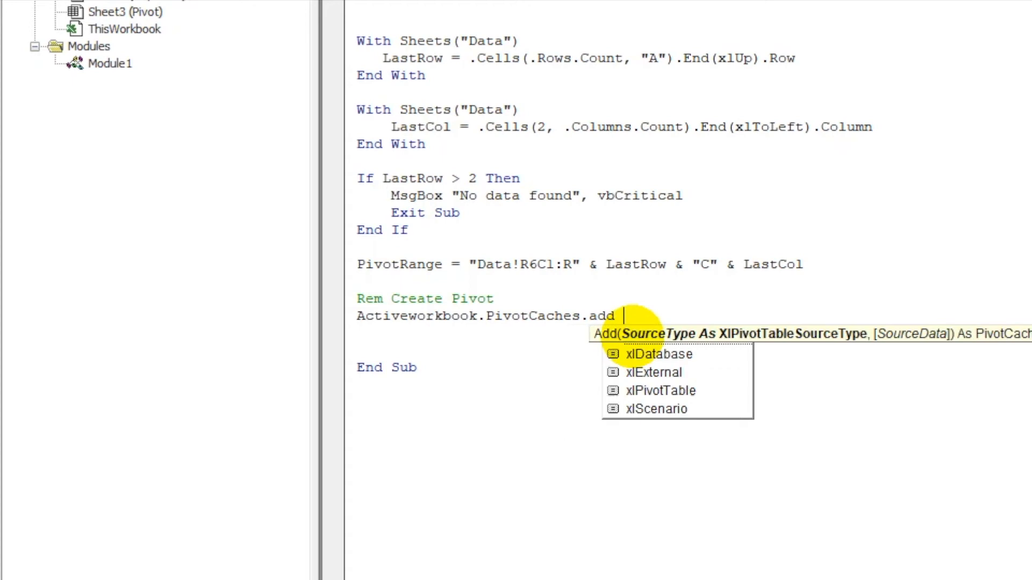
pyautogui.write('(')
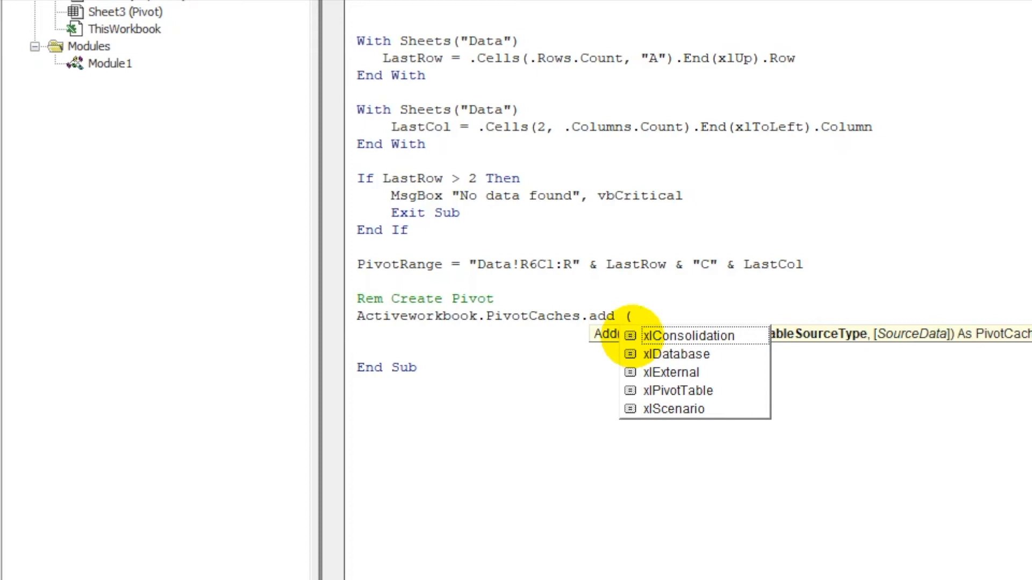
# Pass xlDatabase and PivotRange as the pivot cache's source arguments
pyautogui.doubleClick(677, 354)
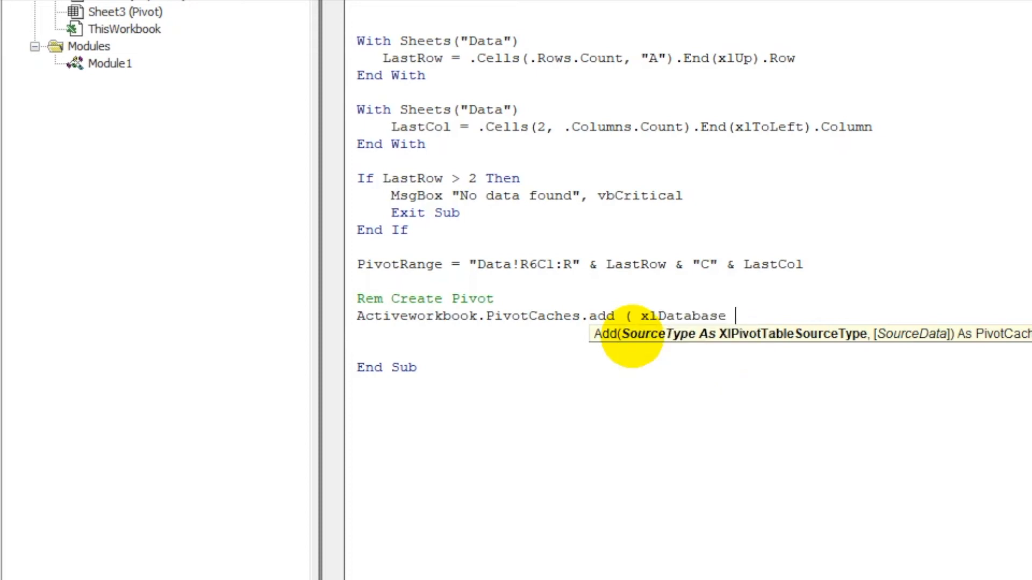
pyautogui.write(',')
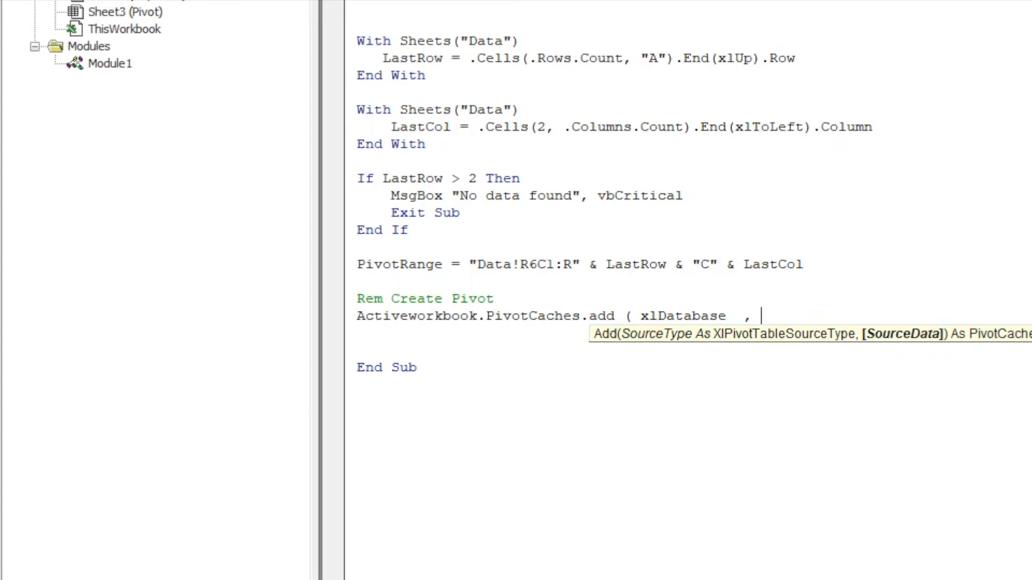
pyautogui.write('ran')
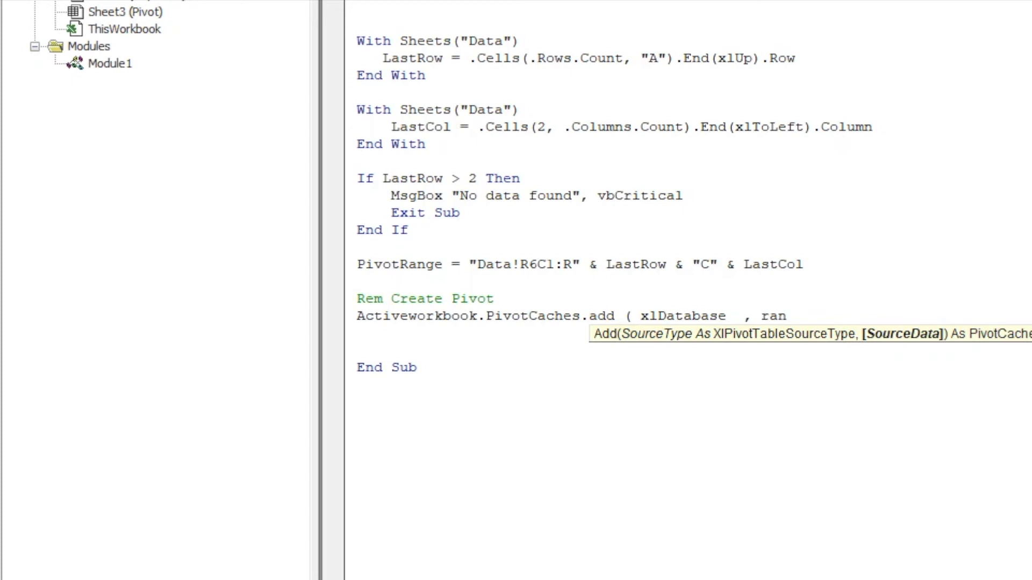
pyautogui.write('pivotran')
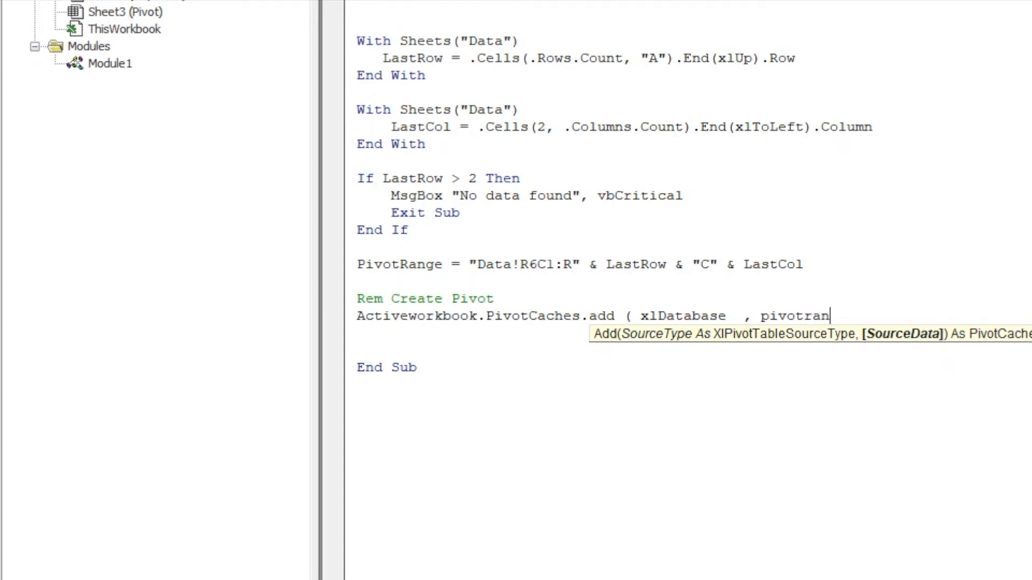
pyautogui.write('ge)')
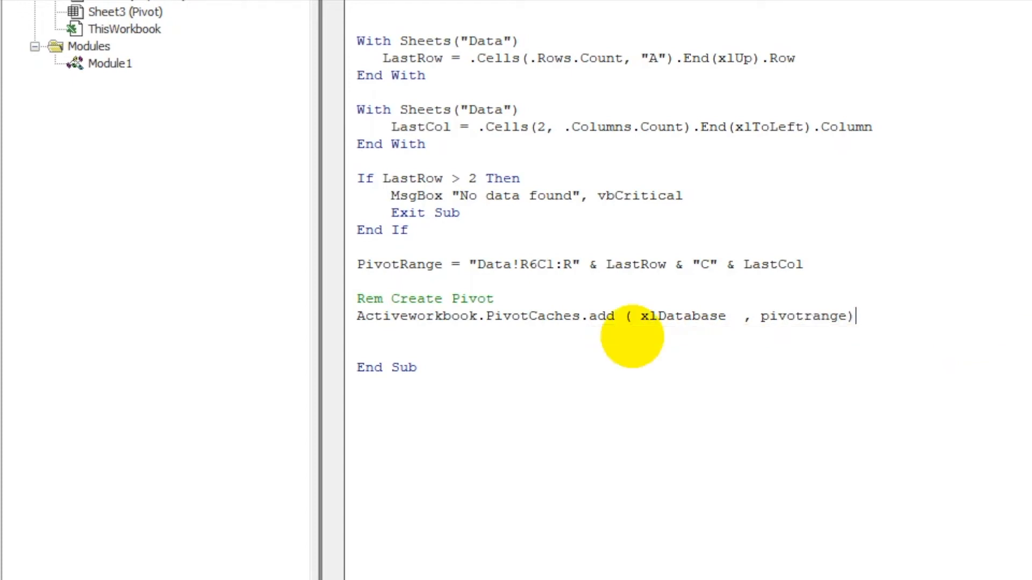
pyautogui.write('.create')
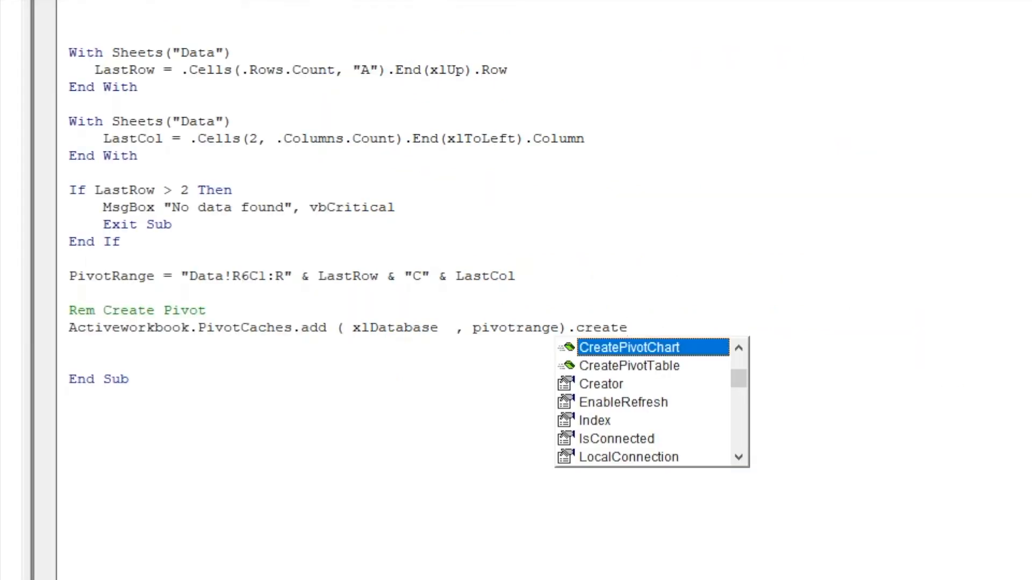
# Append CreatePivotTable to the pivot cache line with destination "Pivot!R4C1"
pyautogui.doubleClick(629, 366)
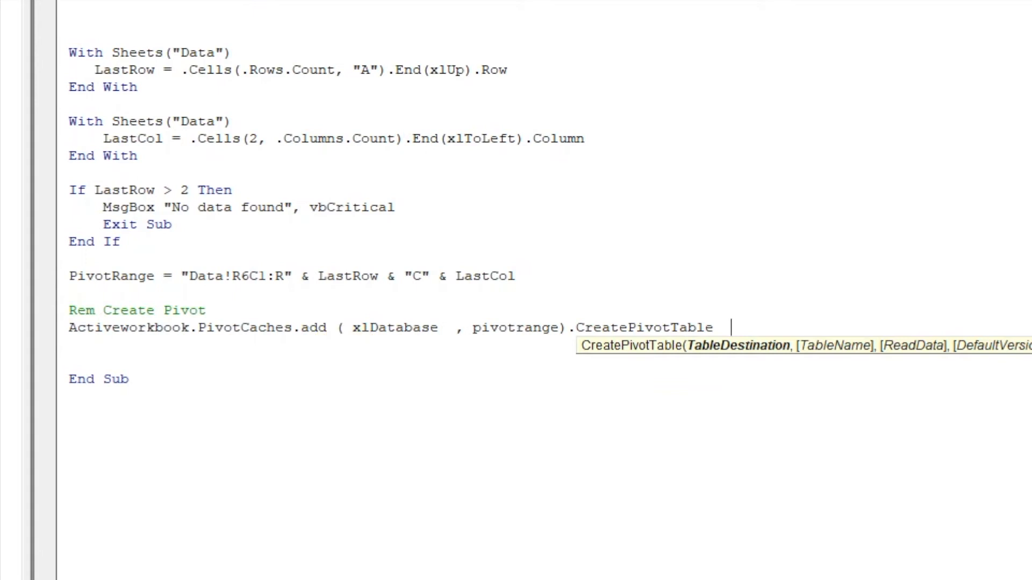
pyautogui.write('tabl')
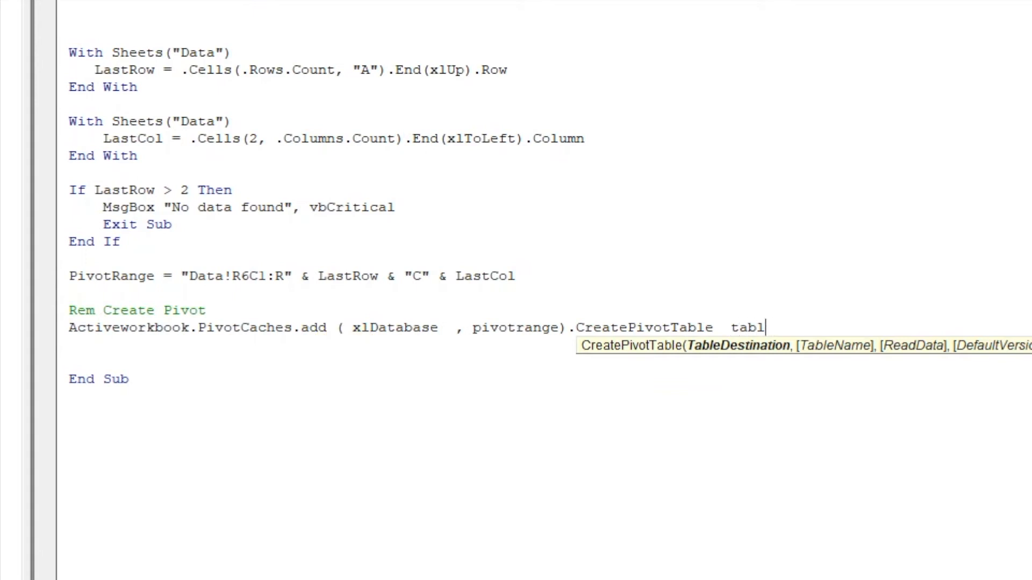
pyautogui.press('BackSpace')
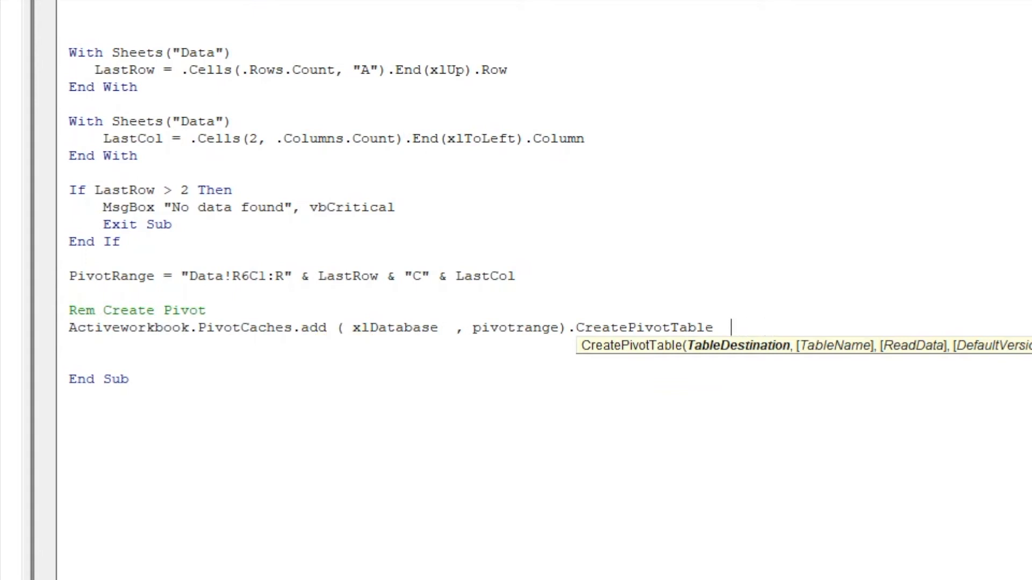
pyautogui.write('( Pivot!')
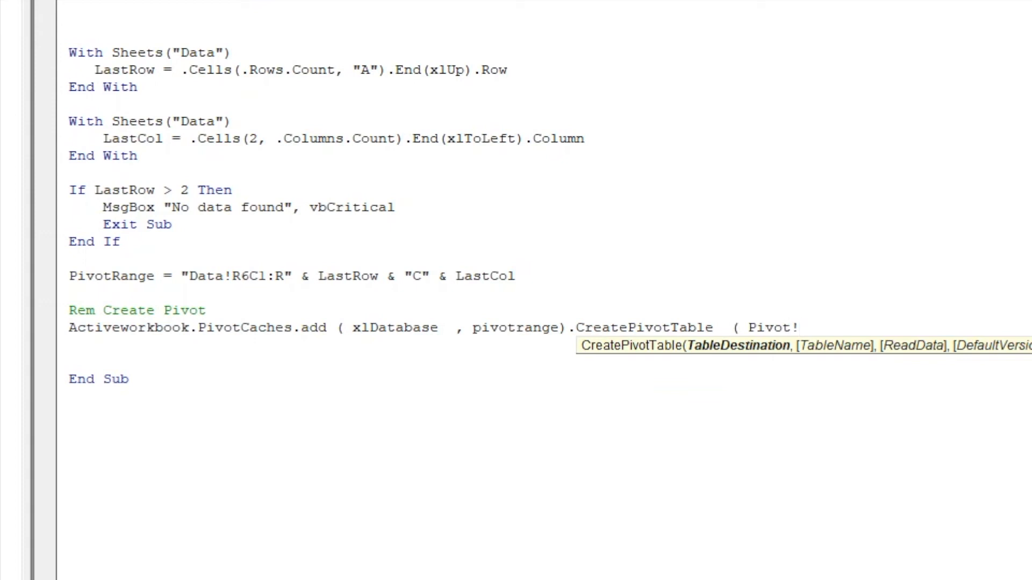
pyautogui.write('"')
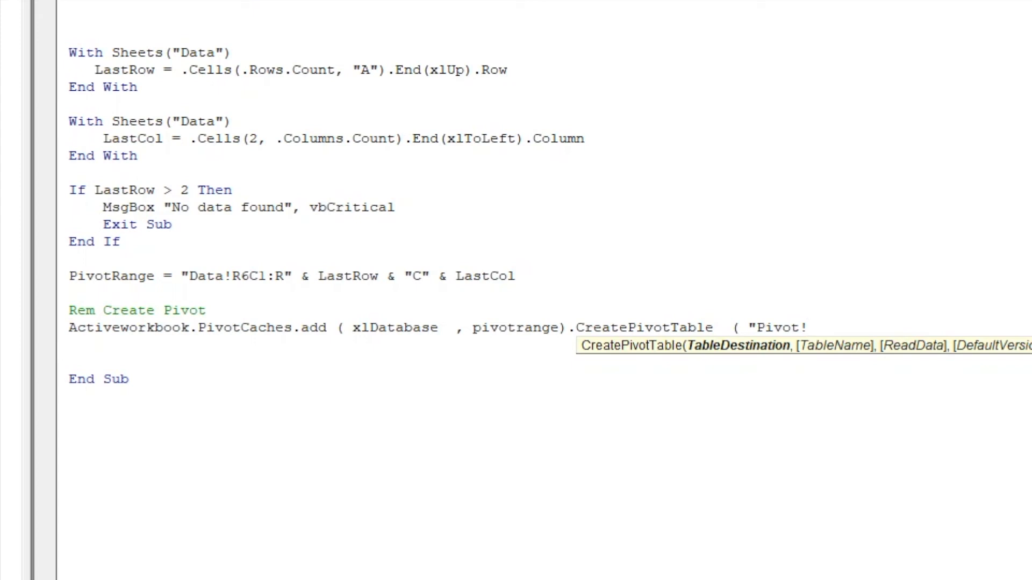
pyautogui.write('R')
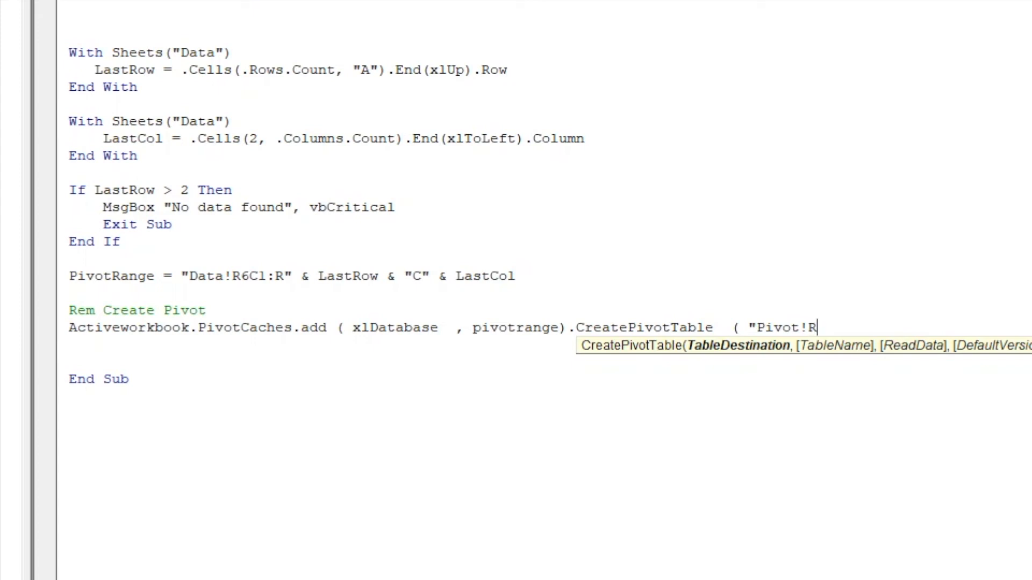
pyautogui.write('4')
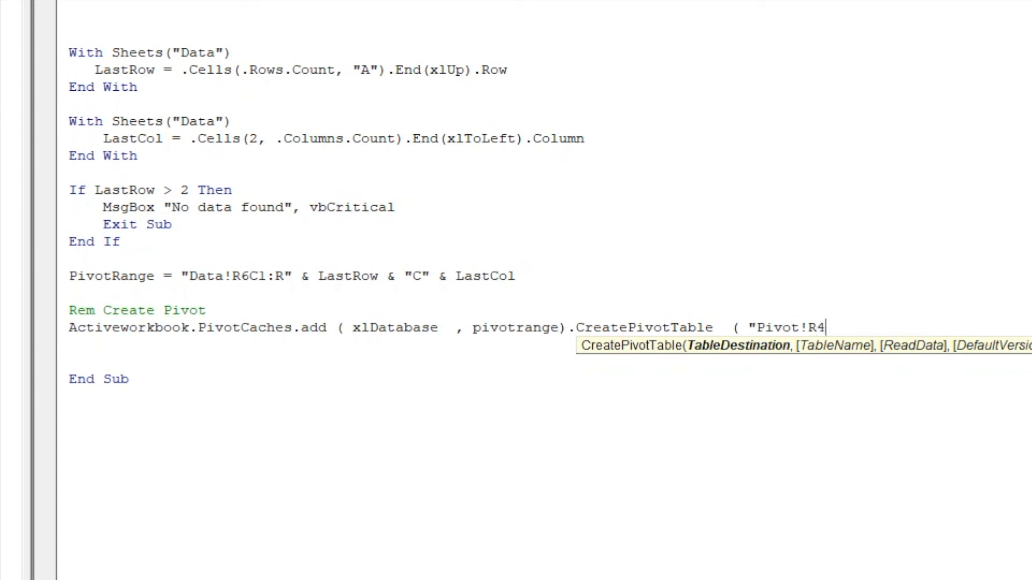
pyautogui.write('C1')
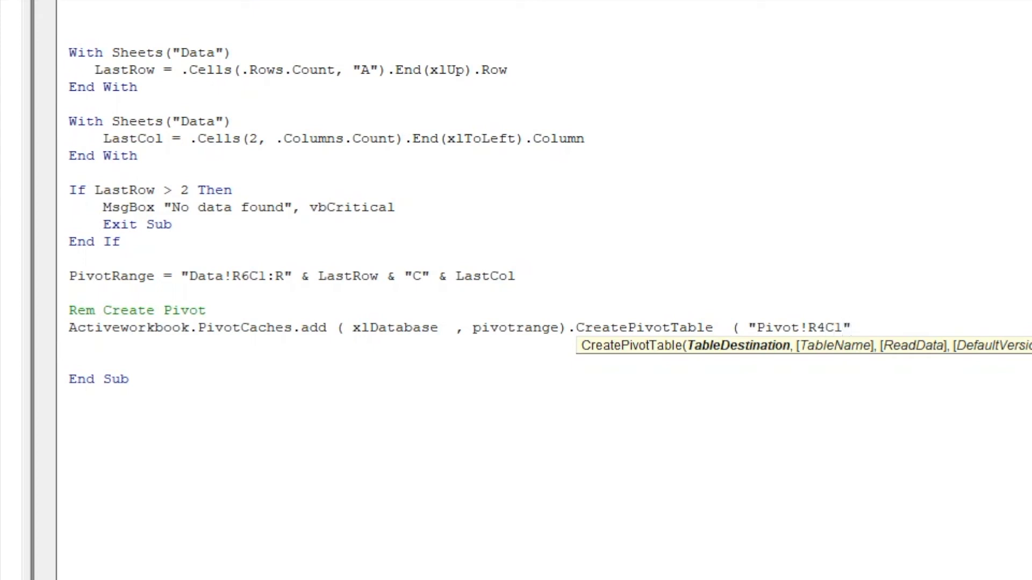
# Add the table name "PivotTable1" and delete the leftover trailing arguments
pyautogui.write(',')
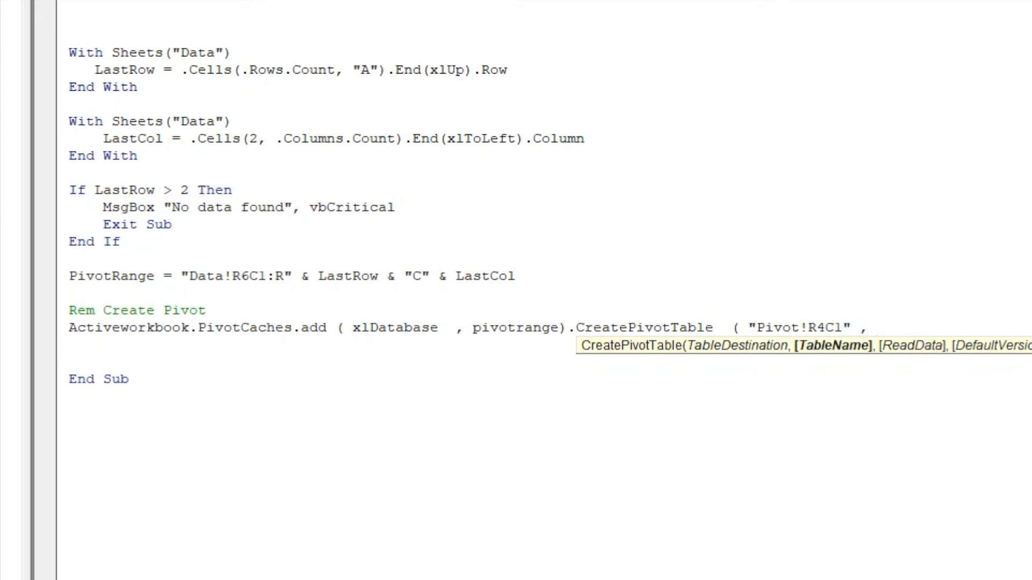
pyautogui.write('"')
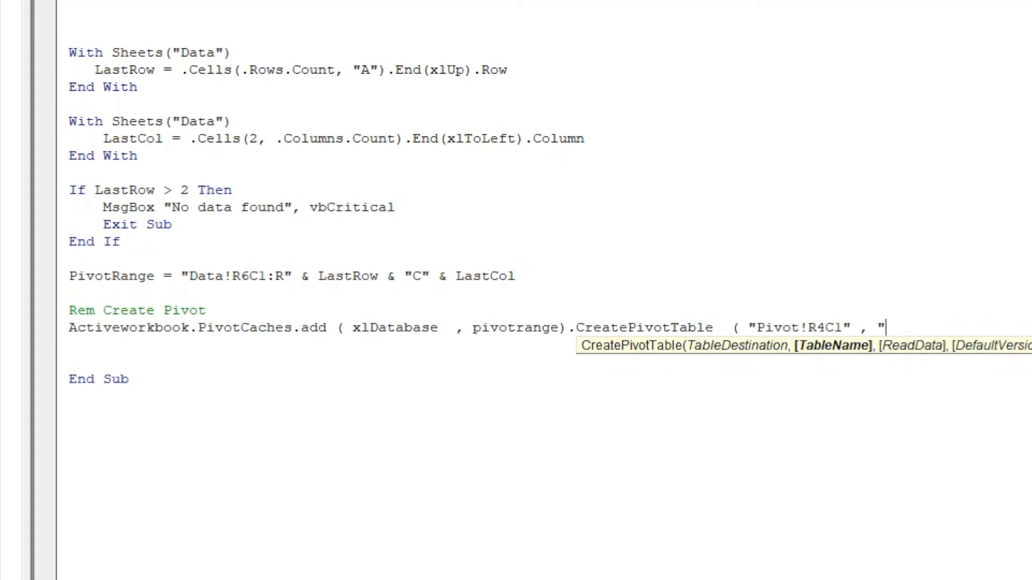
pyautogui.write('PivotT')
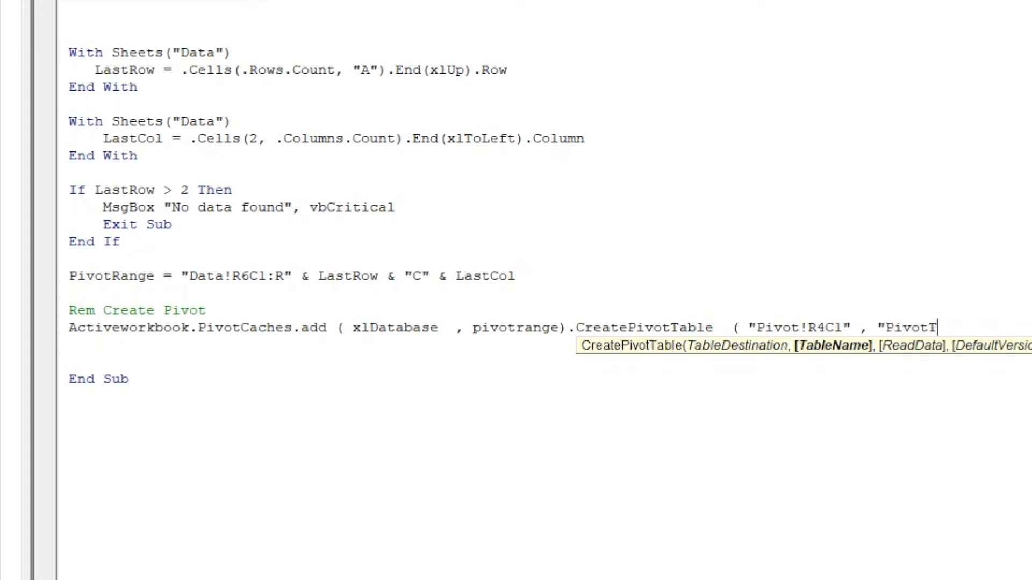
pyautogui.write('able1"')
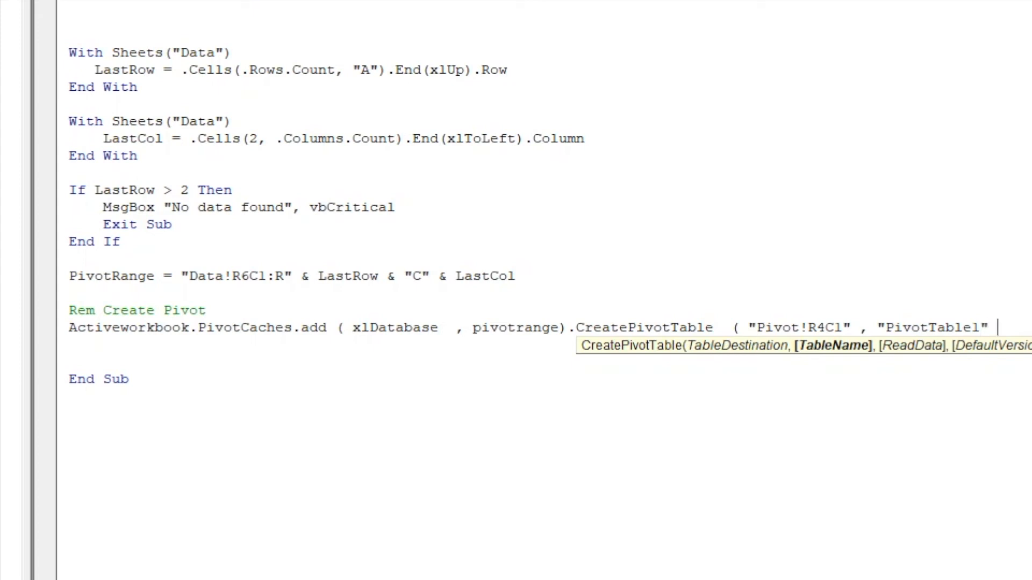
pyautogui.write(',')
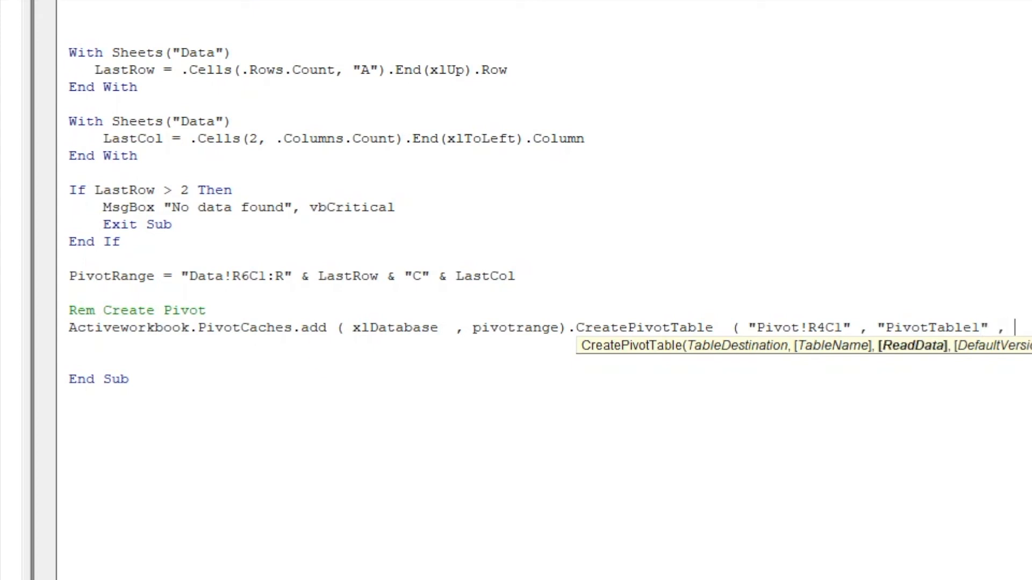
pyautogui.write(',')
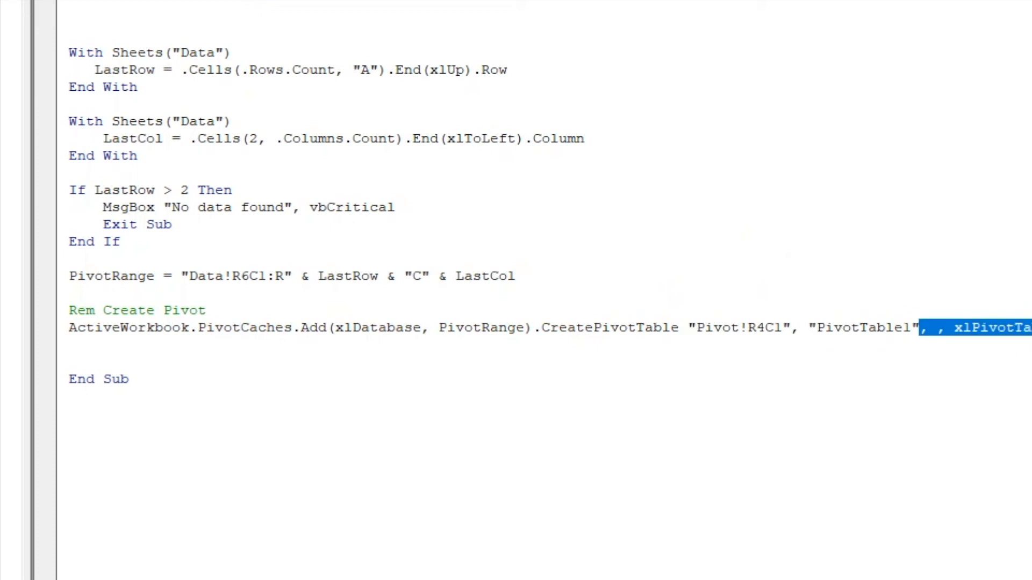
pyautogui.press('Delete')
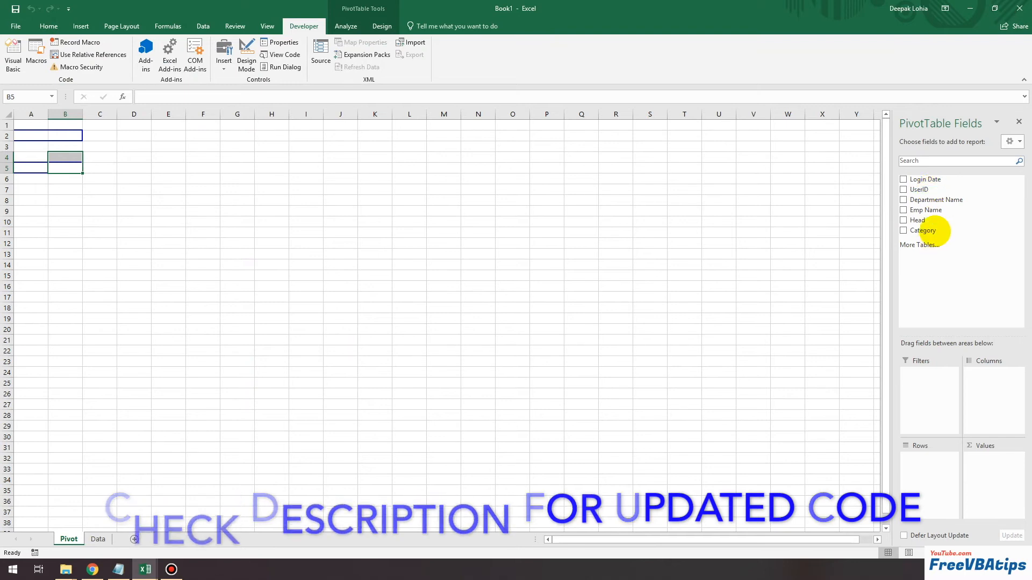
# Run the Create Pivot Table macro to produce the empty PivotTable1 on the Pivot sheet
pyautogui.click(97, 539)
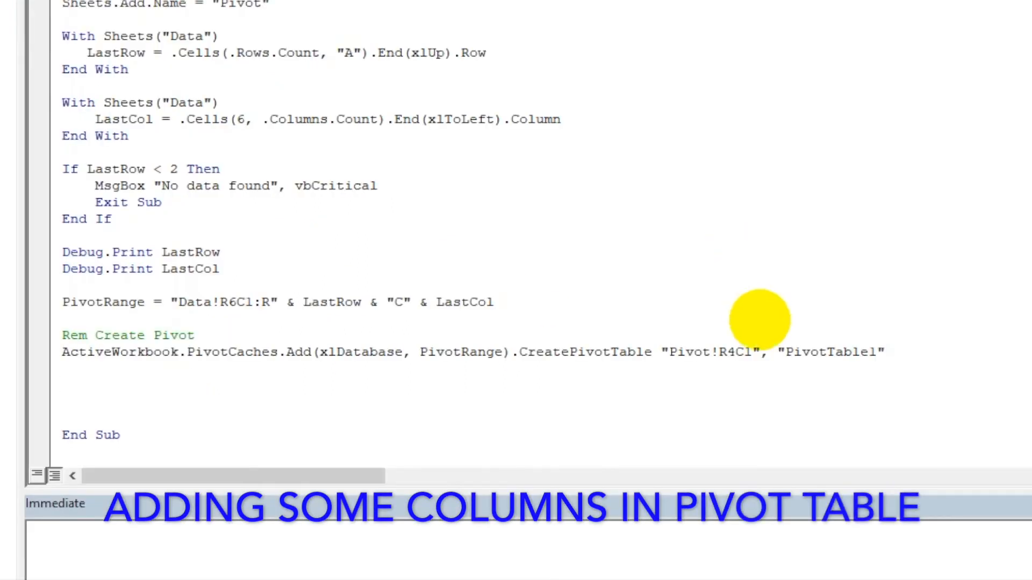
# Start a With block for ActiveSheet.PivotTables("PivotTable1").PivotFields("UserId")
pyautogui.write('wi')
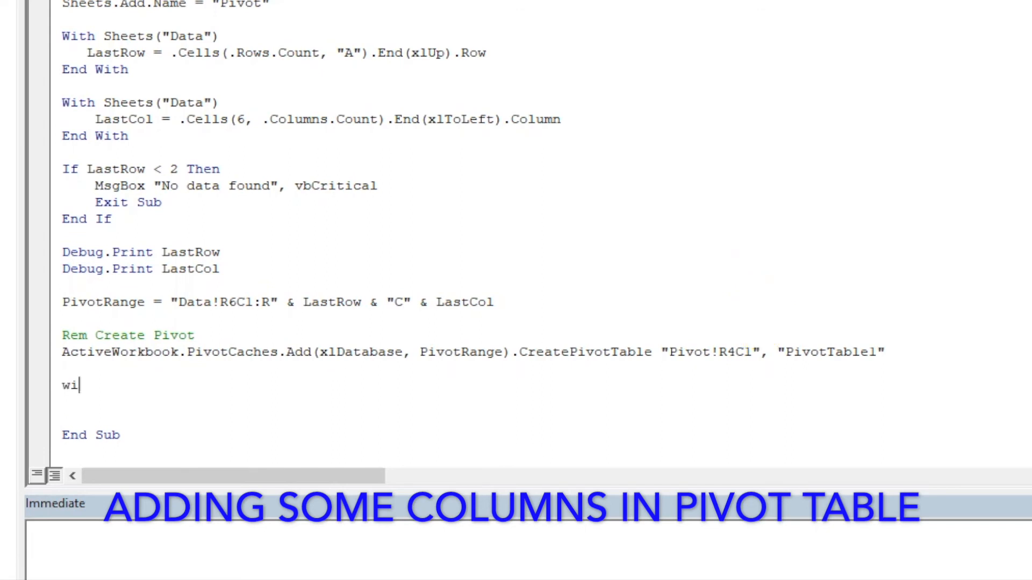
pyautogui.write('thacive')
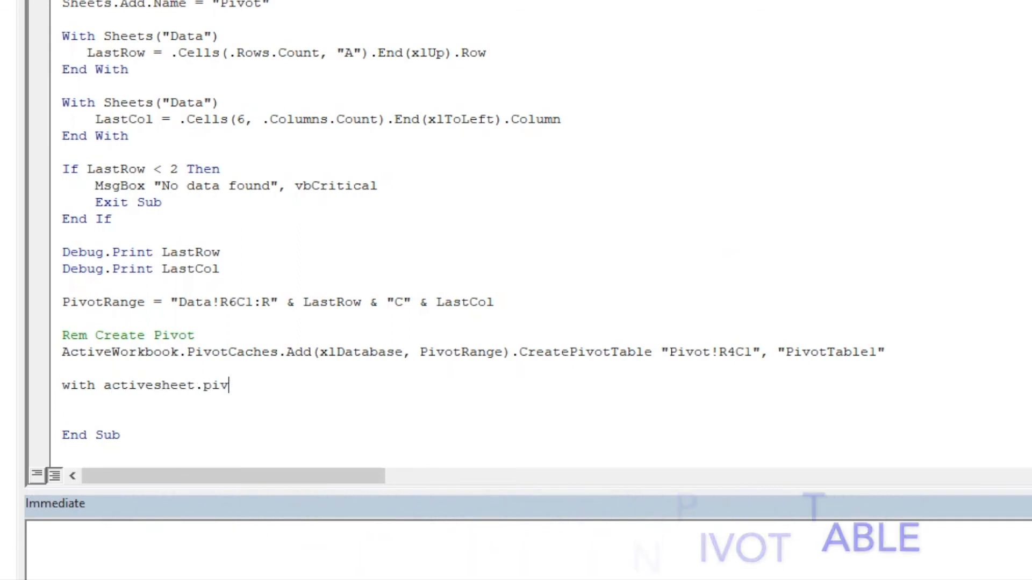
pyautogui.write('ottables')
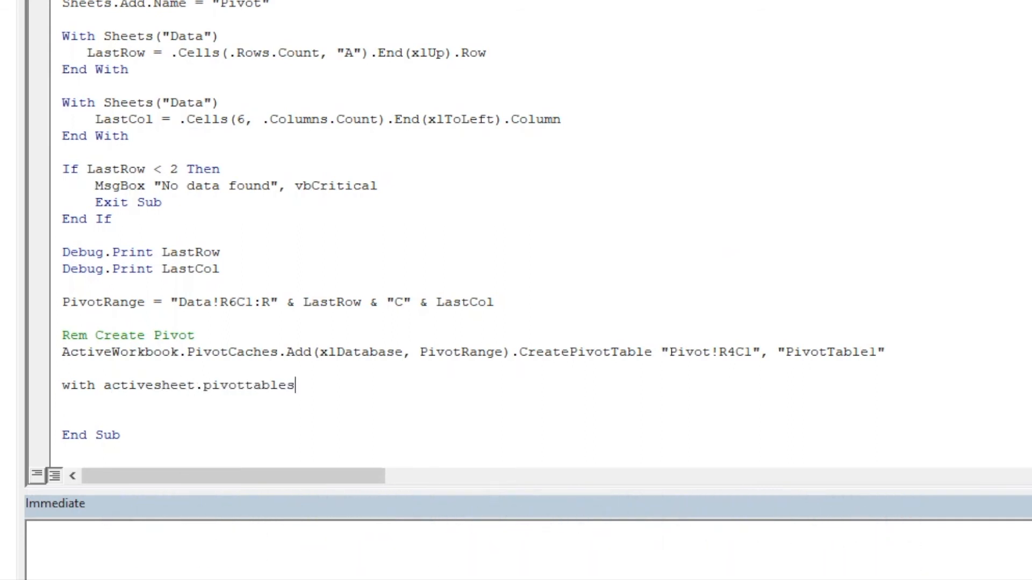
pyautogui.write('(')
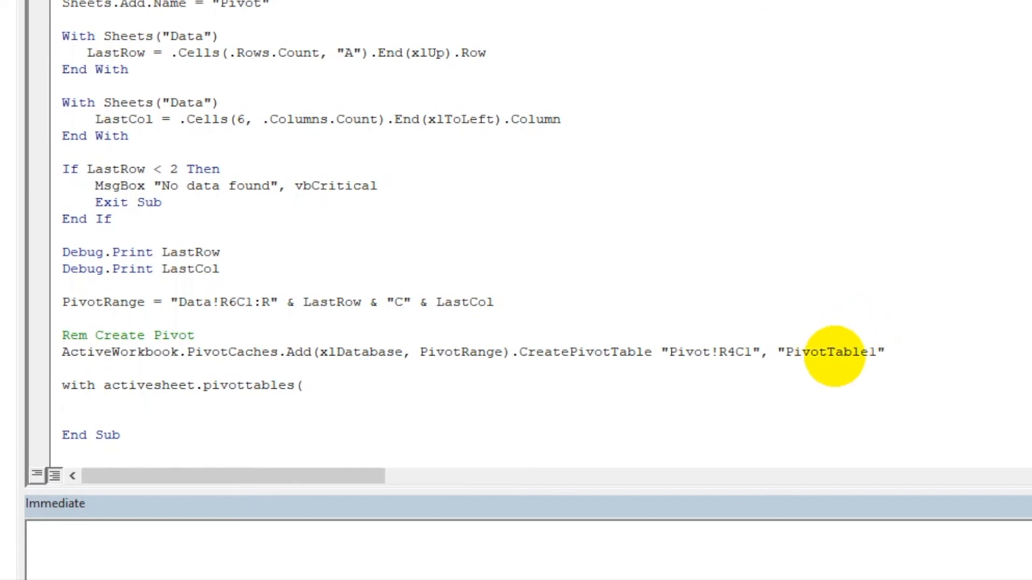
pyautogui.doubleClick(829, 352)
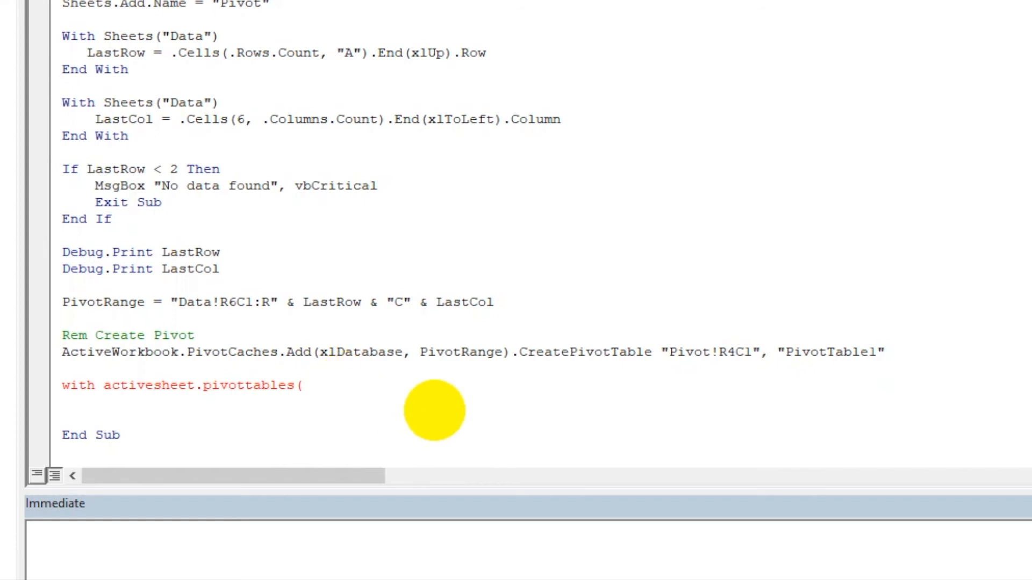
pyautogui.write('"PivotTable1"')
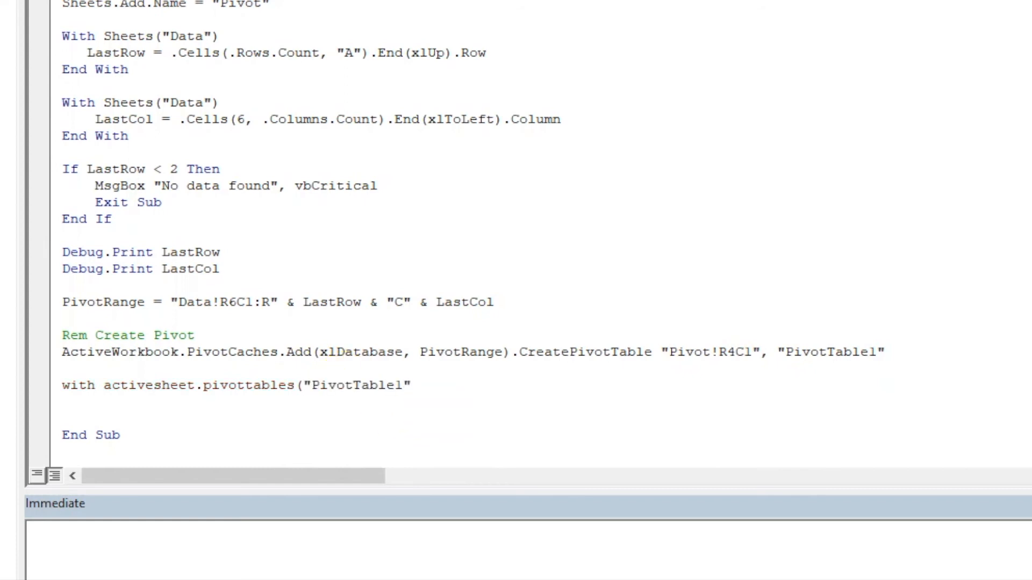
pyautogui.write('.')
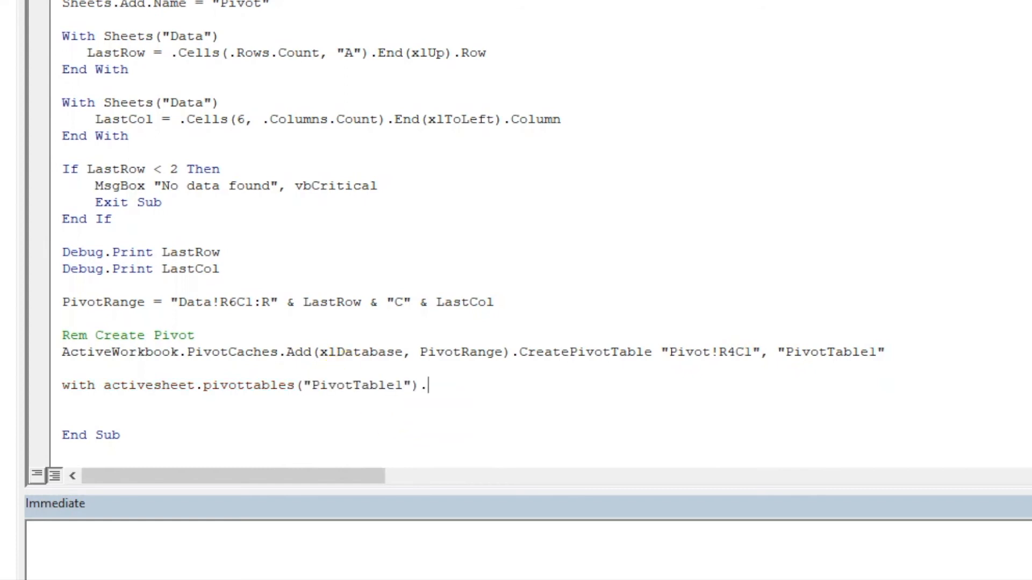
pyautogui.write('piv')
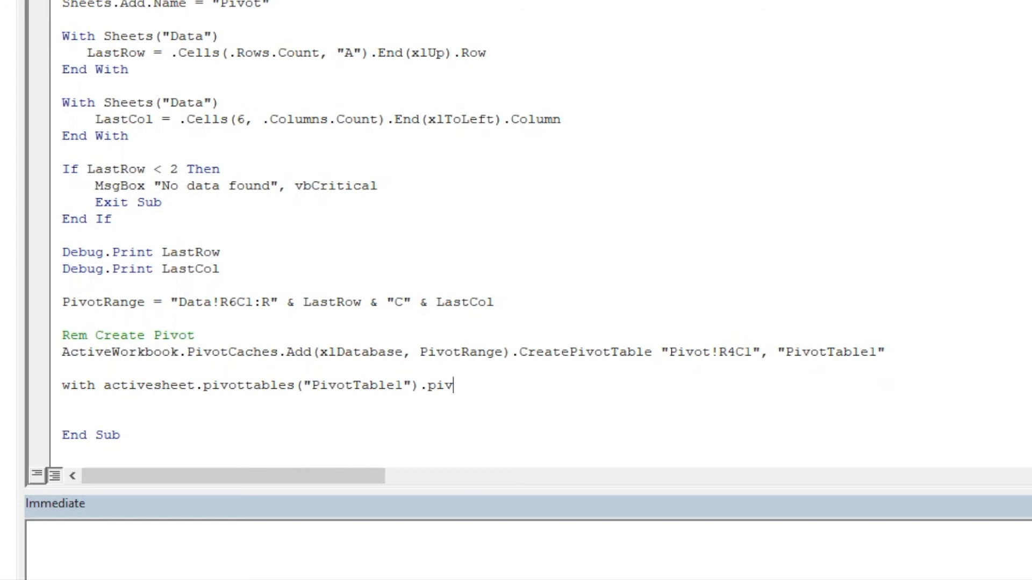
pyautogui.write('otfields(')
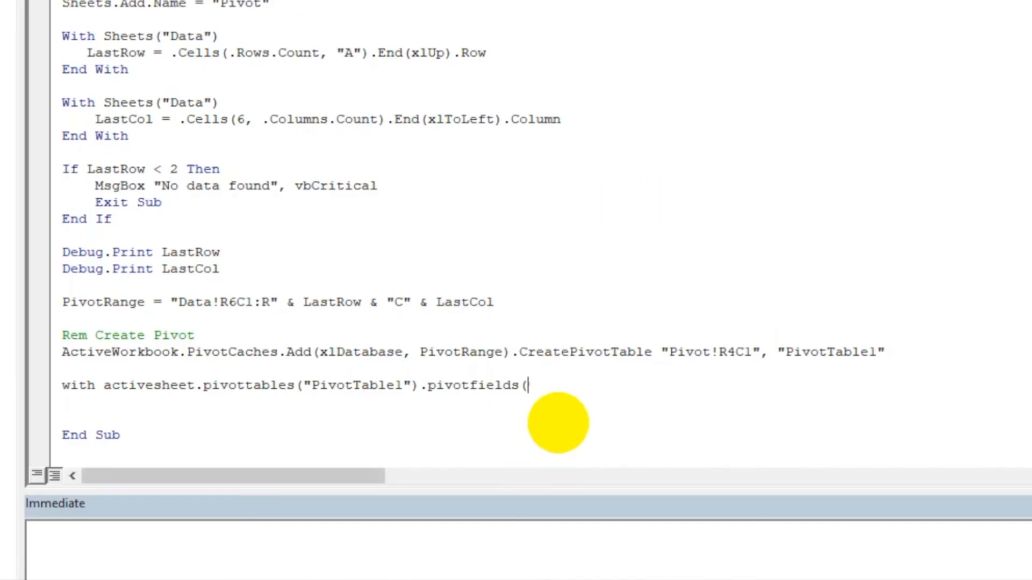
pyautogui.write('"Use')
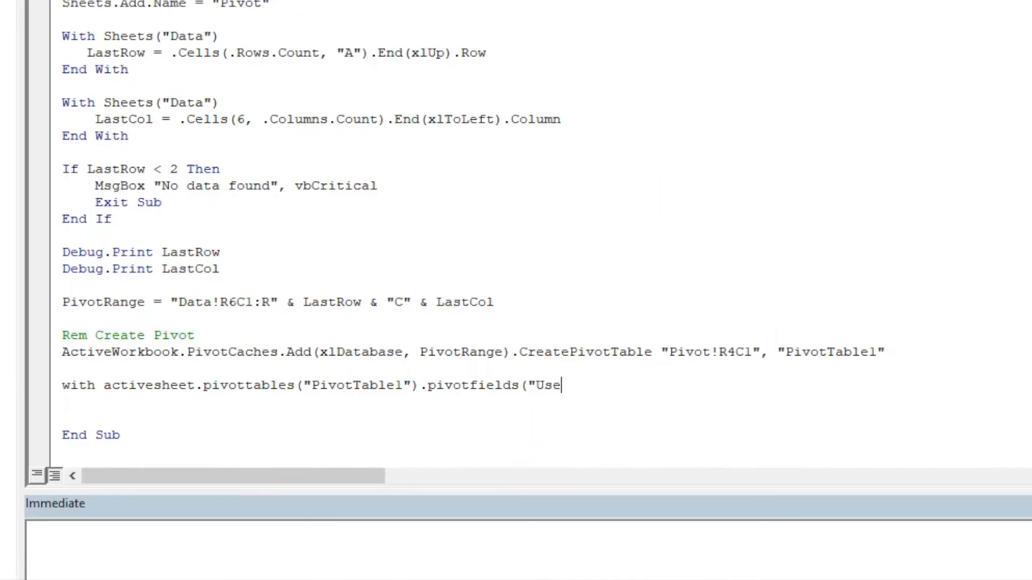
pyautogui.write('rId")')
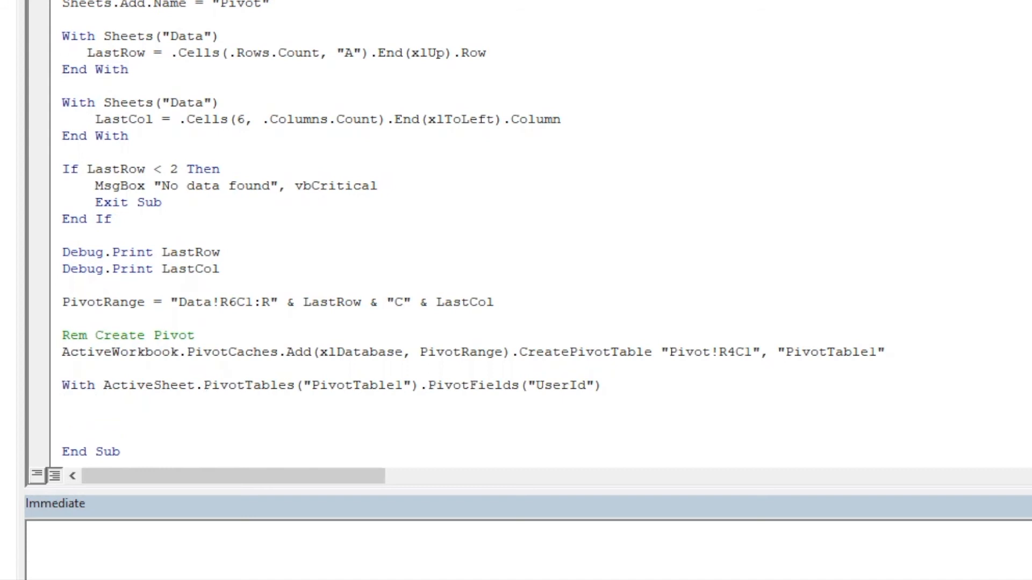
# Set .Orientation = xlRowField and .Position = 1, then close with End With
pyautogui.write('.or')
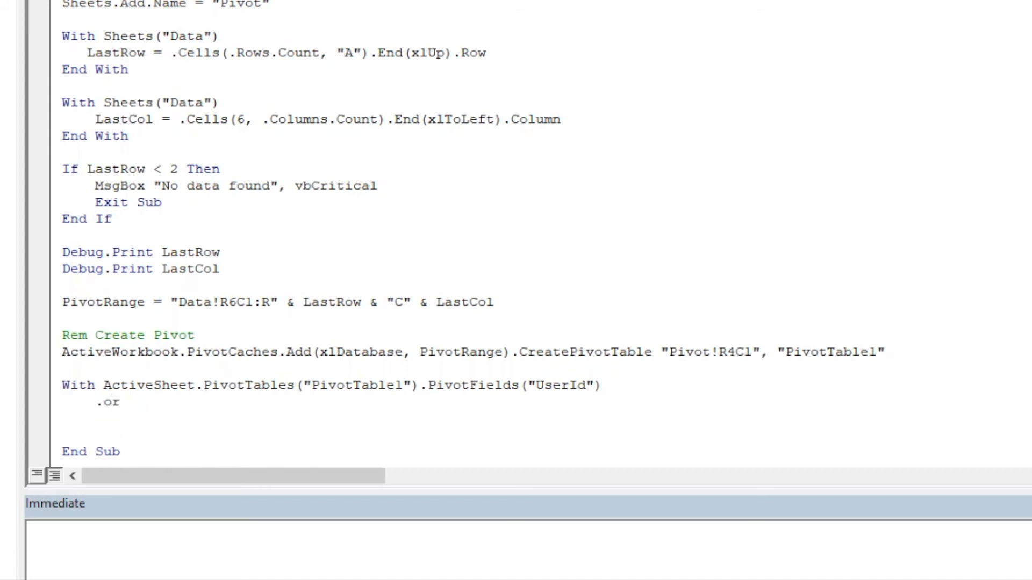
pyautogui.write('ien')
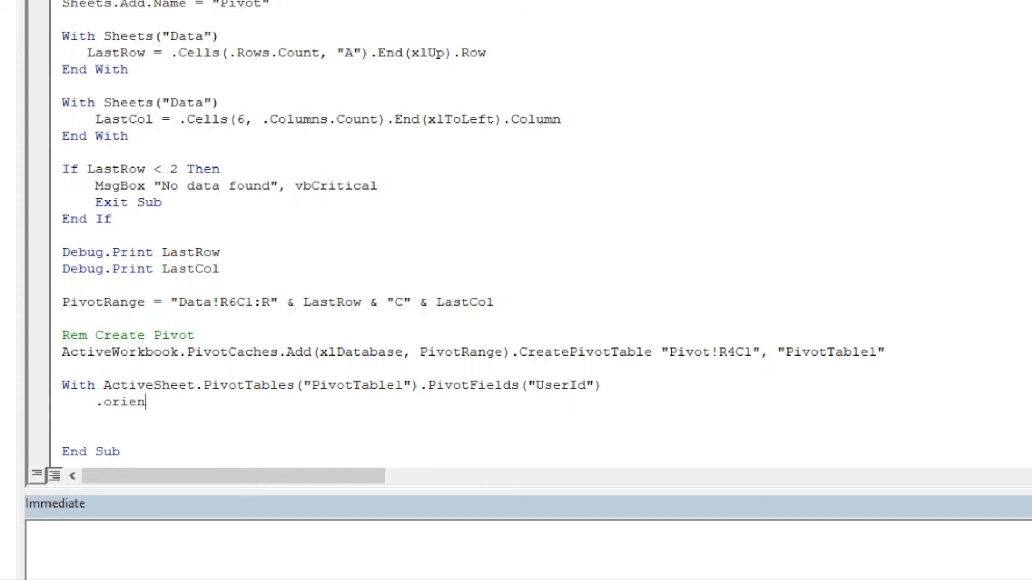
pyautogui.write('tation = xl')
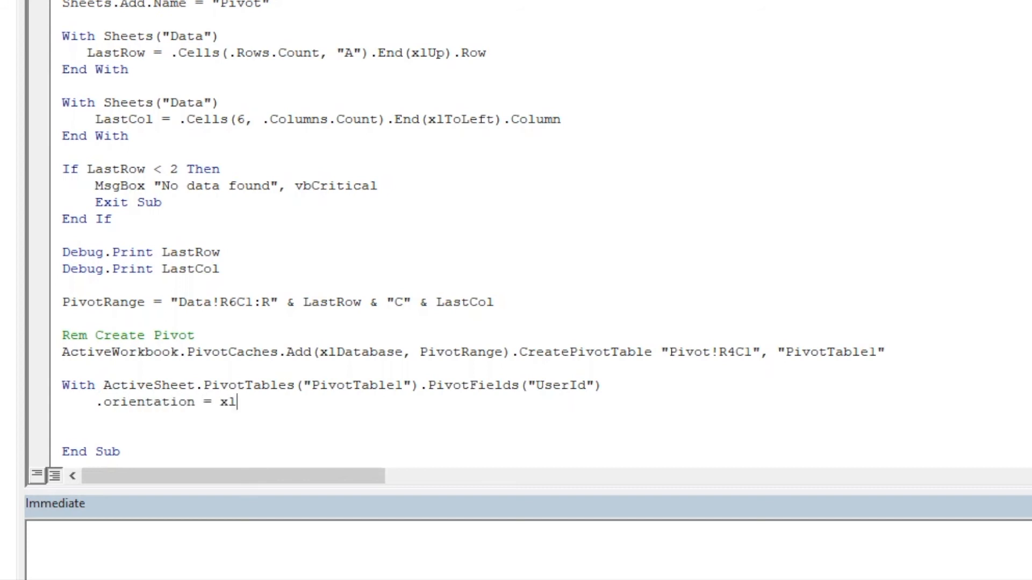
pyautogui.write('rowfiel')
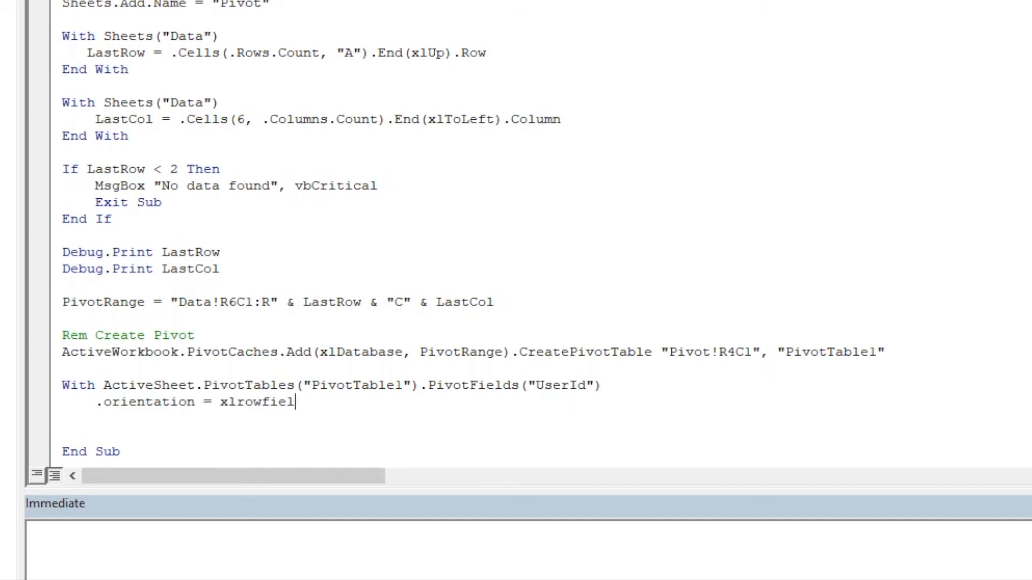
pyautogui.write('.p')
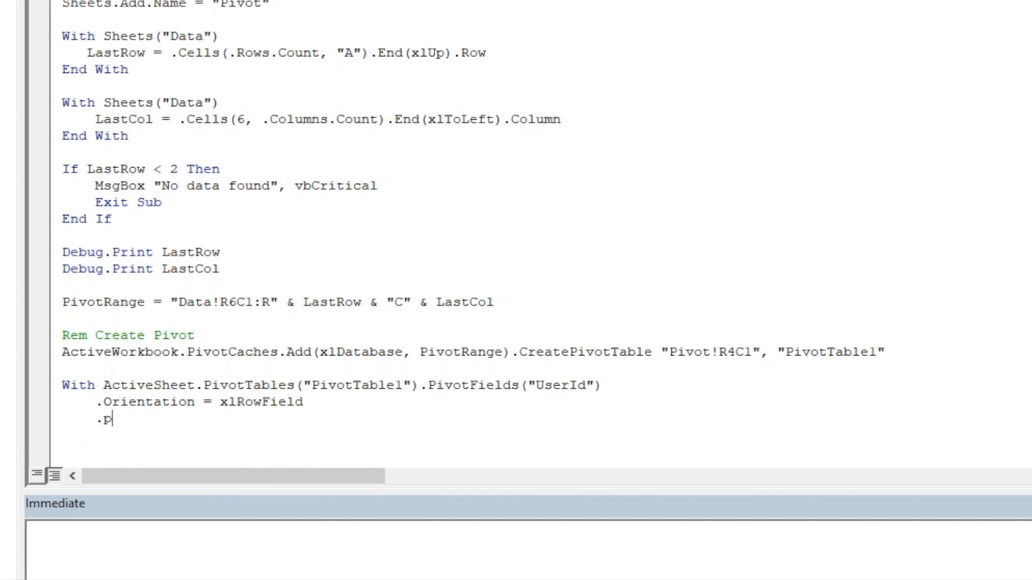
pyautogui.write('o')
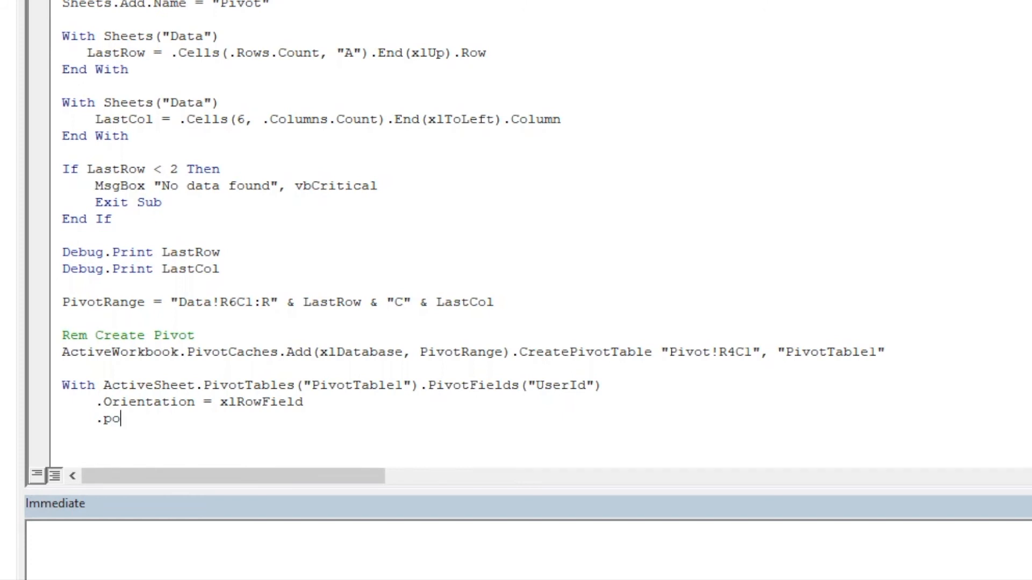
pyautogui.write('sition')
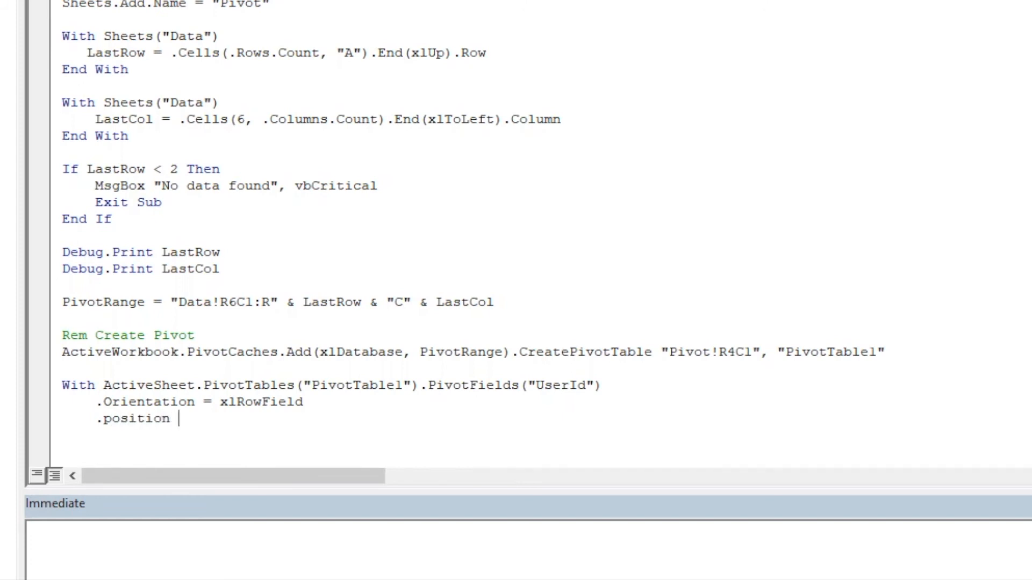
pyautogui.write('= 1')
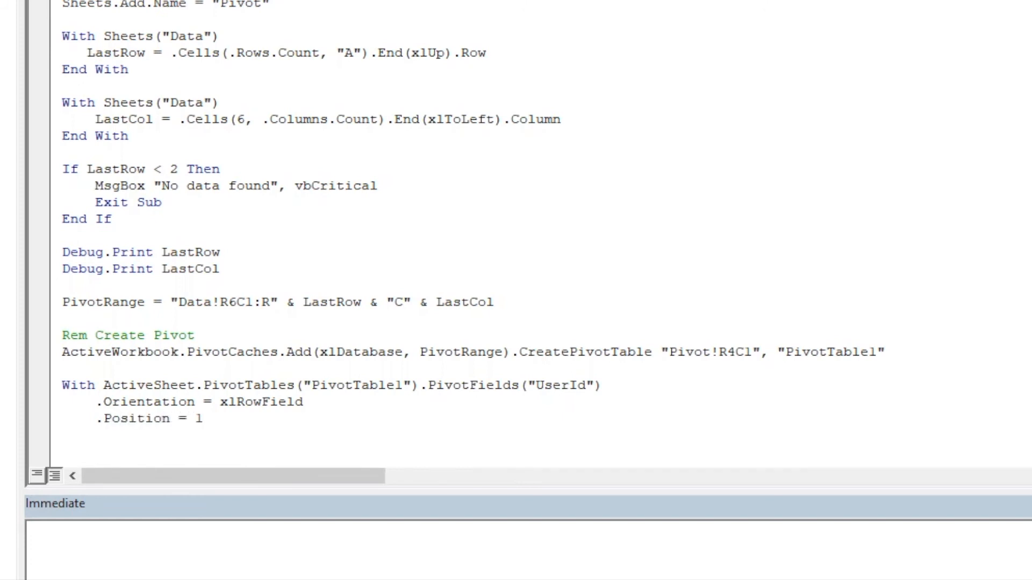
pyautogui.write('end with')
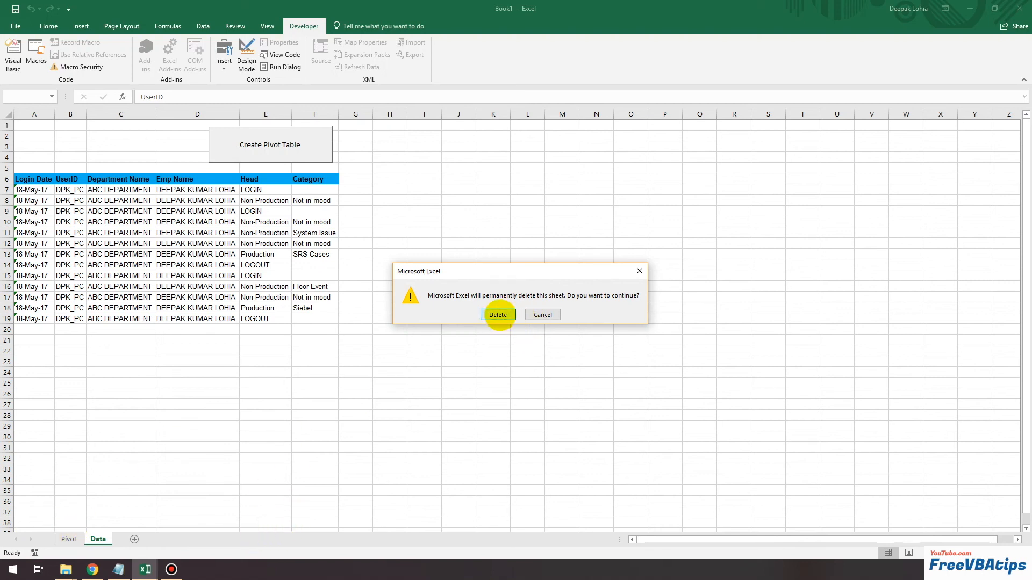
# Confirm Delete in the dialog to remove the old Pivot sheet
pyautogui.click(498, 314)
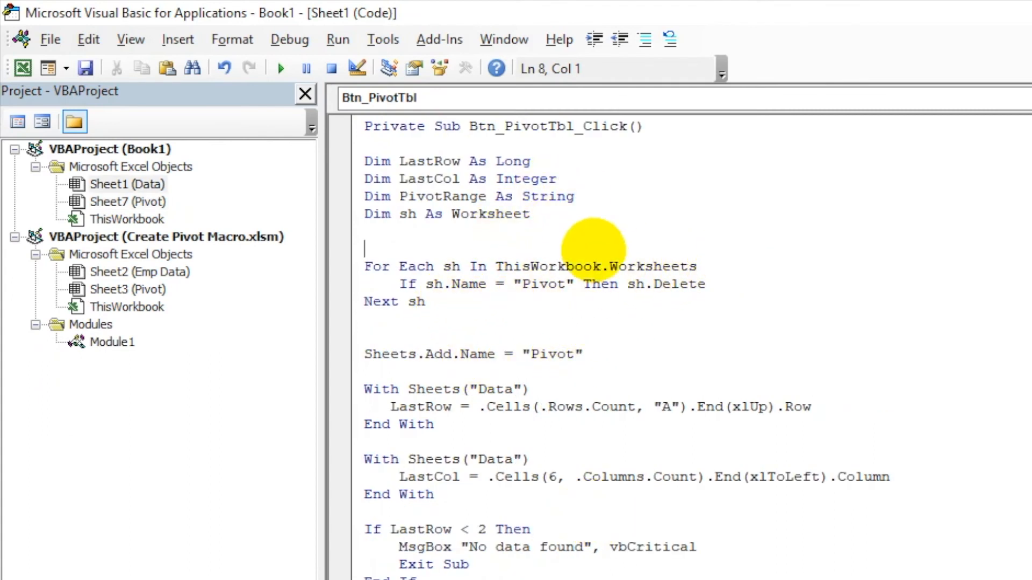
# Add Application.DisplayAlerts = False before the deletion loop and True after Next sh
pyautogui.write('appli')
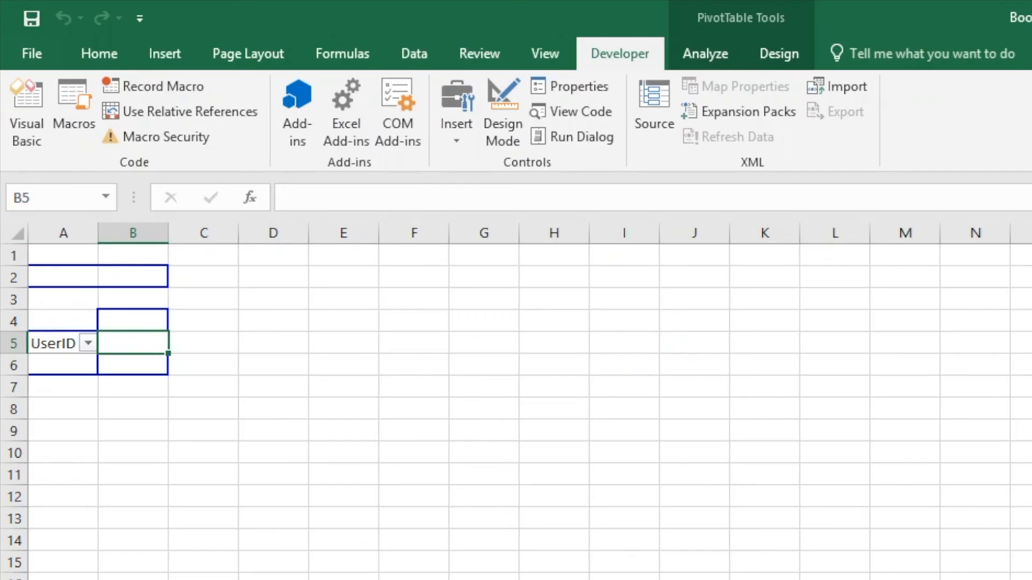
pyautogui.click(63, 255)
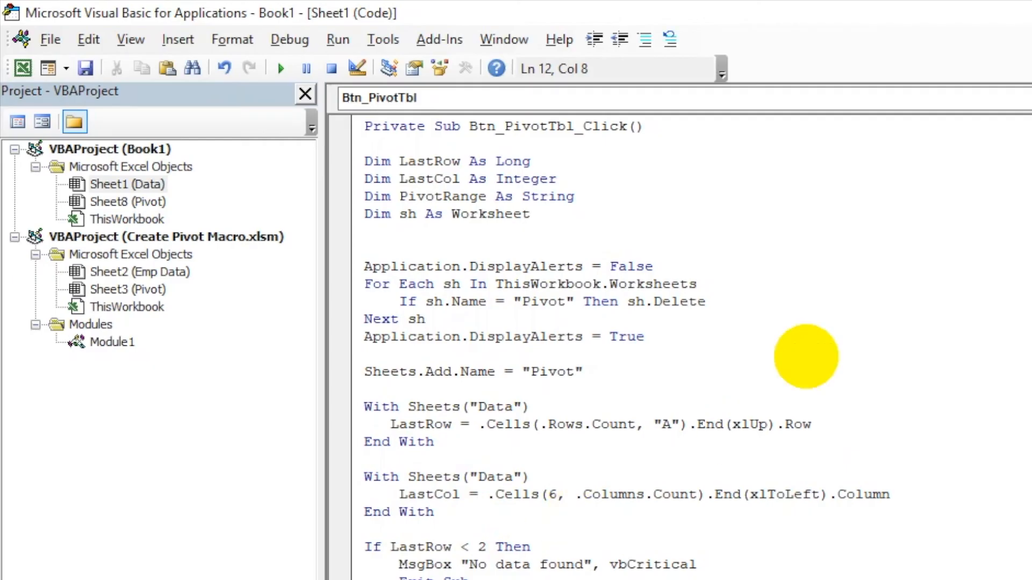
pyautogui.moveTo(723, 337)
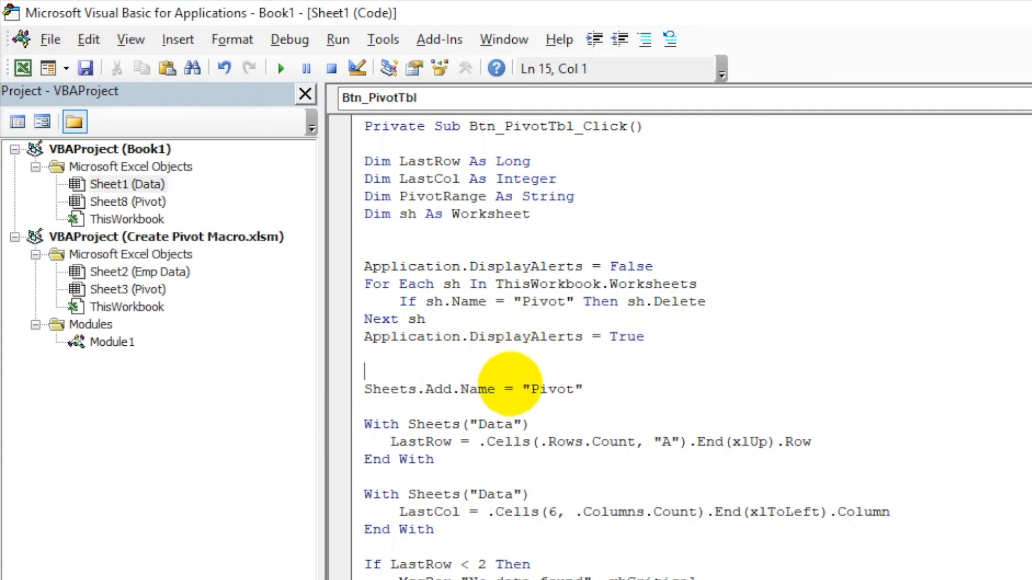
pyautogui.click(627, 336)
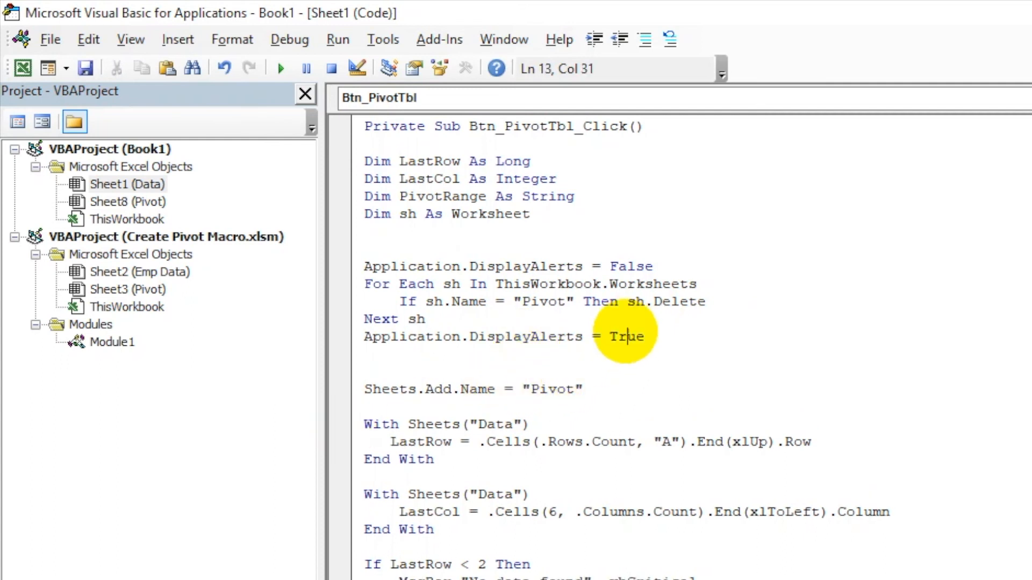
pyautogui.doubleClick(624, 231)
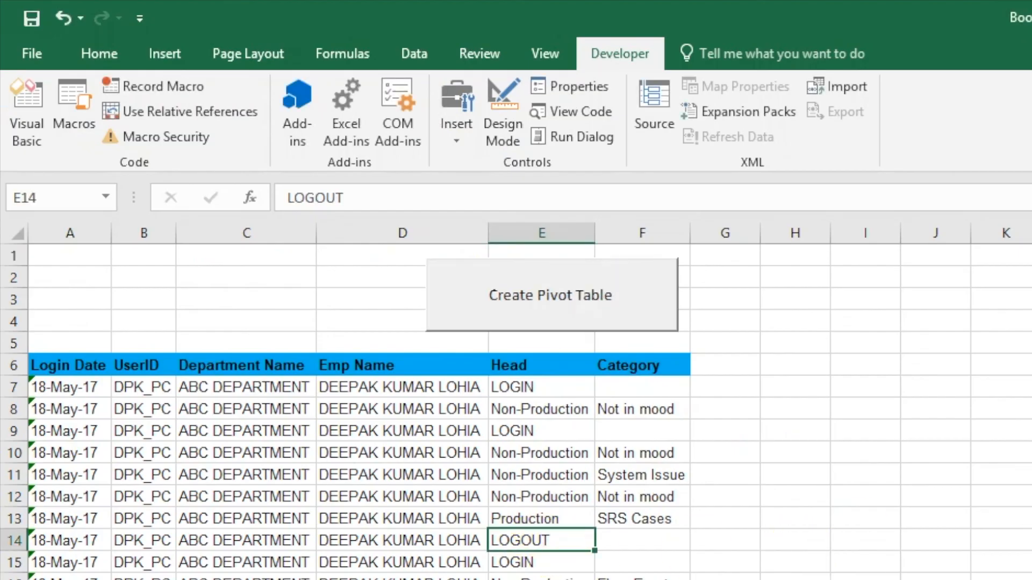
# Run the button and record a macro adding Head to the values as Sum of Head
pyautogui.click(550, 295)
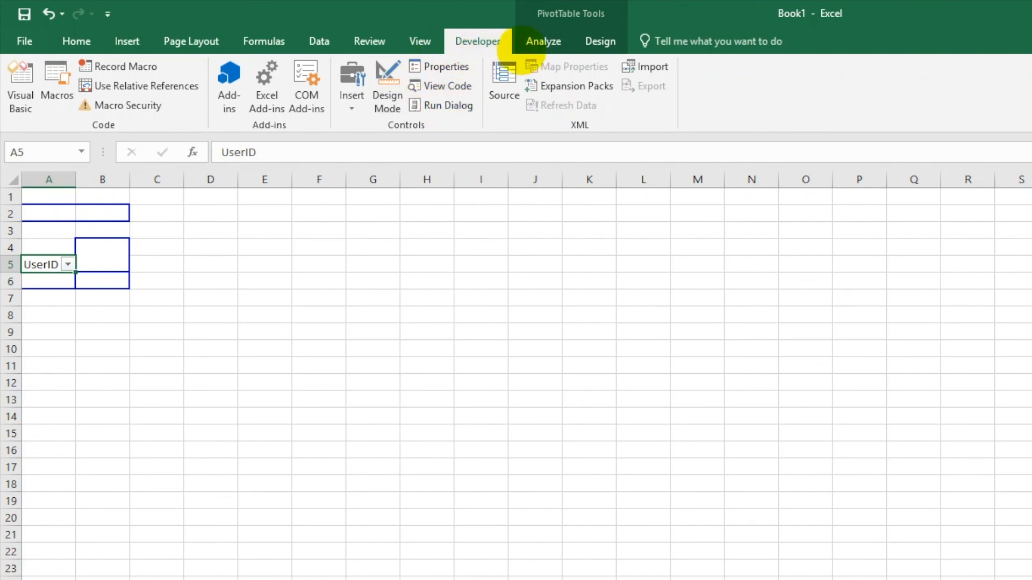
pyautogui.click(420, 41)
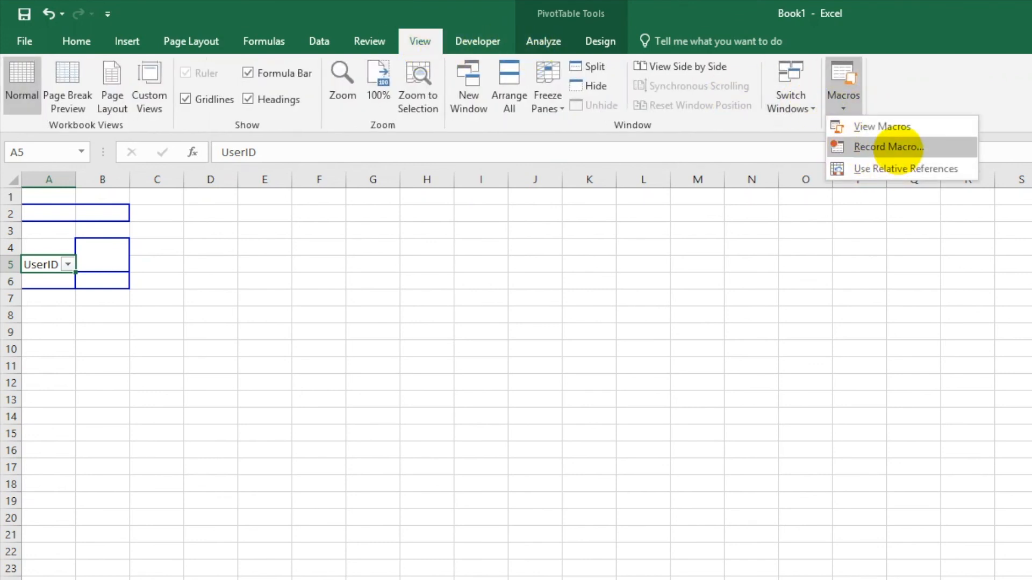
pyautogui.click(887, 147)
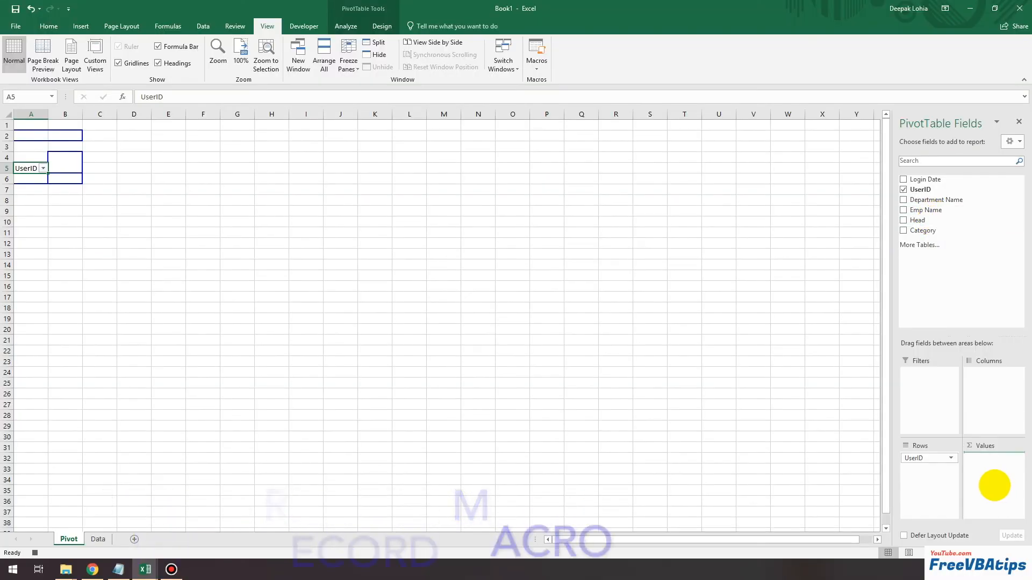
pyautogui.click(903, 220)
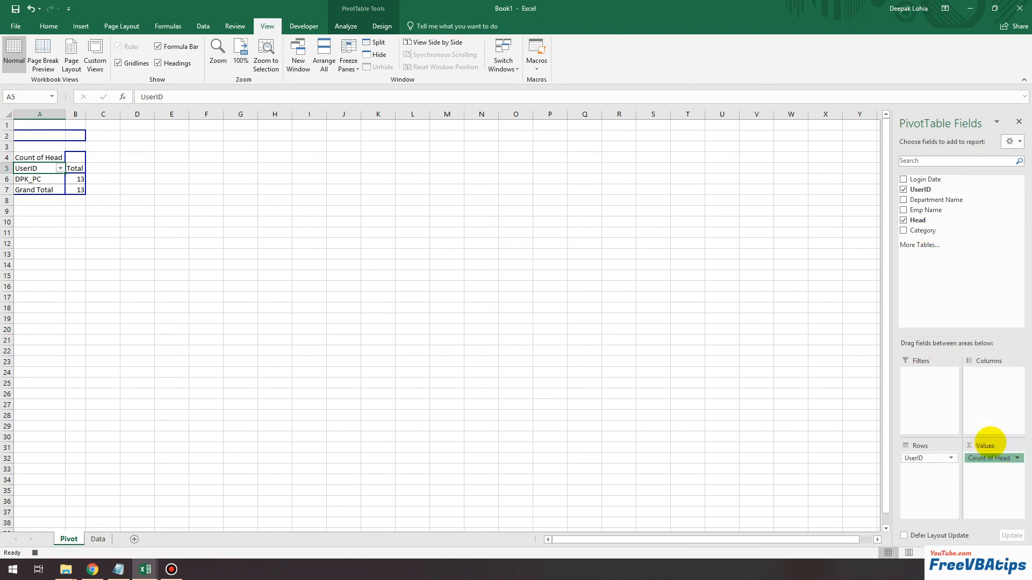
pyautogui.click(988, 458)
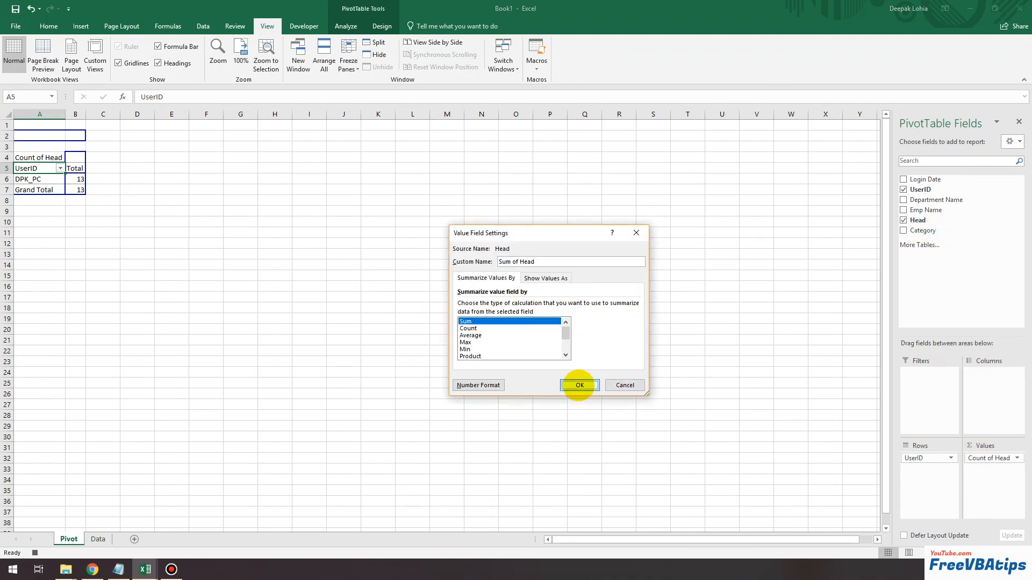
pyautogui.click(578, 384)
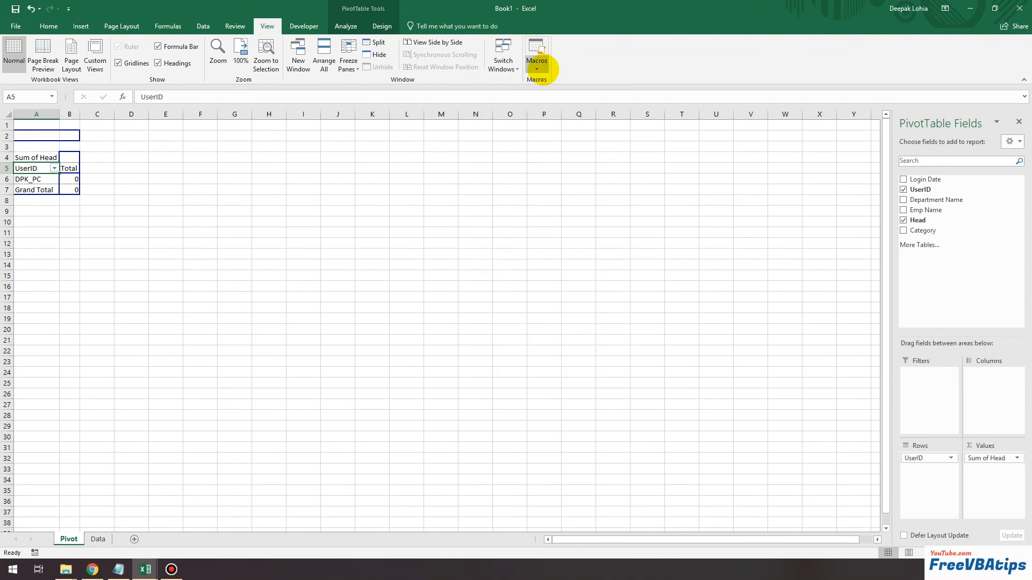
# Open the recorded macro's code from the Macros list via Edit
pyautogui.click(536, 61)
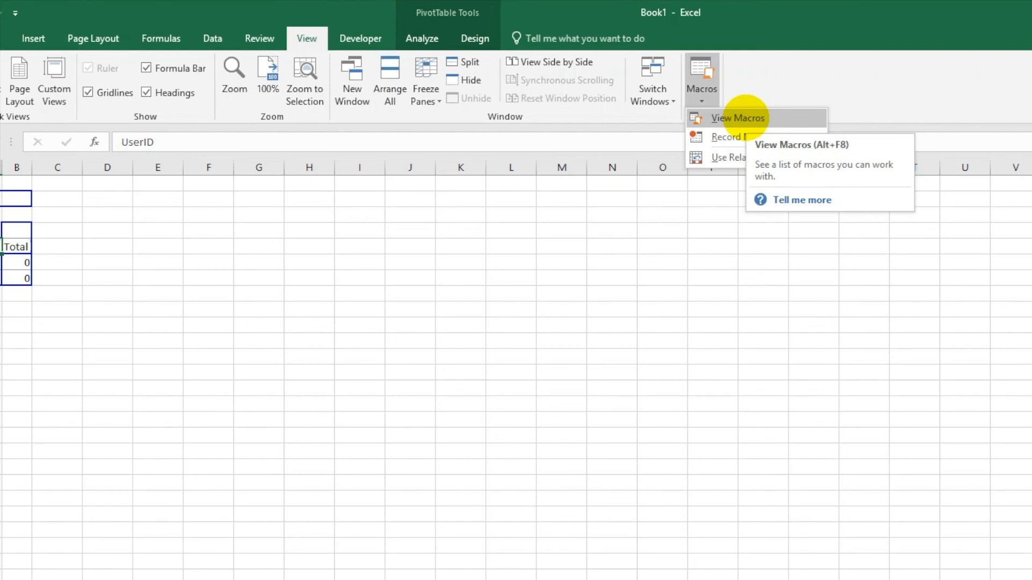
pyautogui.click(737, 118)
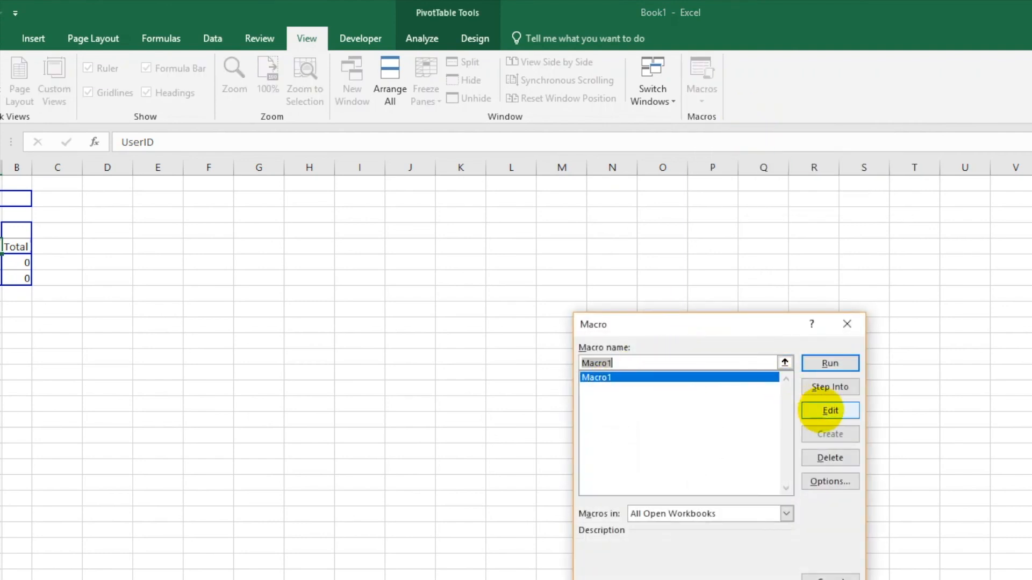
pyautogui.click(829, 410)
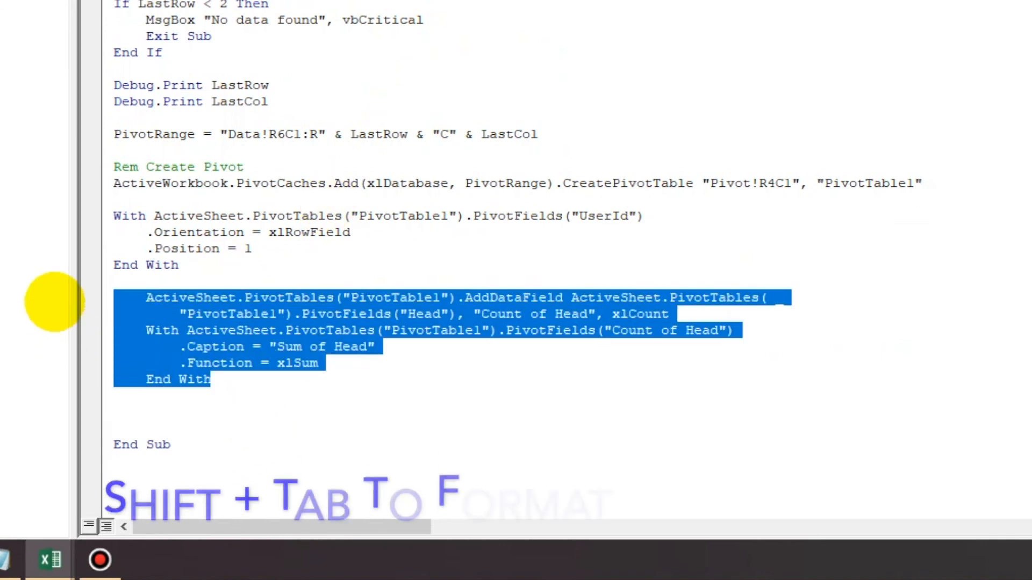
# Outdent the pasted AddDataField "Sum of Head" block to align with the UserId code
pyautogui.press('shift+tab')
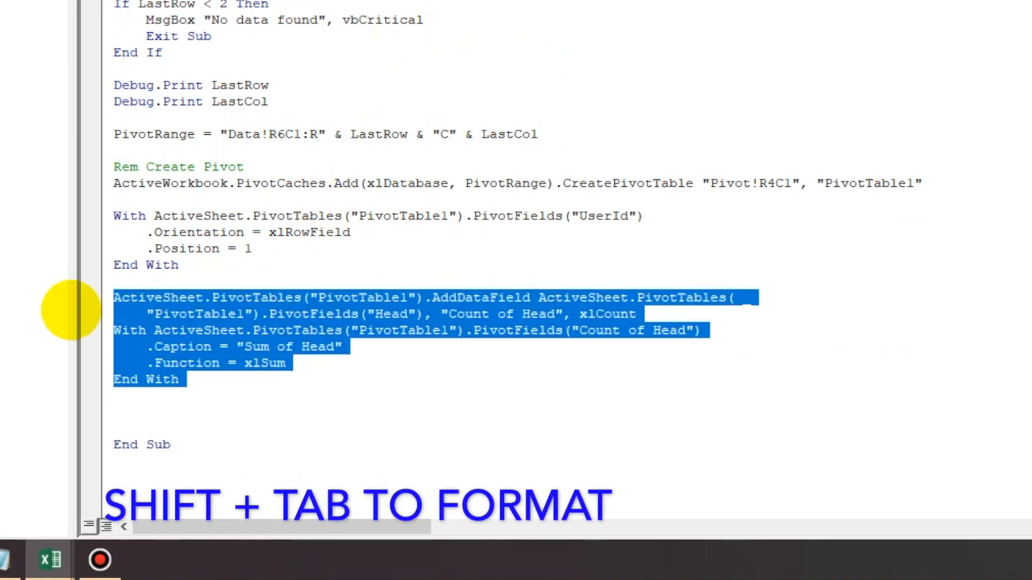
pyautogui.press('shift+tab')
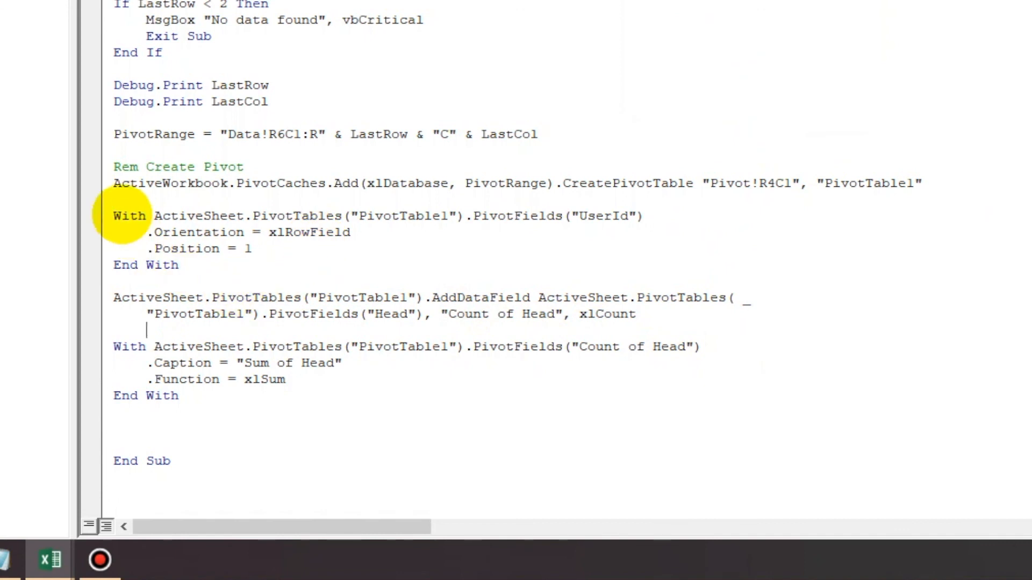
pyautogui.moveTo(115, 214); pyautogui.dragTo(237, 248)
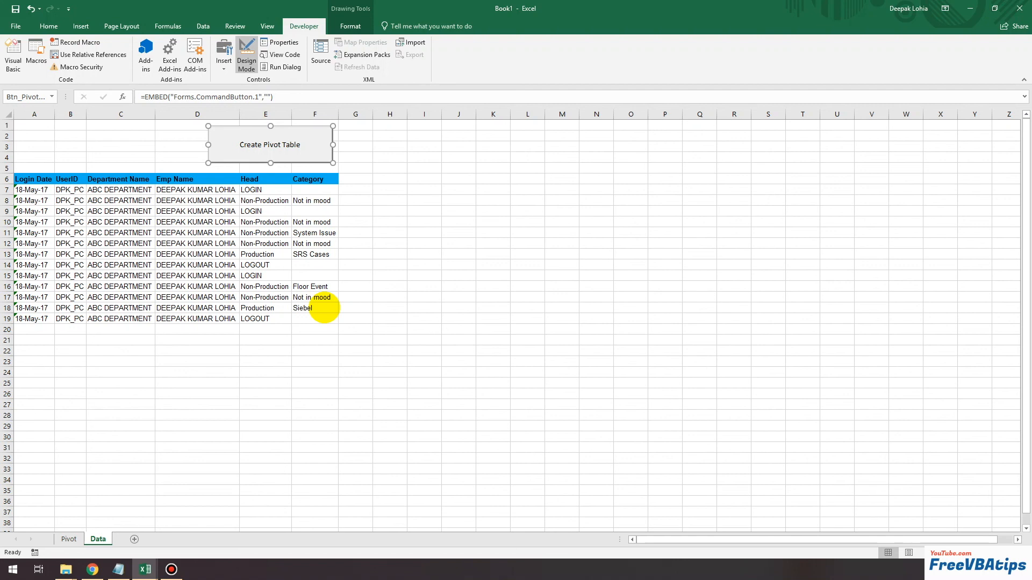
pyautogui.moveTo(364, 349)
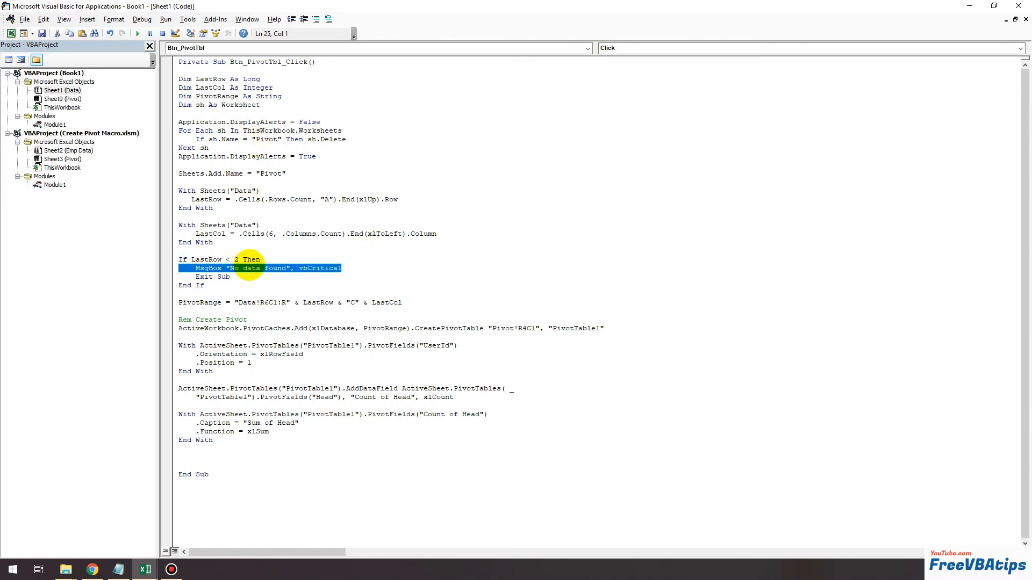
pyautogui.click(251, 268)
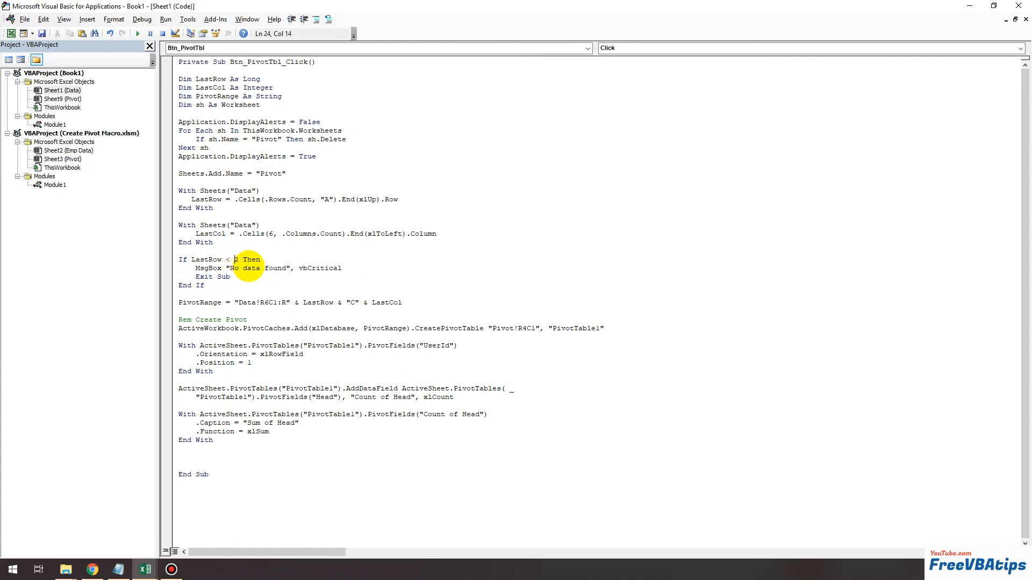
pyautogui.moveTo(316, 272)
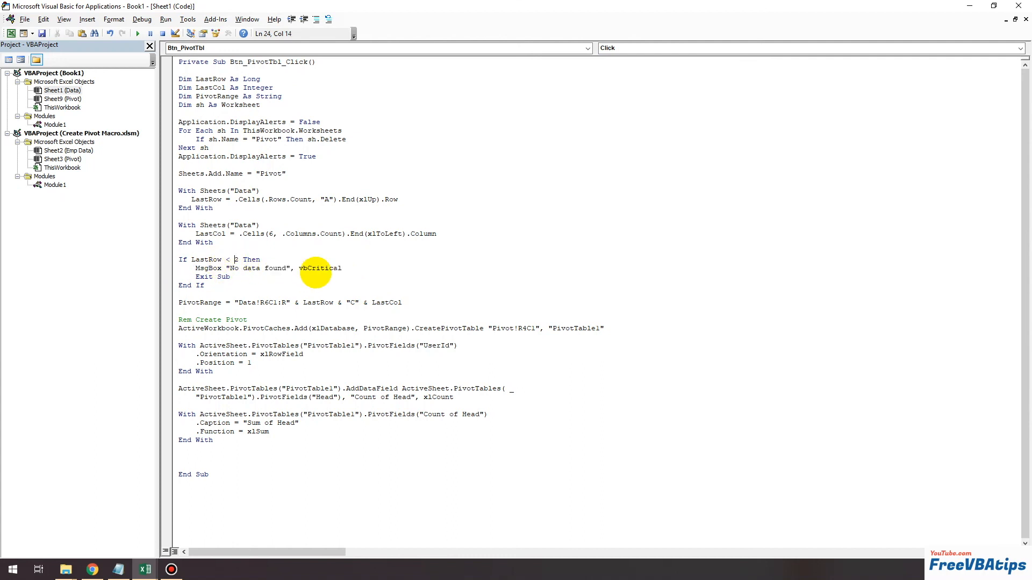